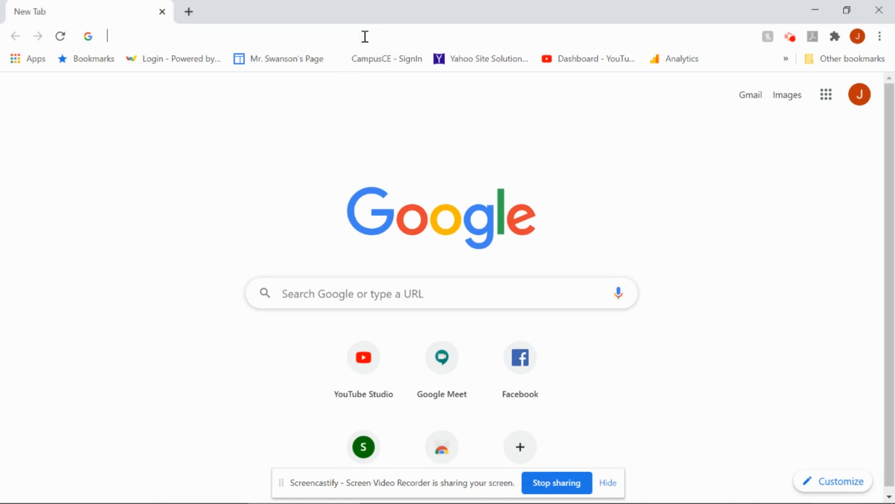
Step: Open meet.google.com from the address bar and hover the account avatar
type("meet.google.com")
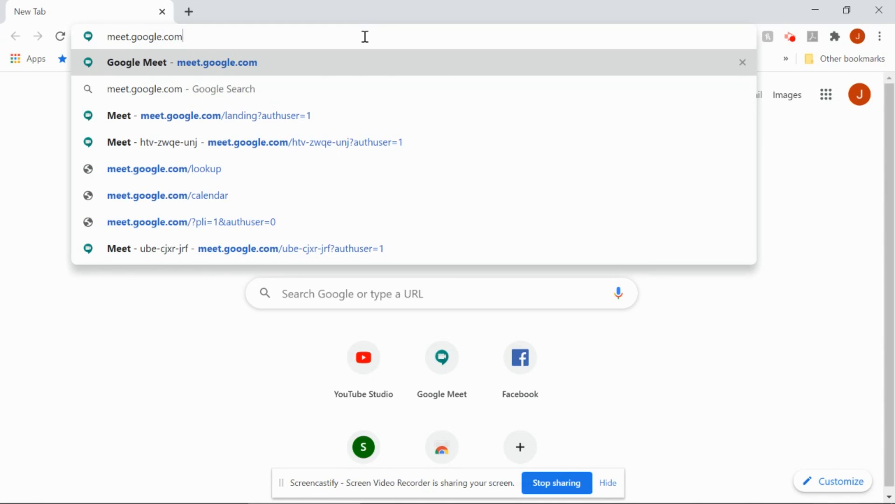
key("Enter")
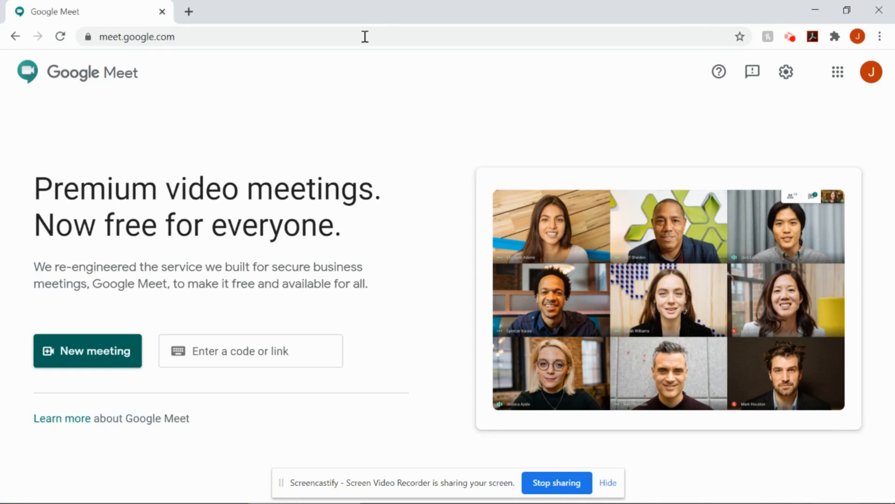
mouse_move(292, 178)
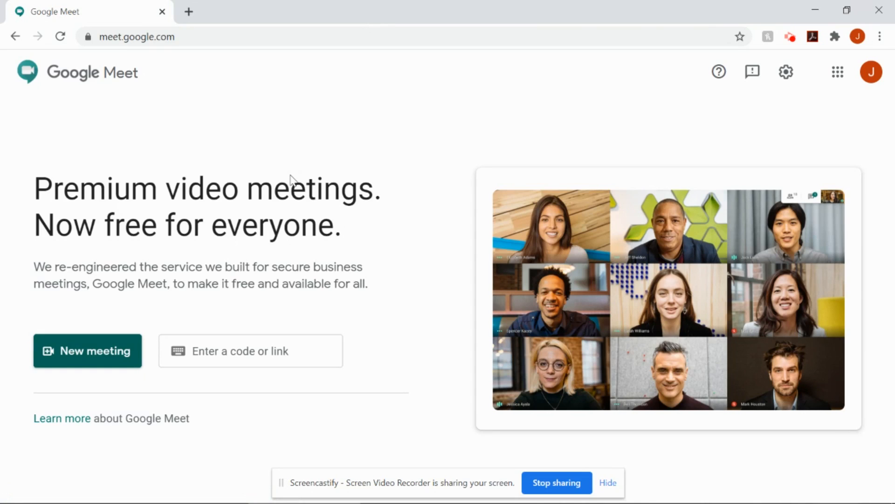
left_click(258, 350)
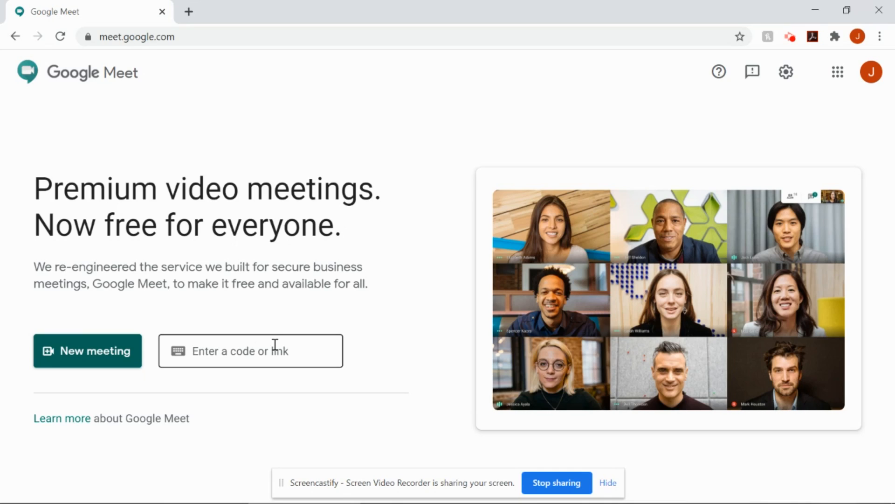
mouse_move(258, 359)
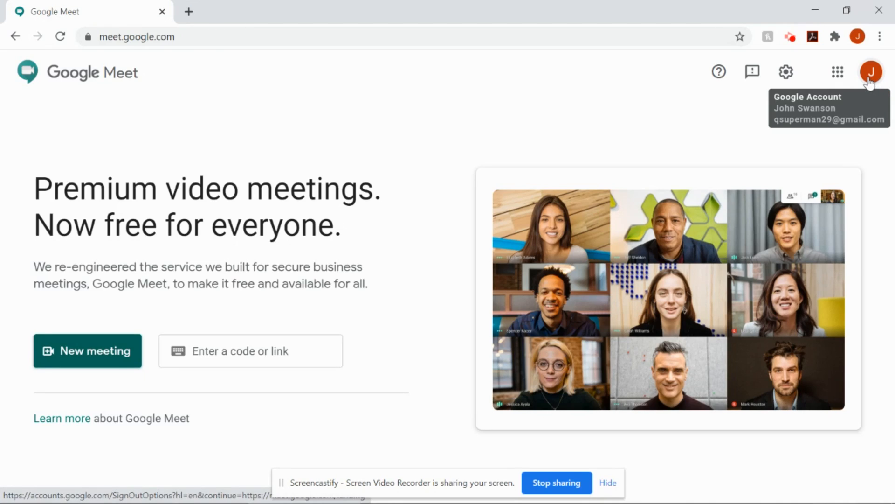
Step: Switch Meet to the school account and begin joining or starting a meeting
left_click(872, 72)
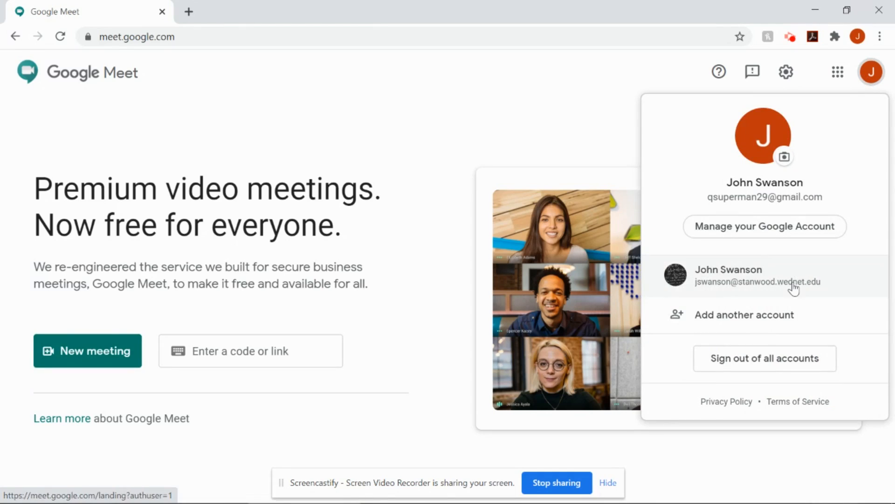
left_click(743, 277)
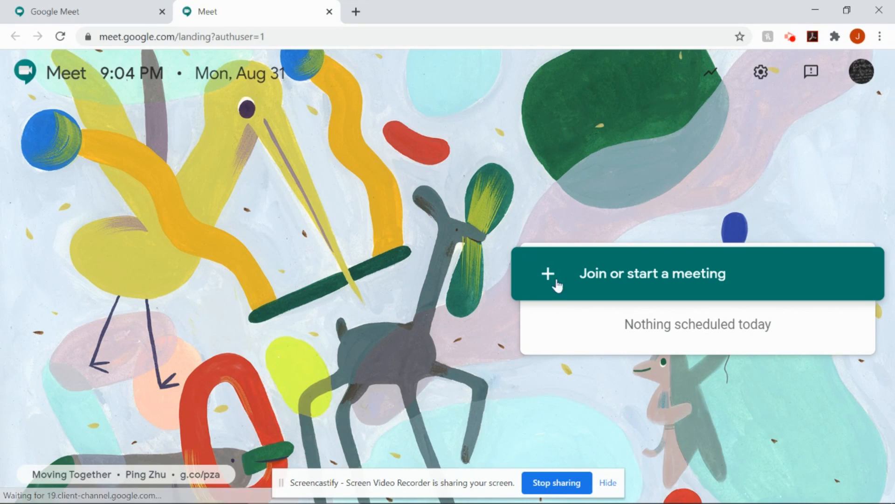
mouse_move(660, 286)
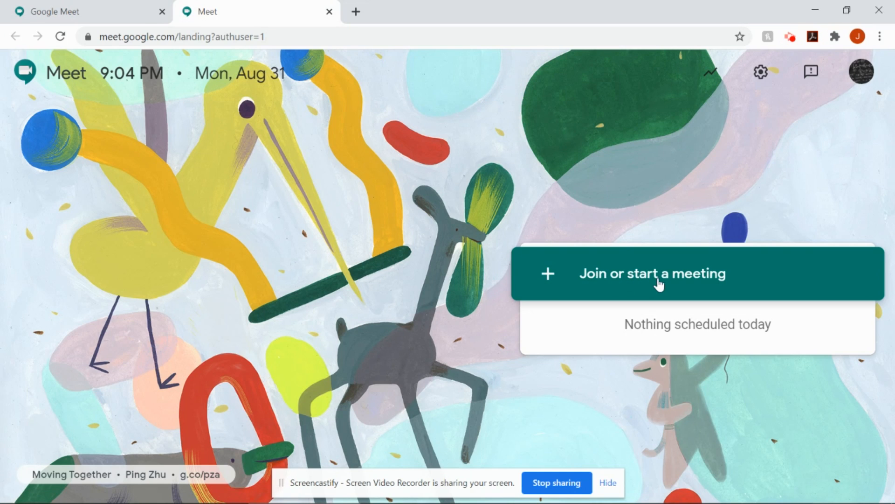
left_click(656, 285)
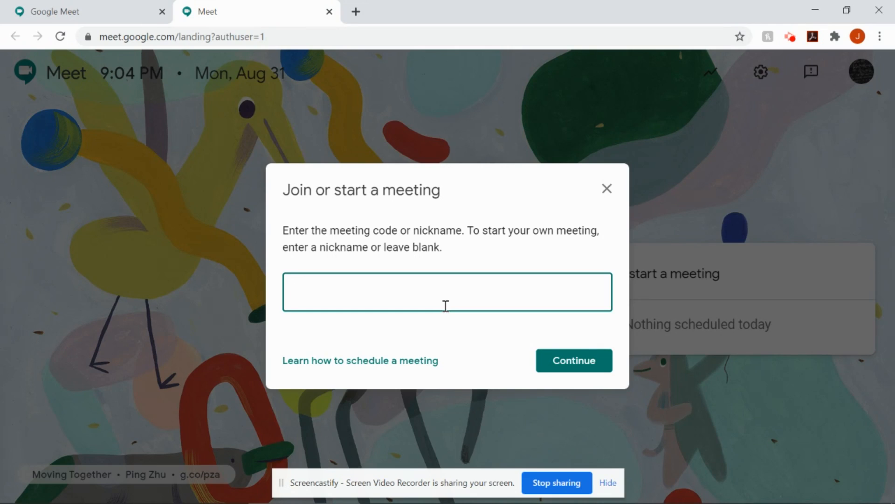
Step: Enter the meeting nickname 'swansonmath' and continue to its pre-join preview
left_click(446, 292)
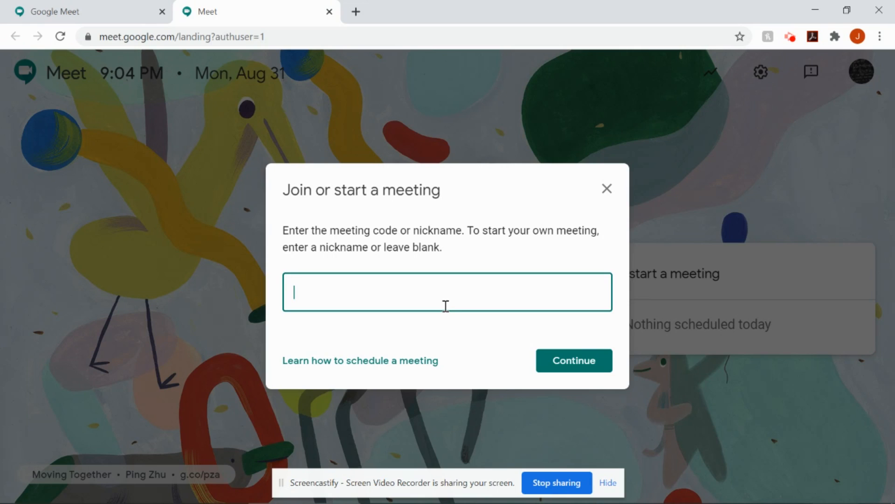
type("s")
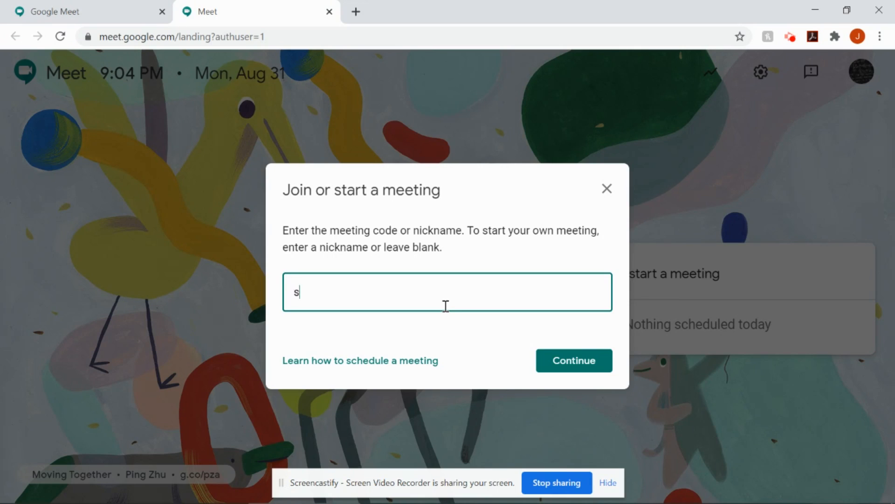
type("wansonma")
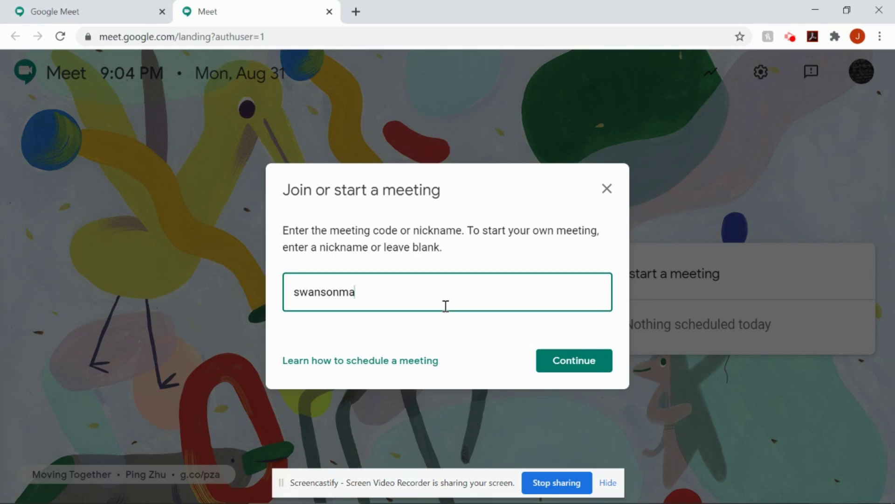
type("th")
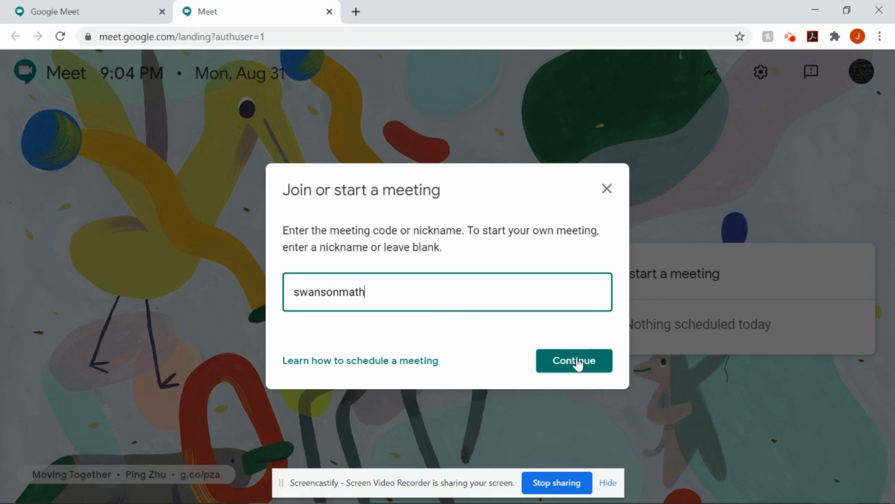
left_click(574, 360)
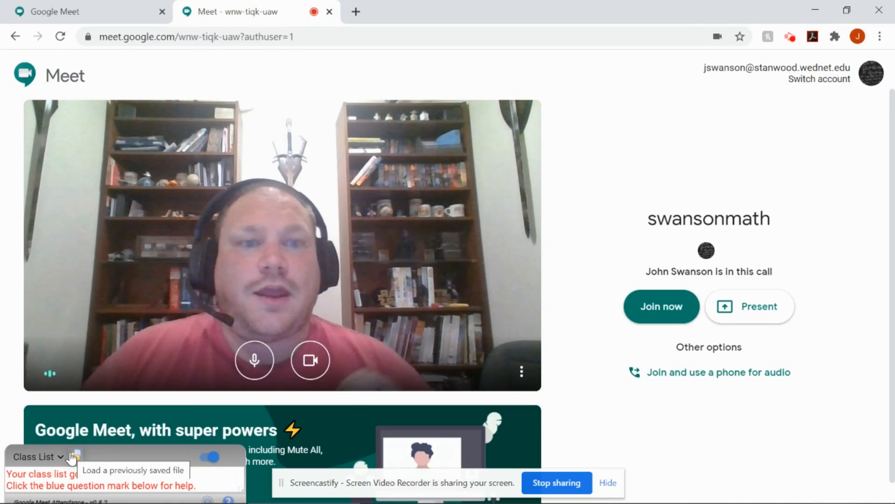
mouse_move(684, 330)
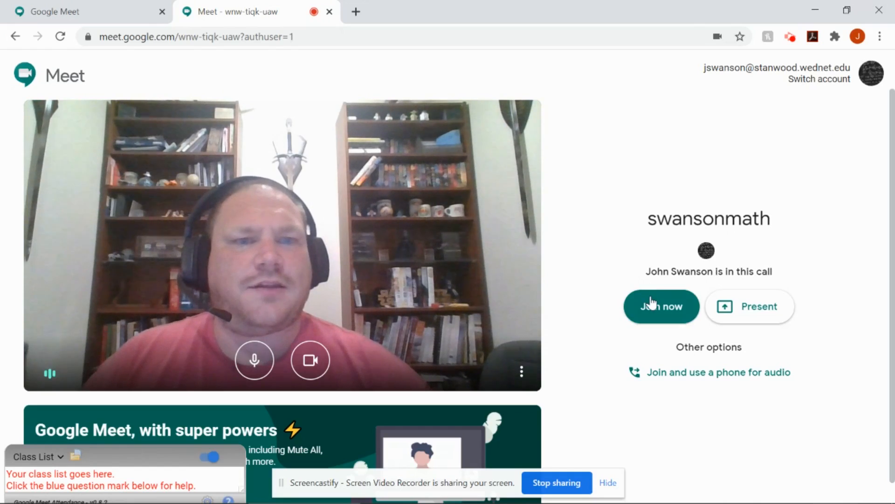
Step: Join the swansonmath meeting from the pre-join screen
left_click(661, 306)
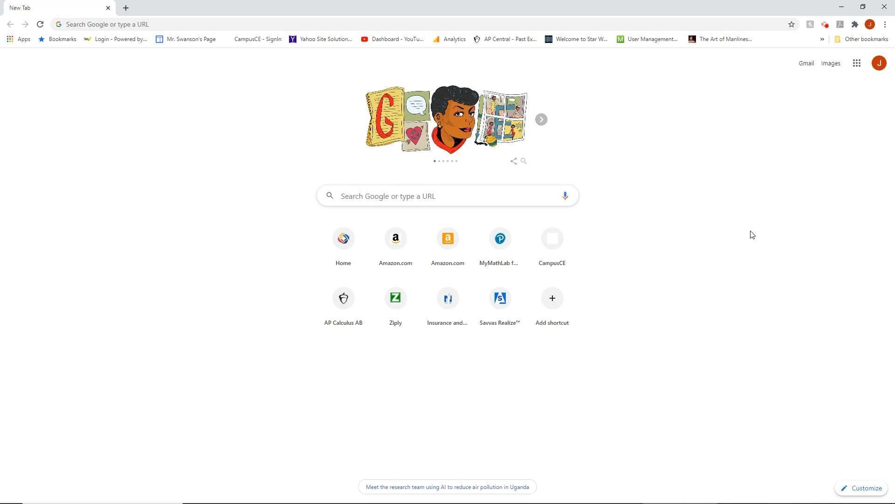
mouse_move(704, 282)
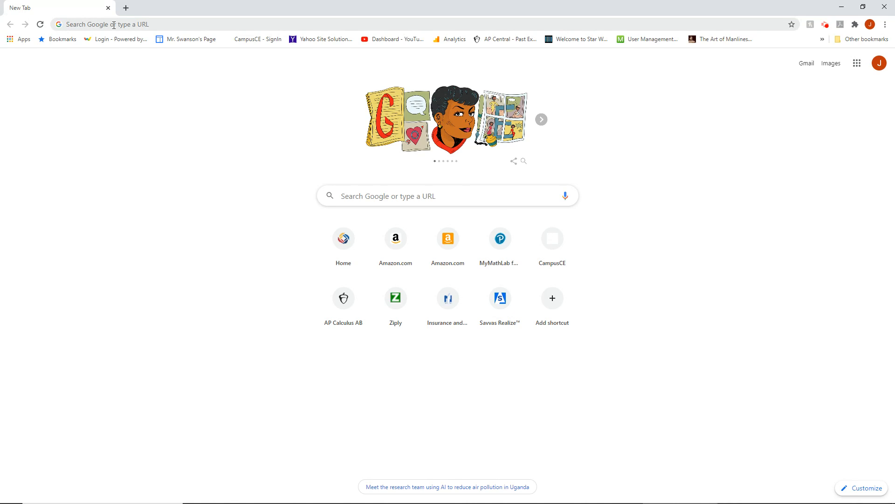
Step: Load mathxl.com in Chrome's address bar
left_click(114, 25)
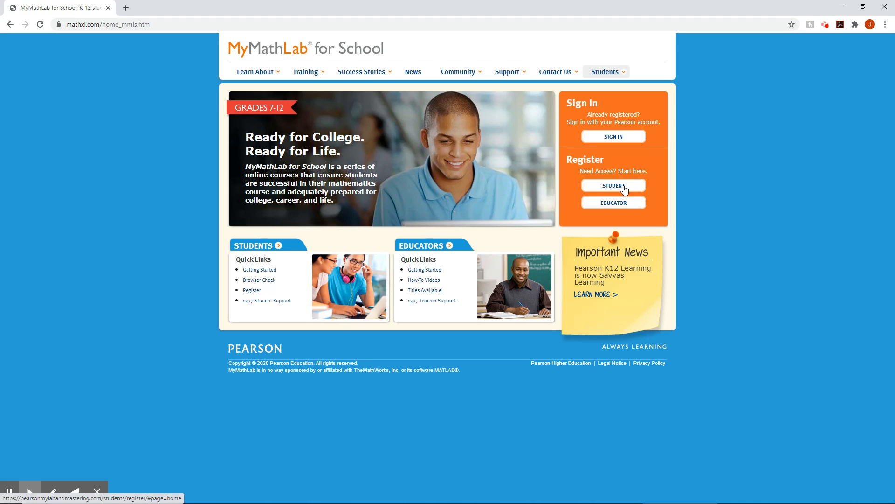
mouse_move(608, 190)
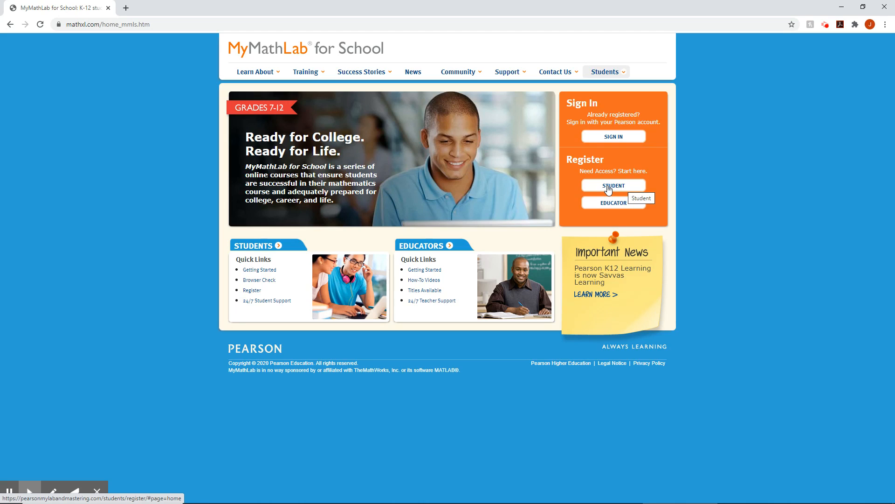
mouse_move(613, 186)
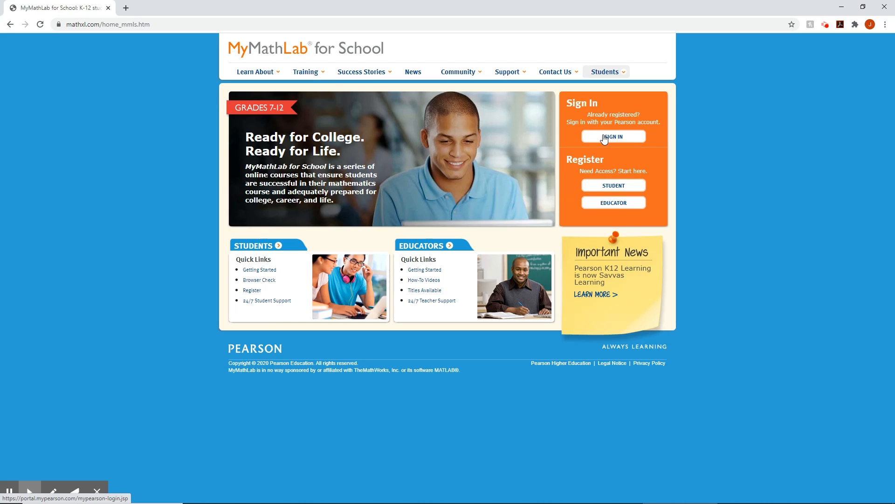
Step: Go from the MyMathLab for School home page to the Pearson sign-in page
left_click(614, 136)
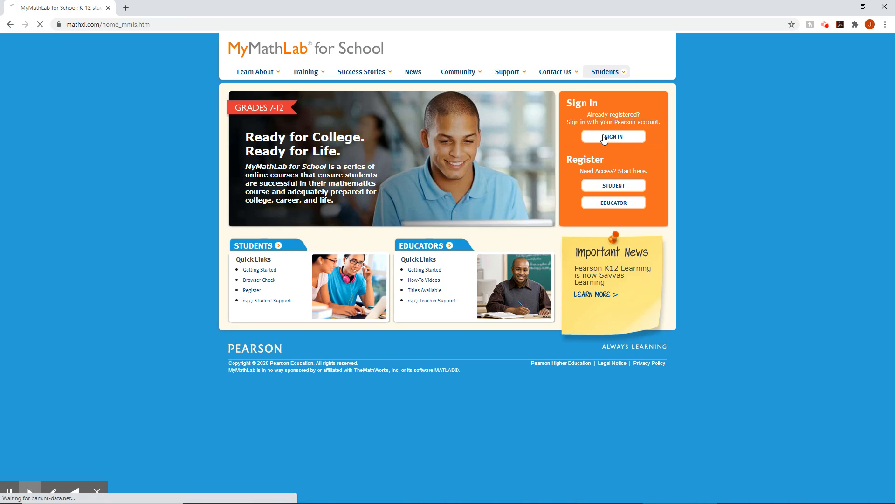
left_click(613, 137)
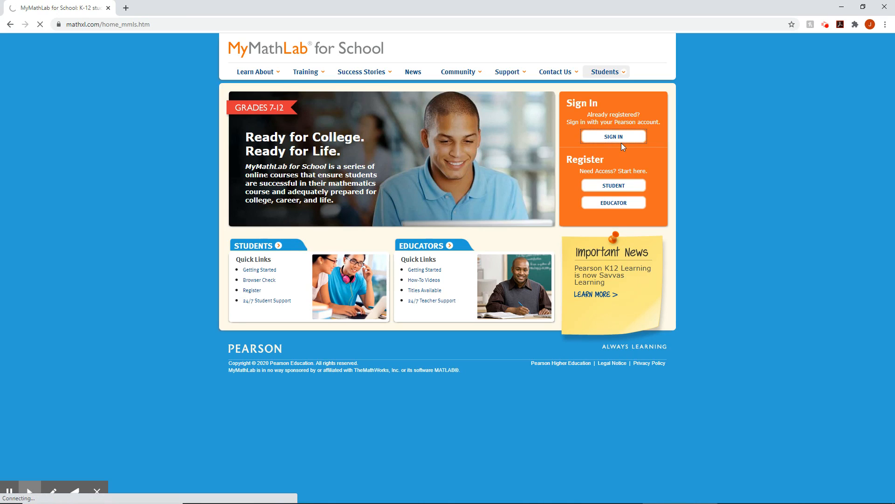
left_click(613, 136)
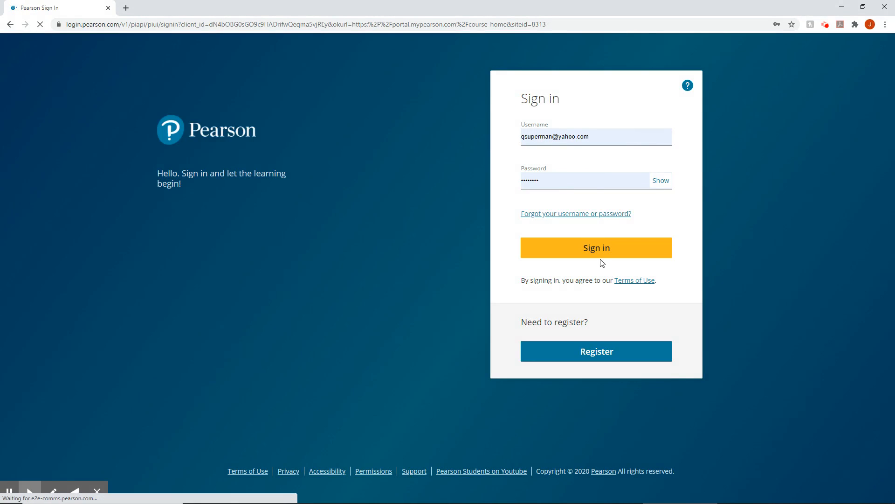
Step: Sign in with the saved credentials and open the Pre Calculus course
left_click(597, 247)
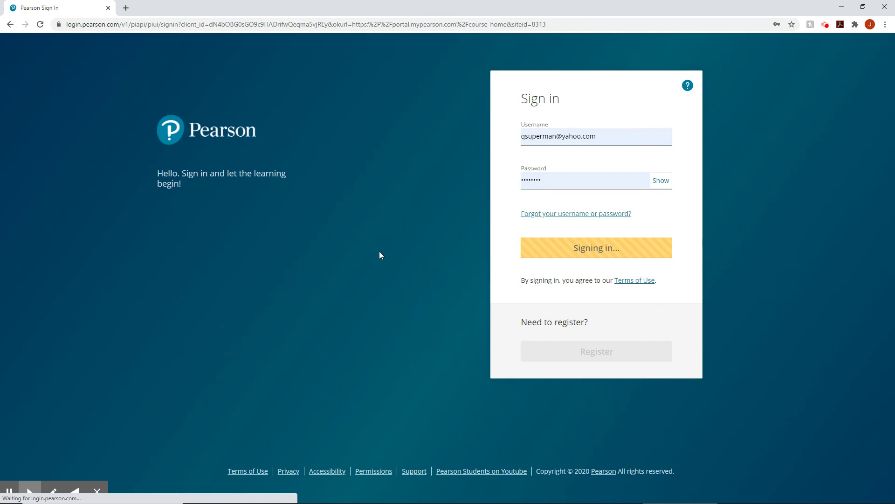
mouse_move(401, 246)
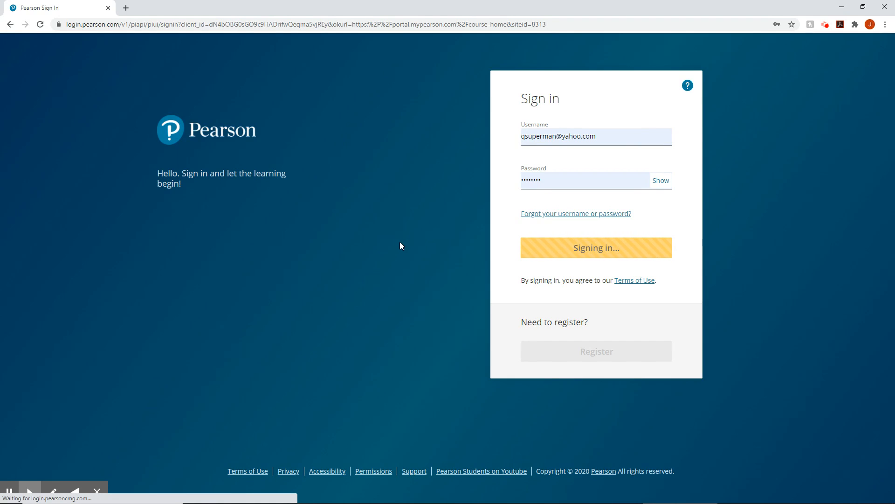
left_click(597, 248)
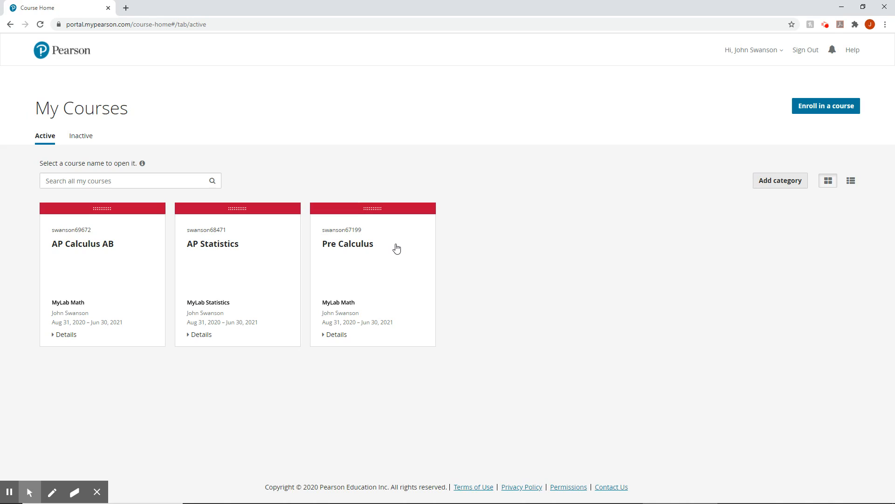
mouse_move(422, 264)
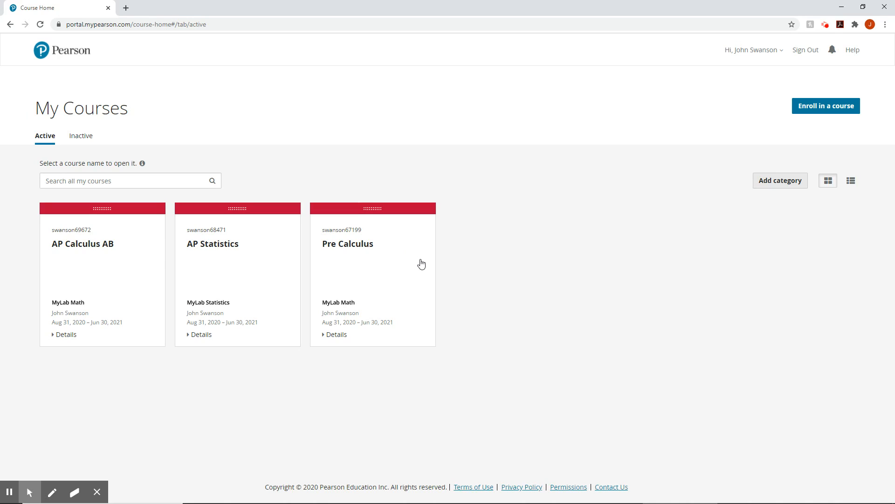
mouse_move(362, 248)
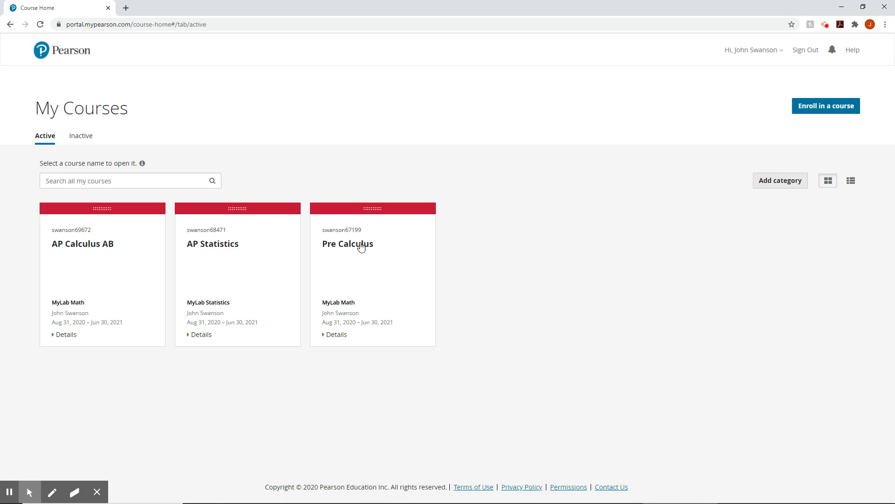
mouse_move(355, 247)
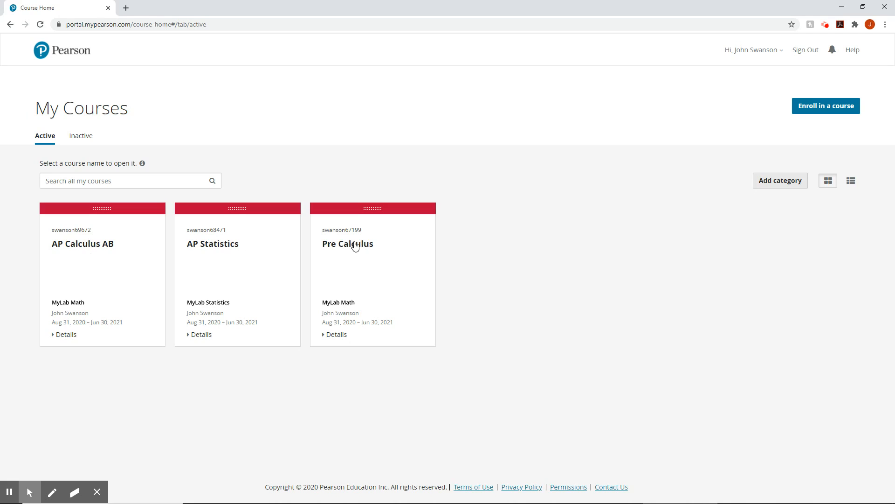
left_click(348, 243)
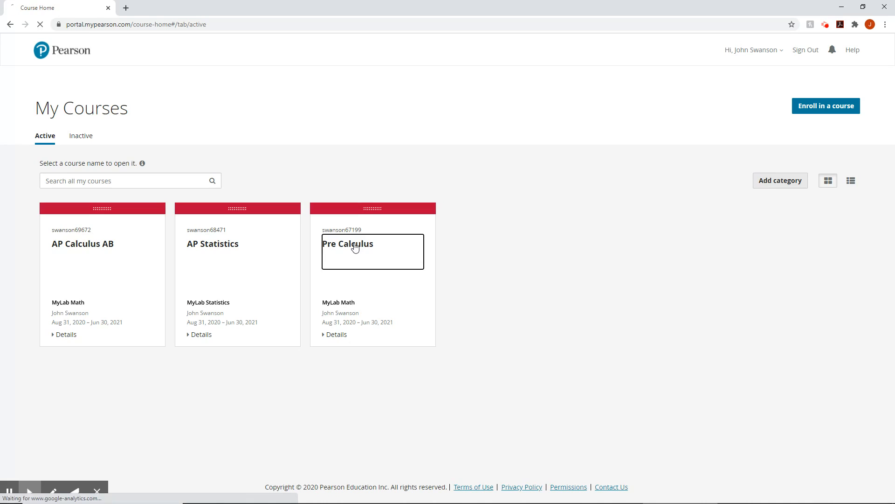
left_click(355, 244)
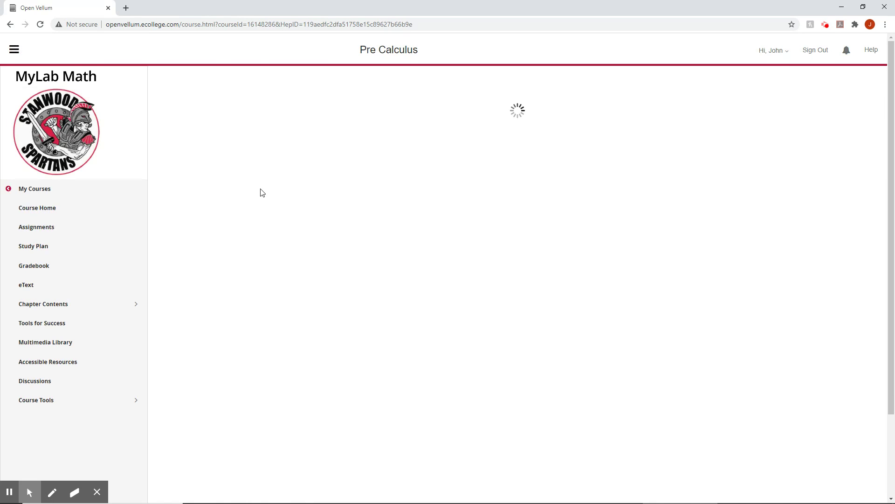
Step: Open Course Home to view the calendar and Welcome announcement
left_click(37, 208)
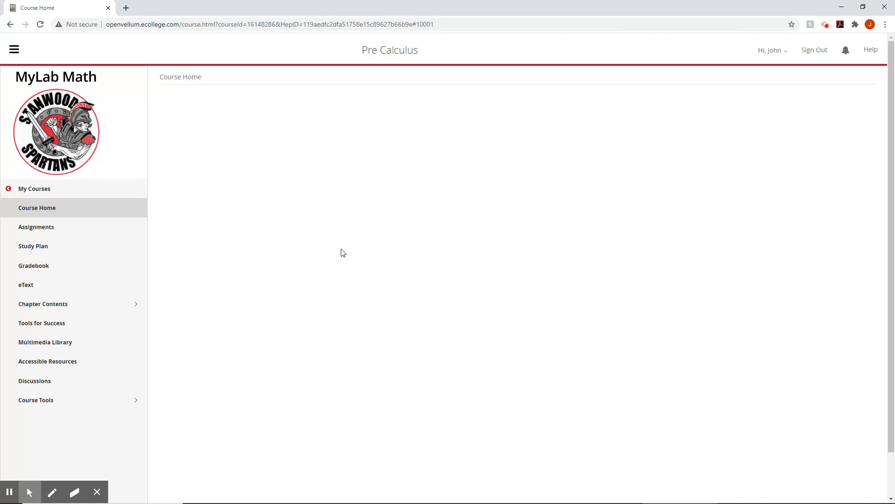
mouse_move(597, 362)
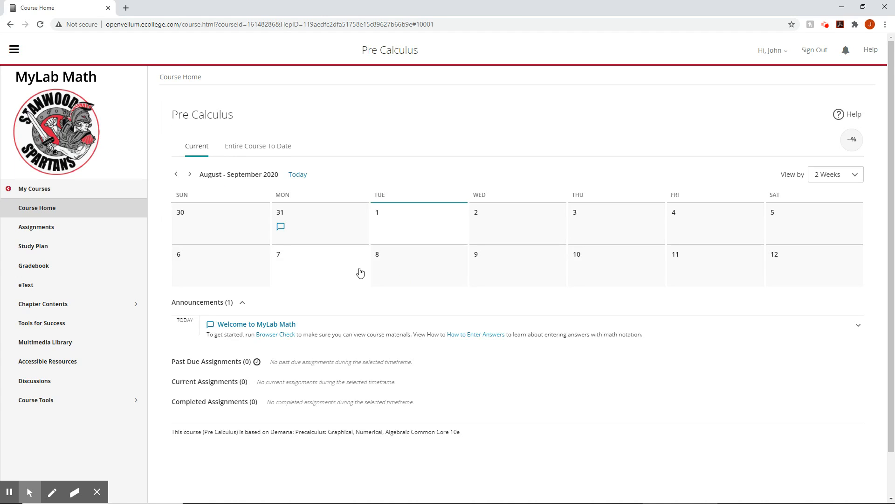
mouse_move(785, 217)
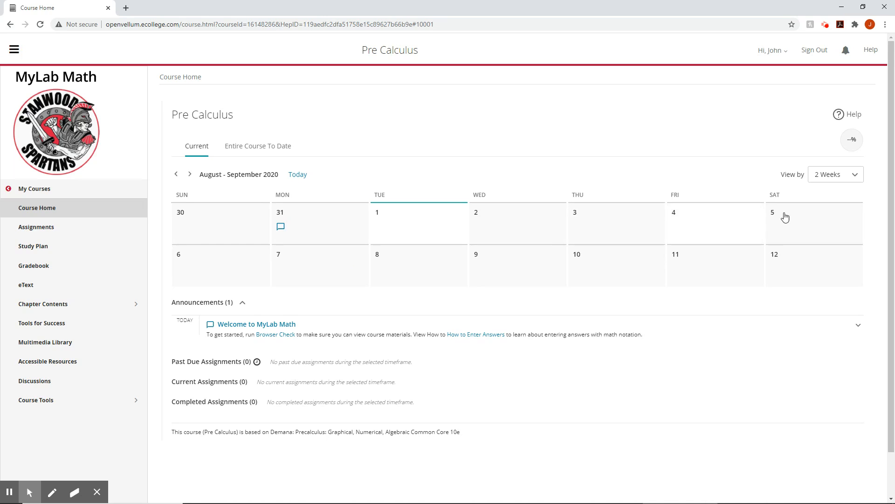
mouse_move(632, 282)
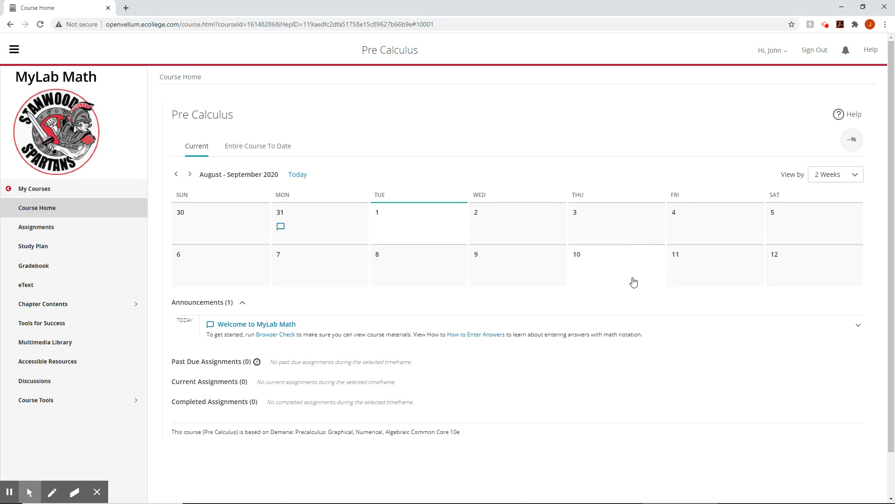
mouse_move(534, 289)
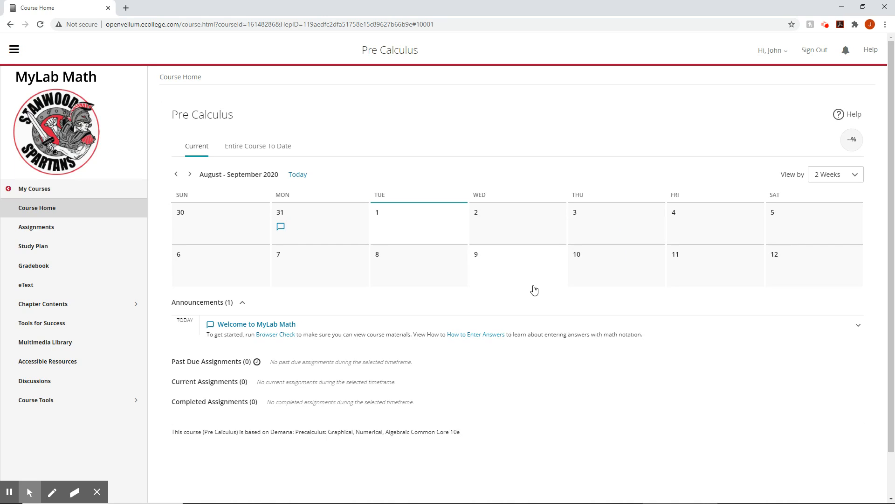
mouse_move(425, 287)
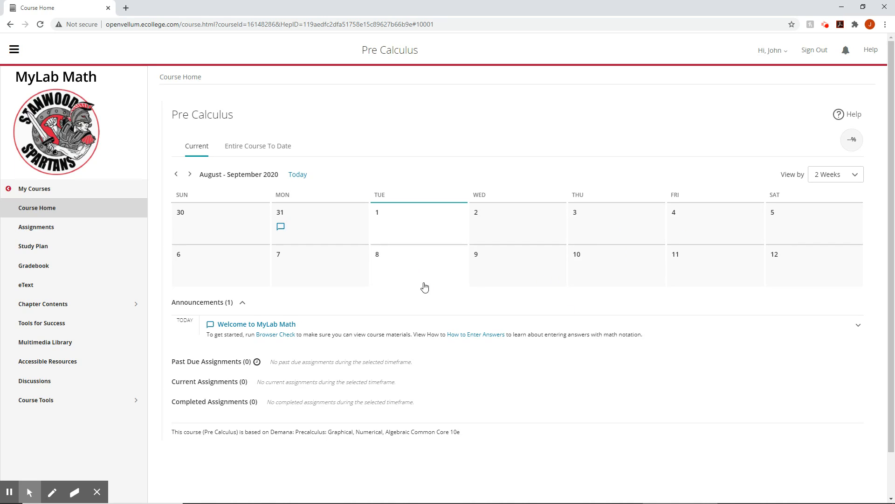
mouse_move(492, 267)
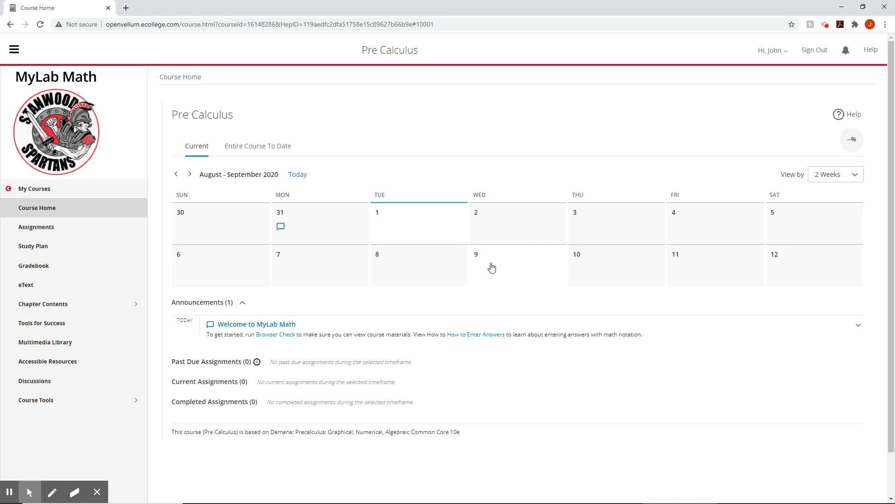
mouse_move(494, 266)
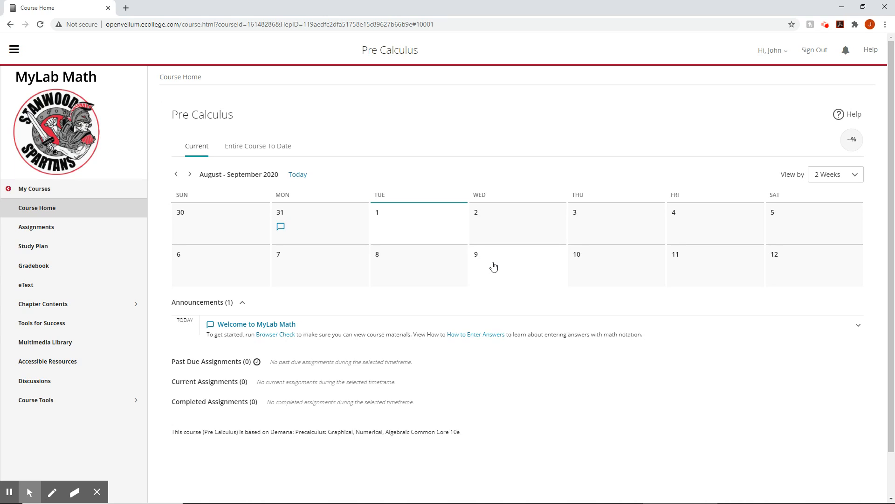
mouse_move(489, 265)
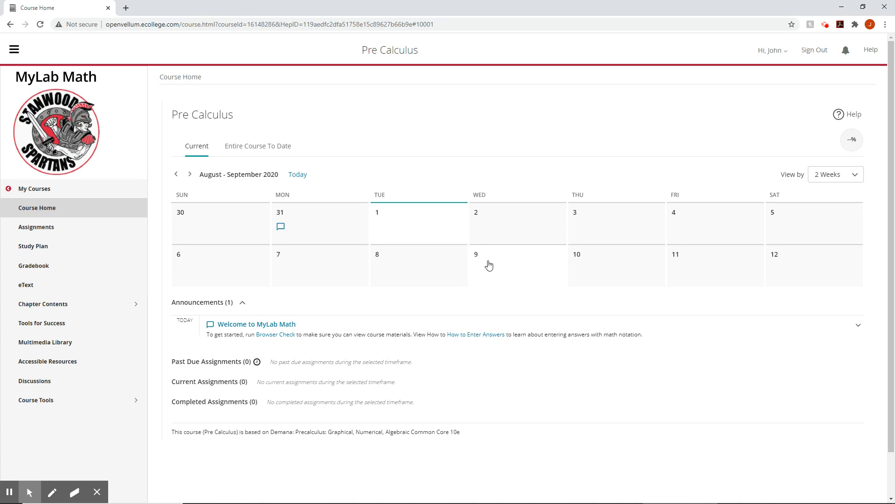
mouse_move(493, 261)
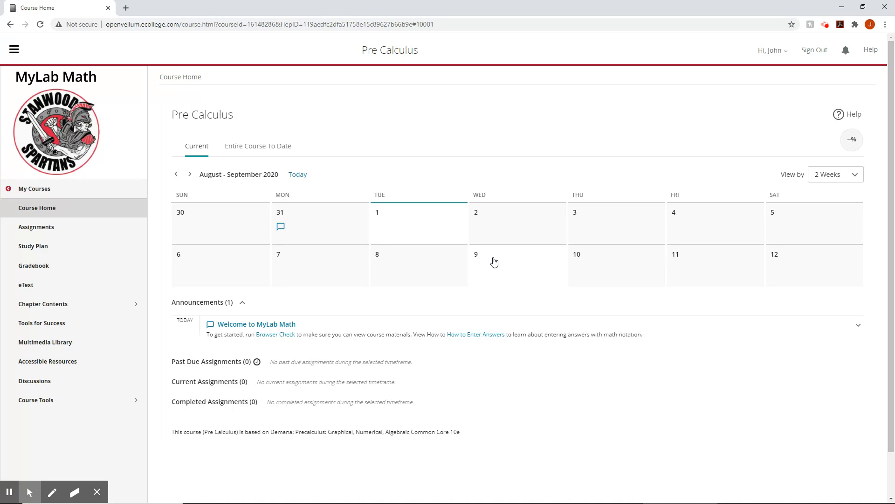
mouse_move(656, 249)
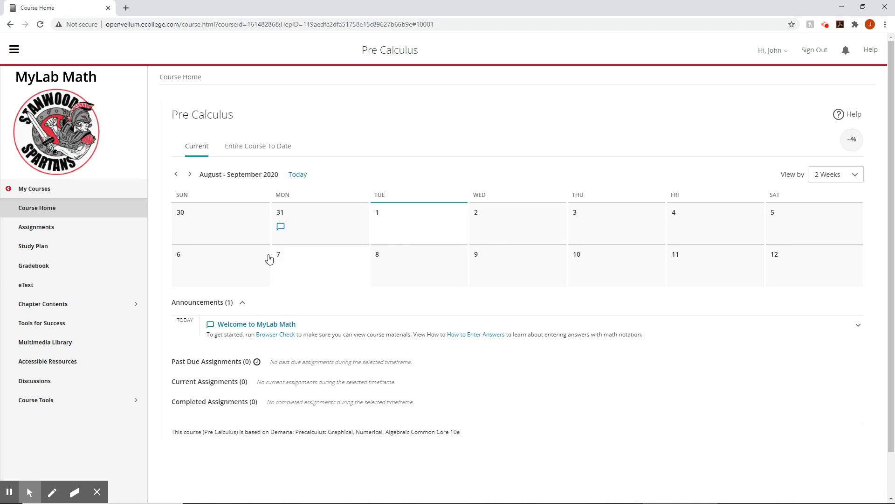
mouse_move(564, 271)
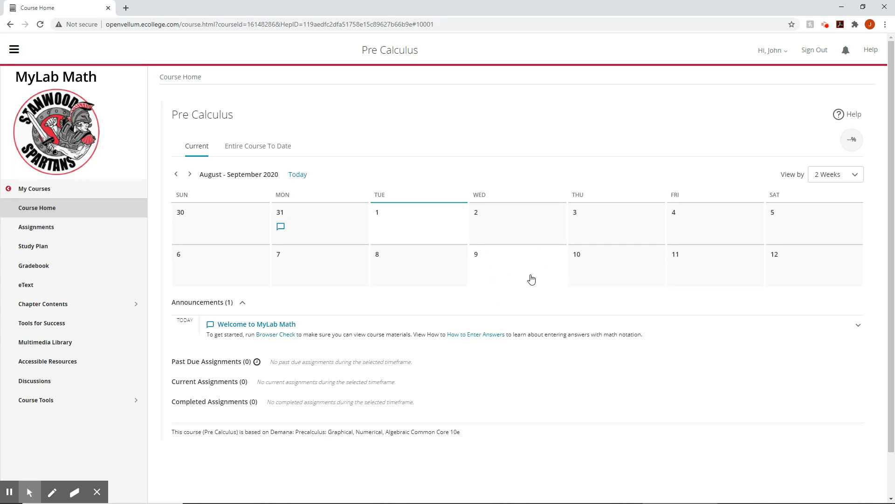
mouse_move(280, 226)
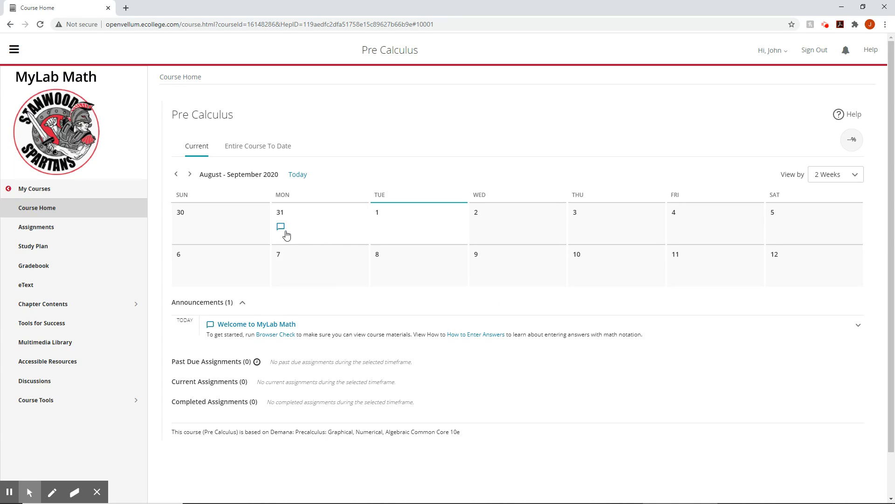
mouse_move(281, 227)
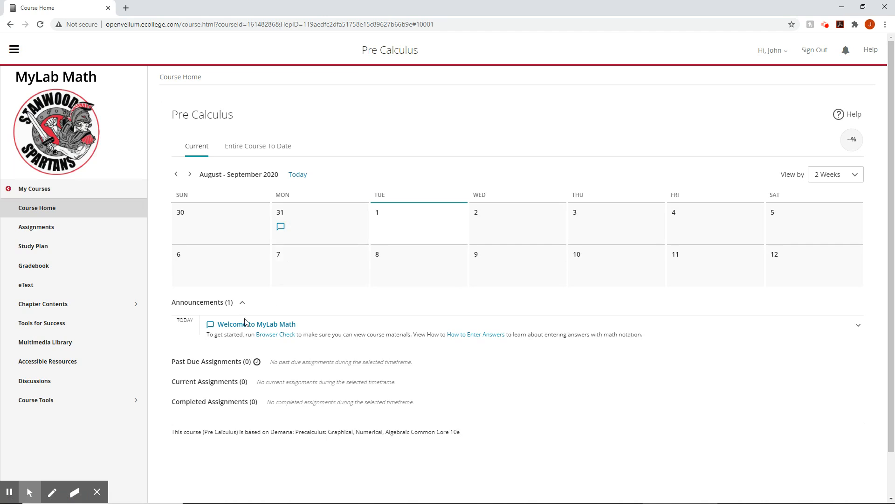
mouse_move(257, 328)
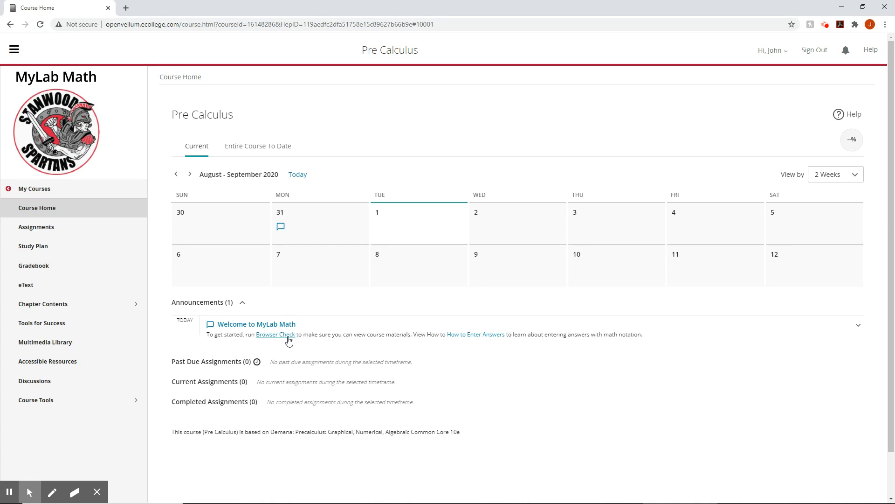
mouse_move(481, 346)
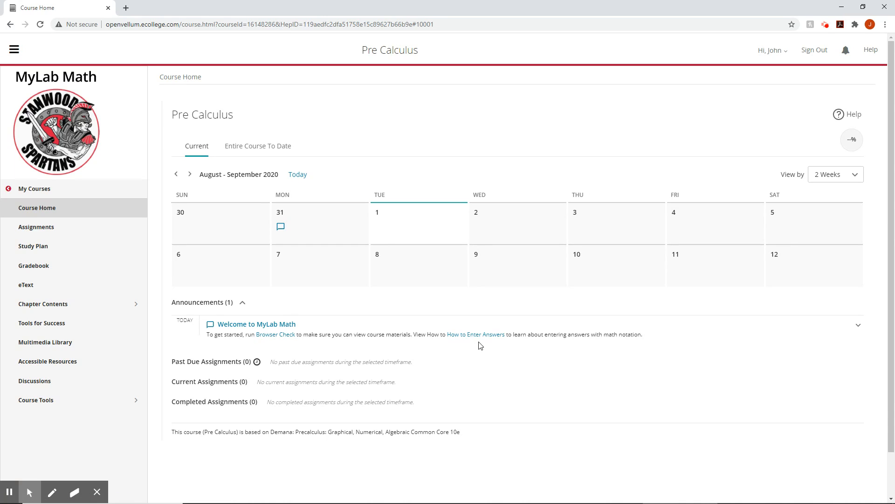
mouse_move(600, 334)
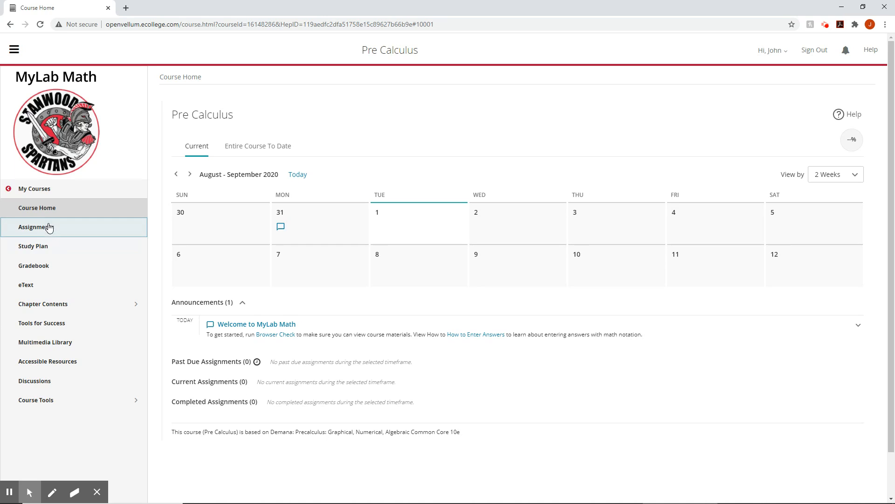
mouse_move(42, 230)
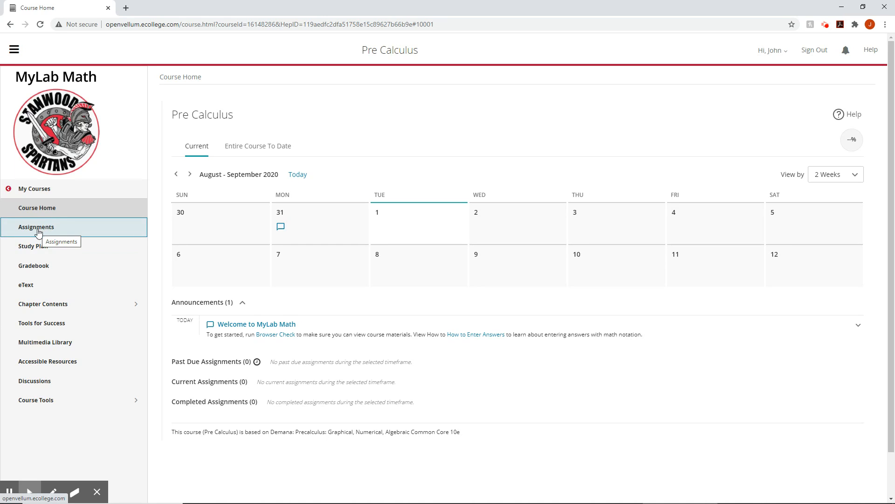
Step: Show the Homework and Tests list with Study Plan for Orientation and Orientation
left_click(36, 226)
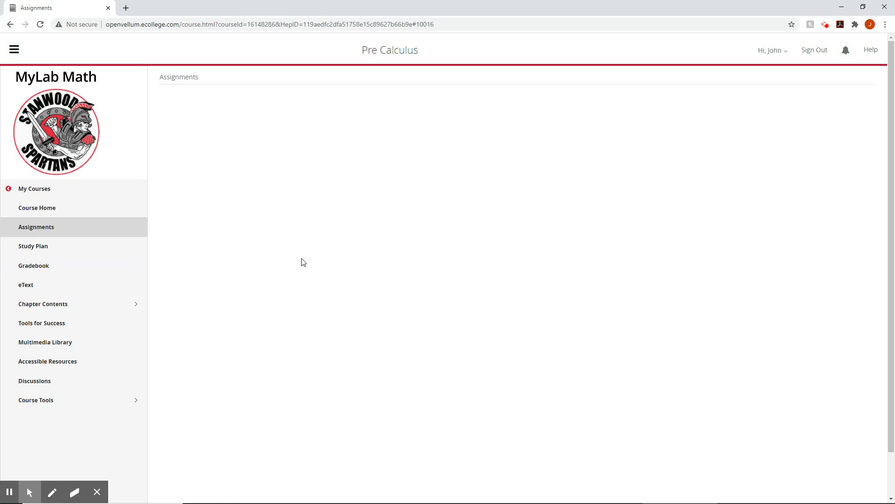
left_click(36, 227)
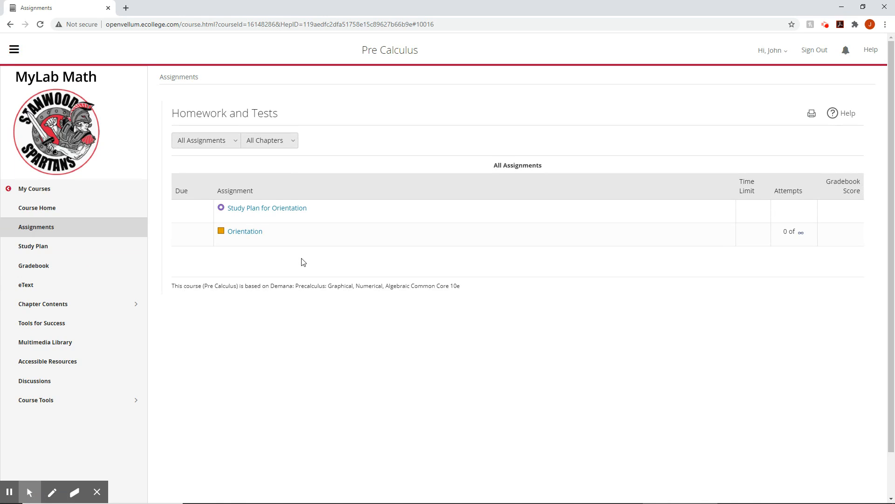
mouse_move(306, 222)
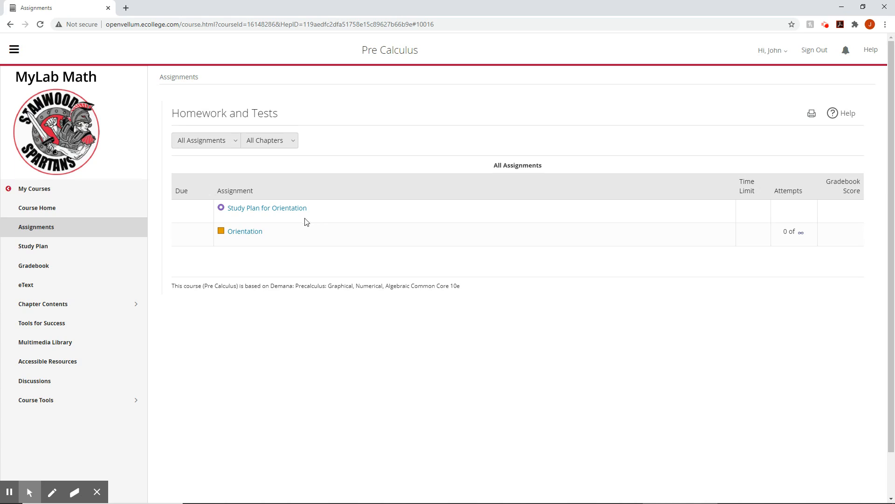
mouse_move(261, 207)
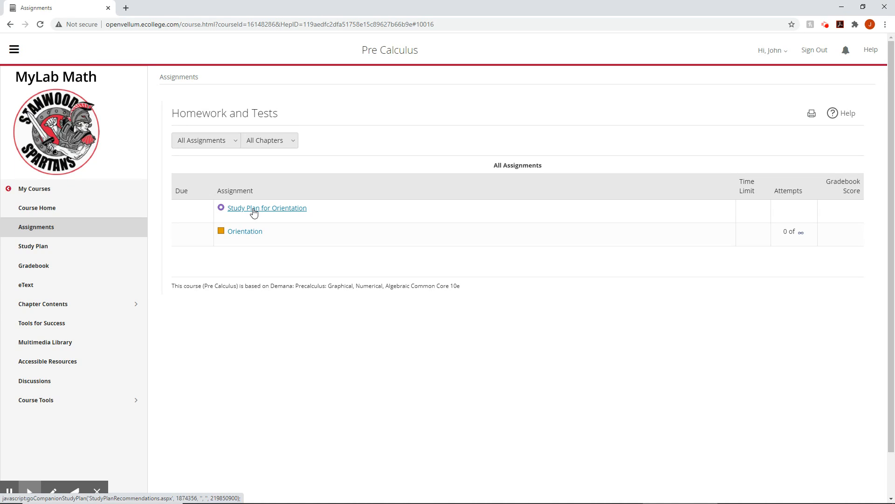
mouse_move(259, 214)
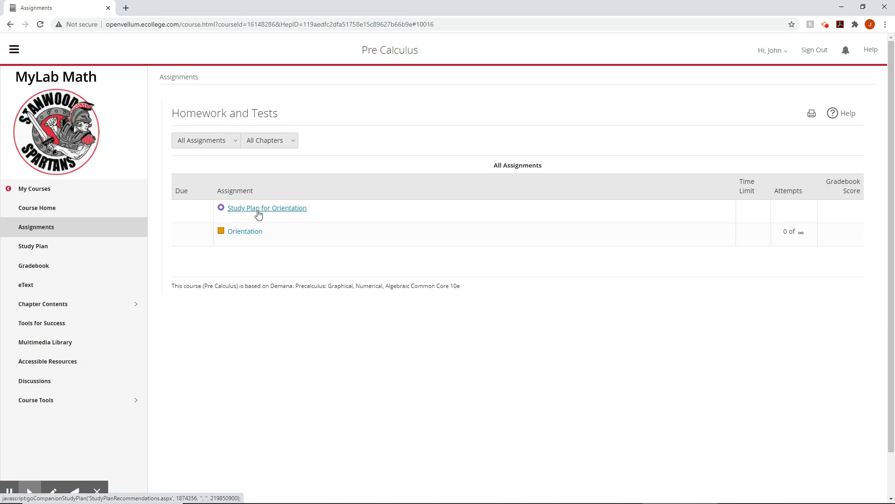
mouse_move(267, 217)
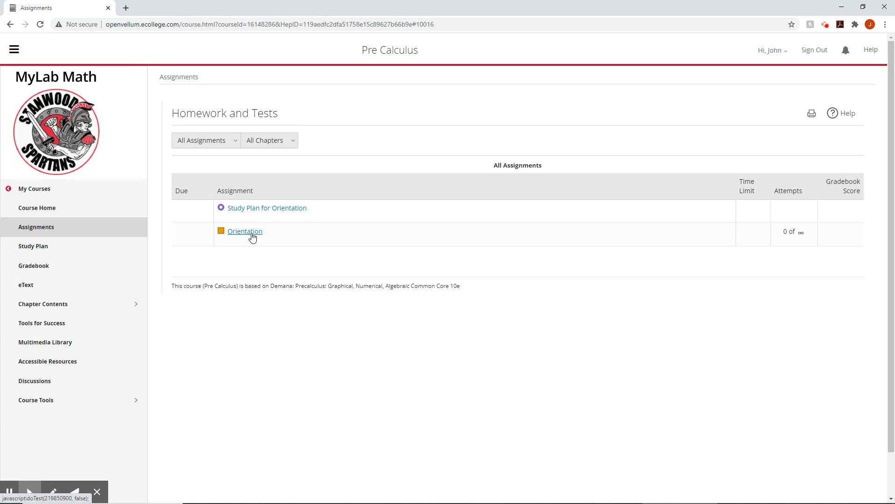
left_click(245, 231)
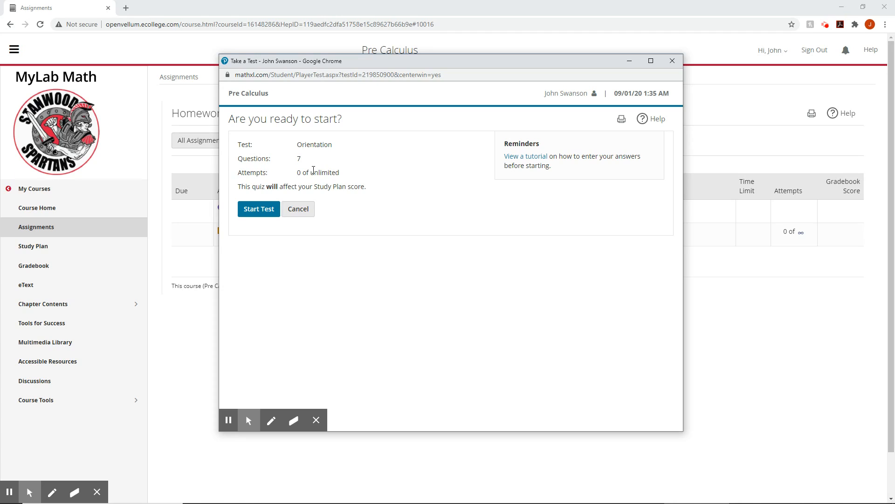
mouse_move(292, 182)
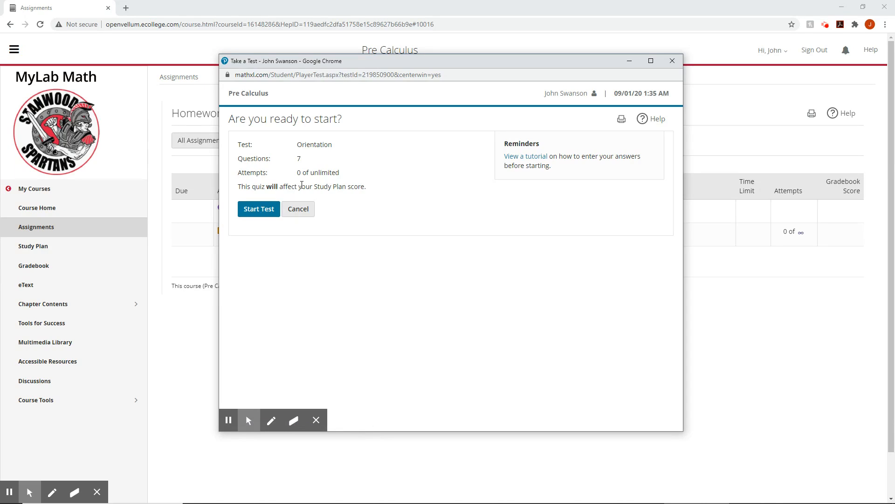
mouse_move(409, 242)
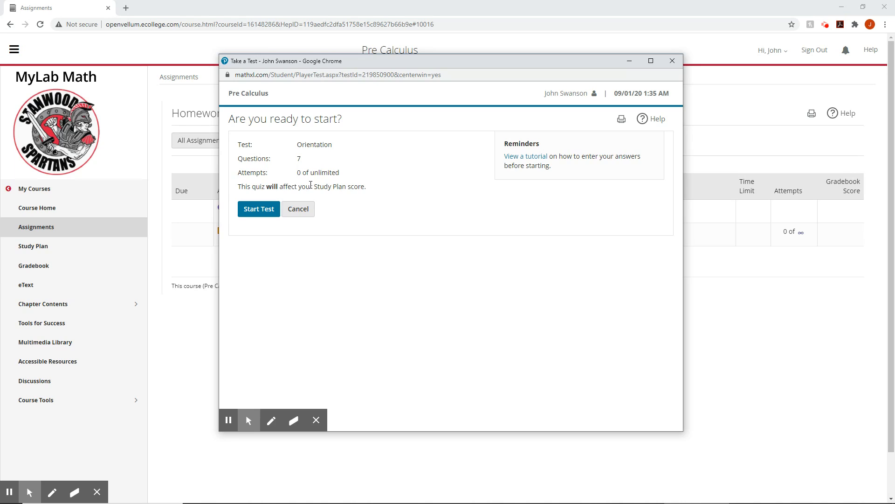
mouse_move(305, 208)
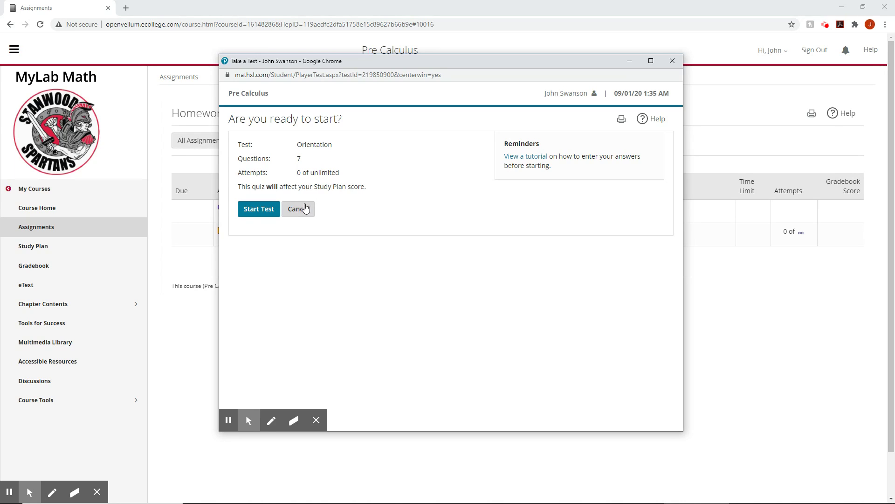
left_click(299, 209)
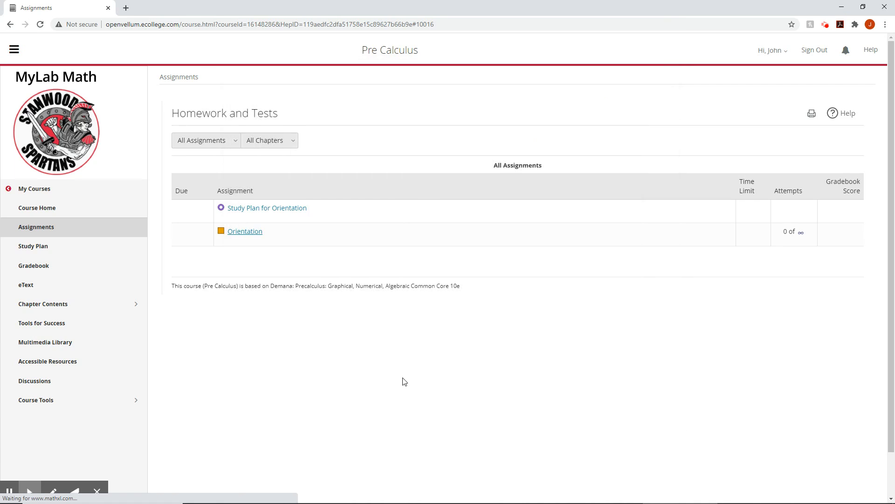
Step: Open the Study Plan's Progress view showing 1 of 465 mastery points
left_click(32, 246)
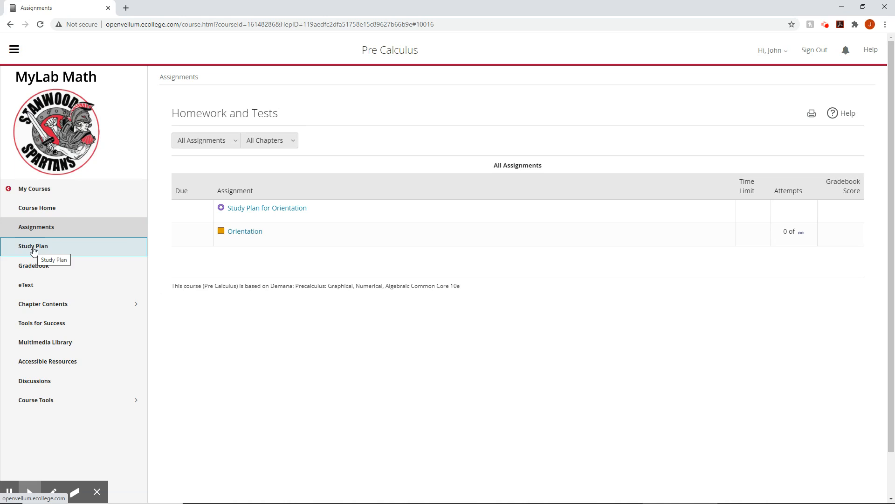
left_click(32, 245)
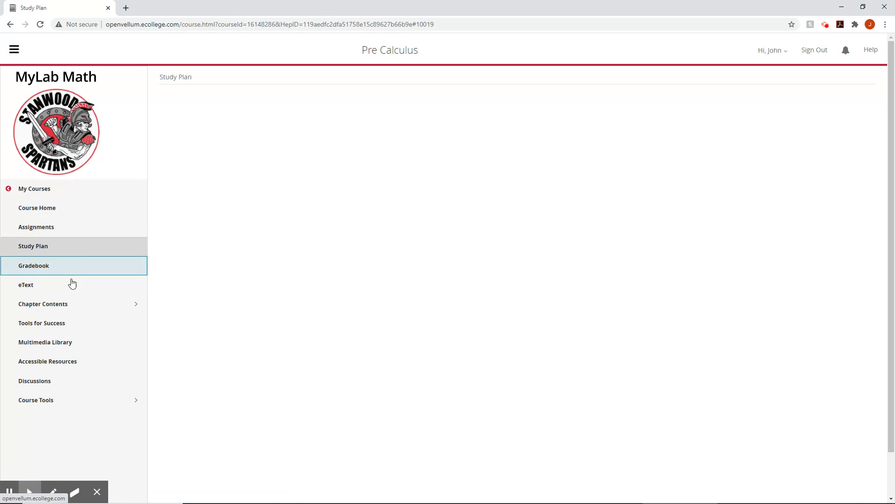
left_click(33, 246)
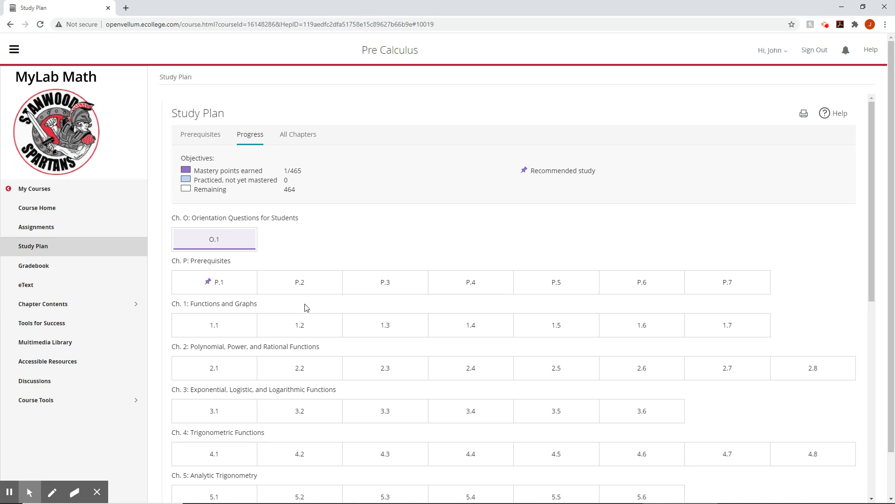
mouse_move(215, 239)
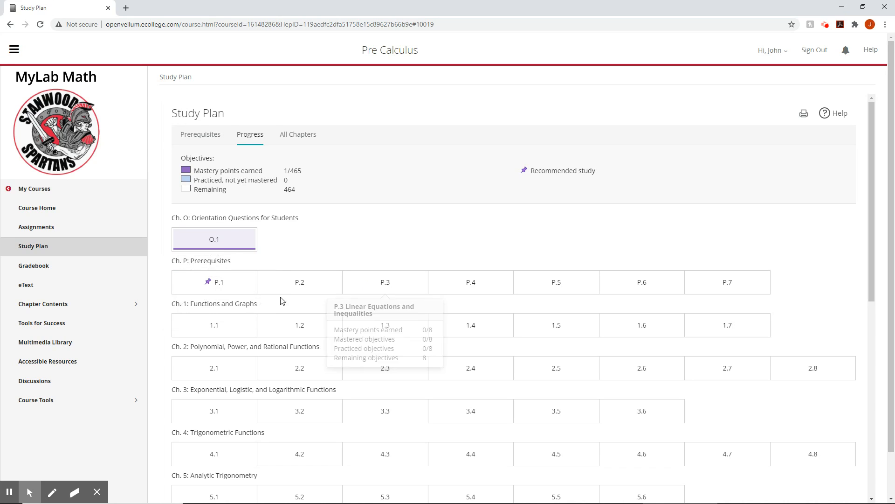
mouse_move(588, 284)
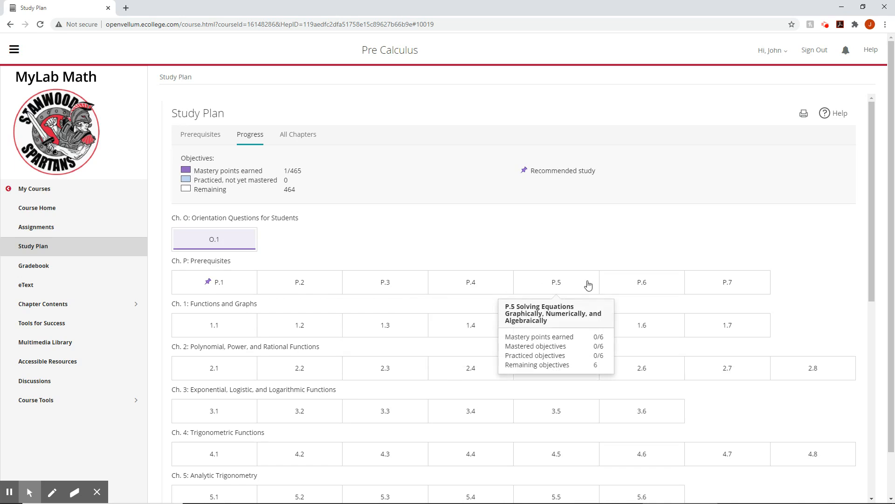
mouse_move(191, 290)
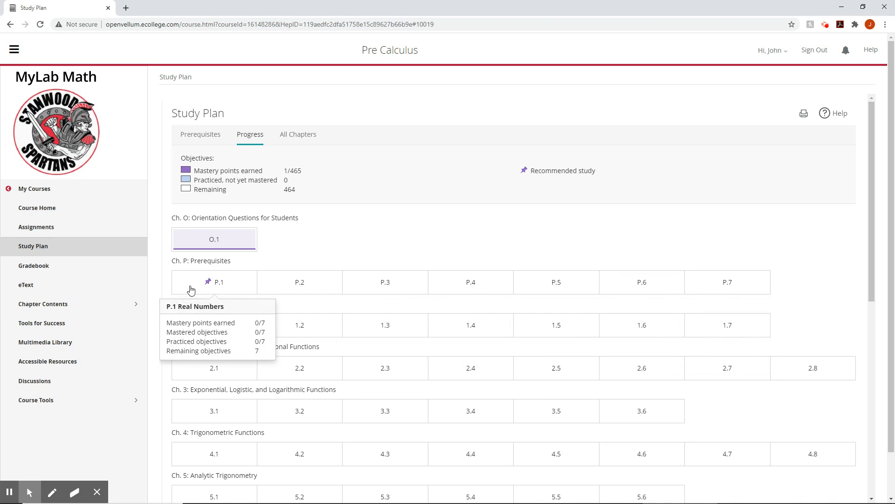
mouse_move(227, 288)
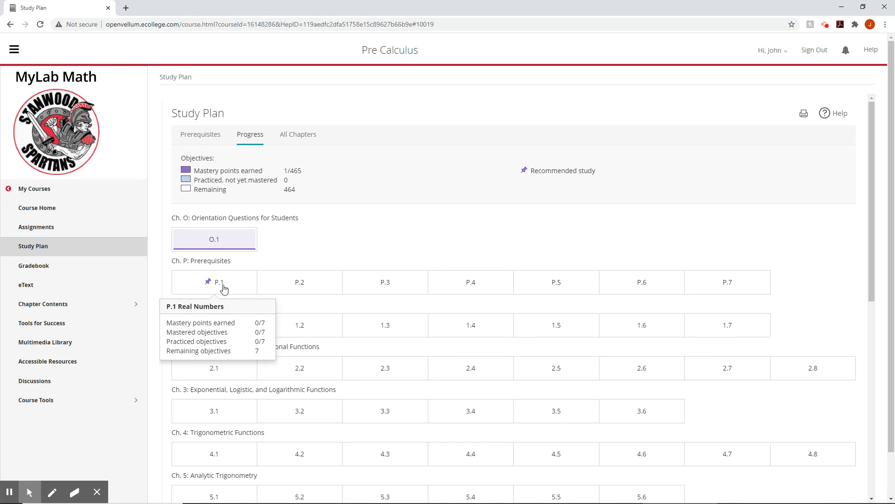
mouse_move(284, 284)
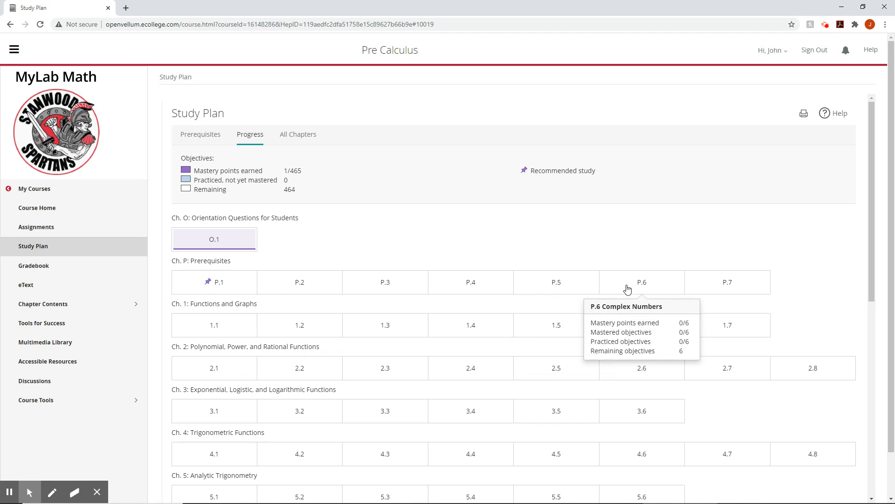
mouse_move(645, 326)
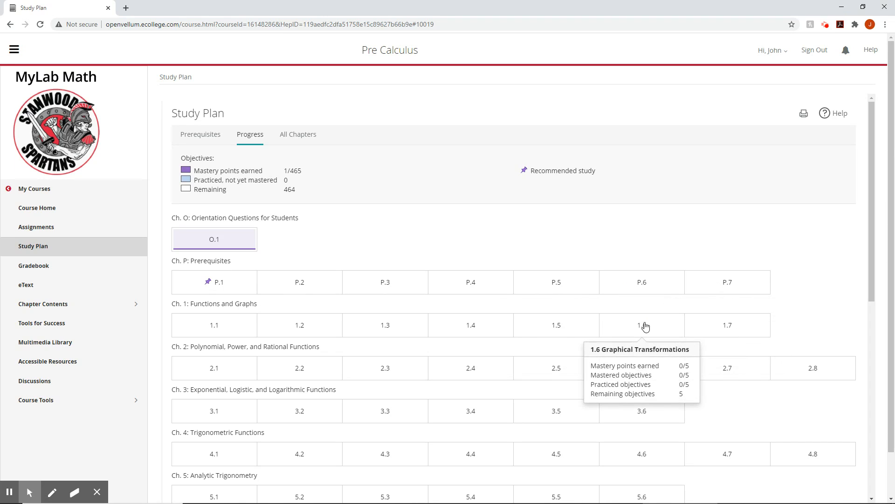
mouse_move(478, 328)
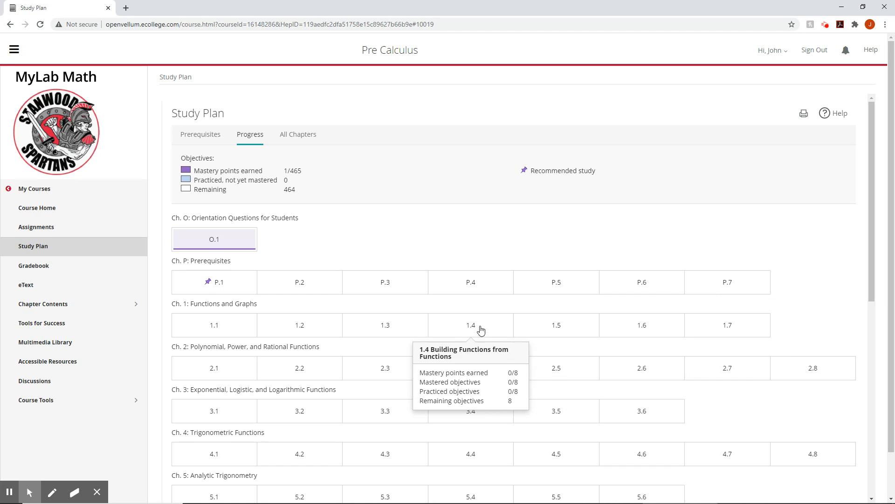
mouse_move(434, 371)
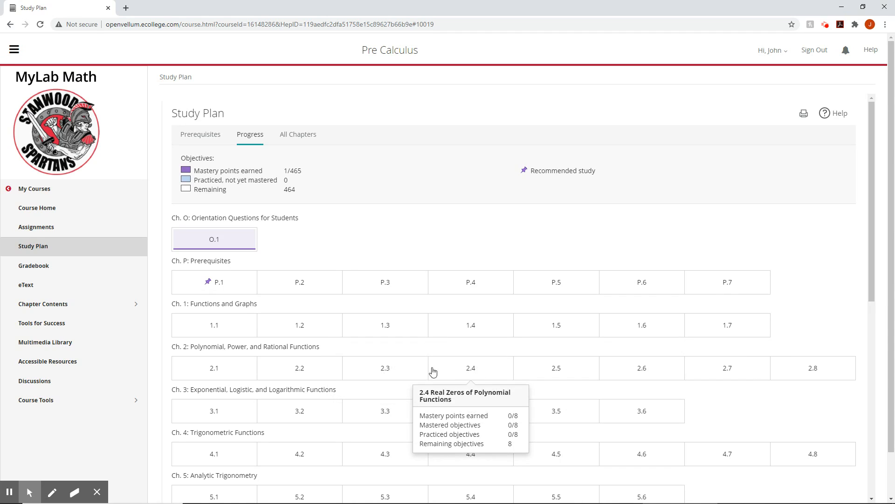
mouse_move(240, 375)
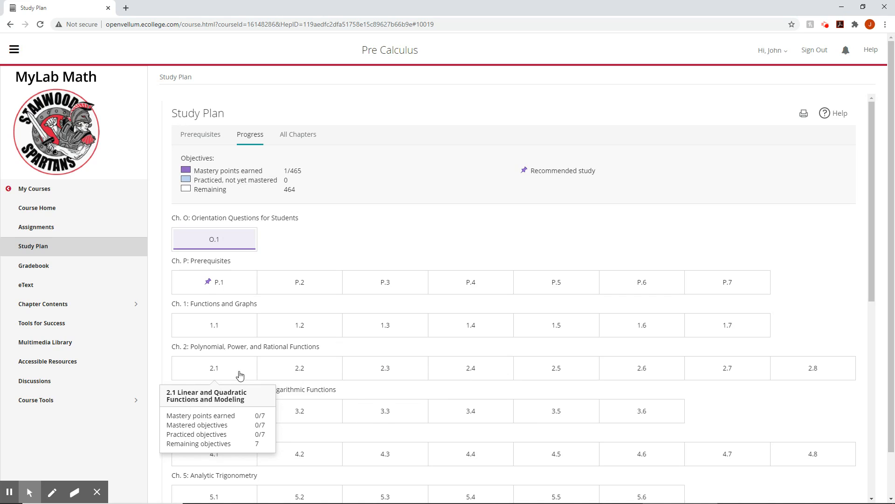
mouse_move(227, 283)
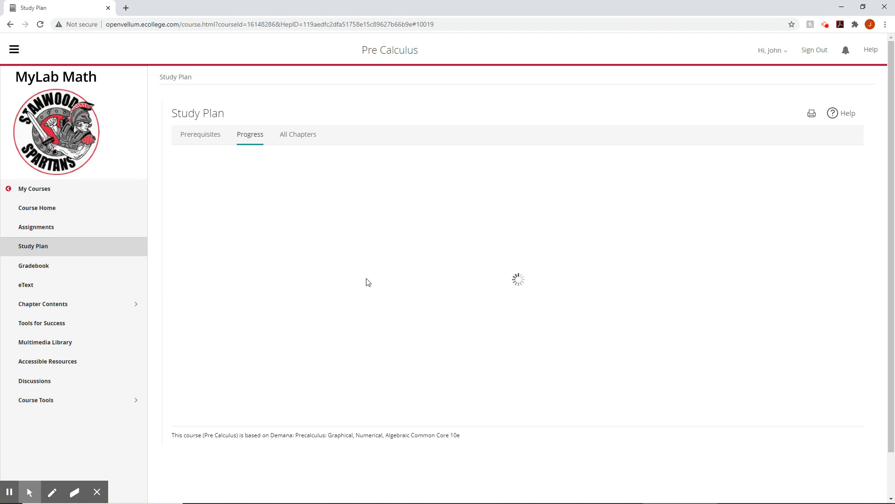
mouse_move(414, 309)
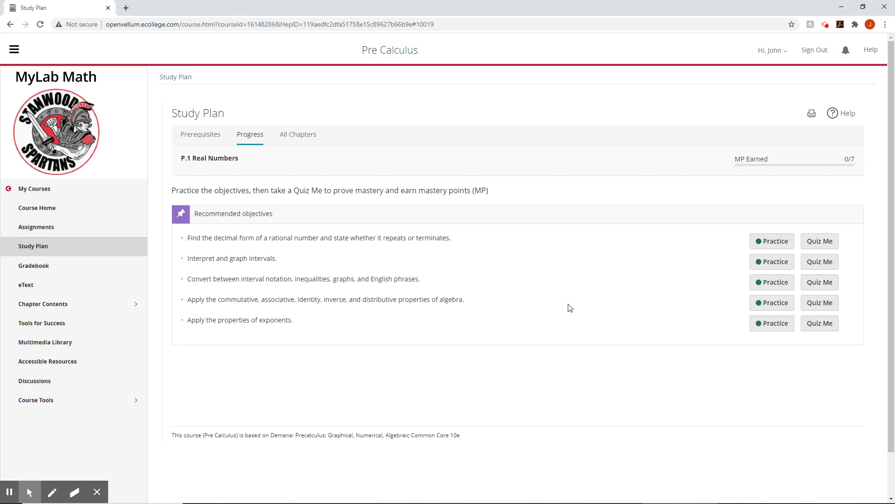
mouse_move(615, 363)
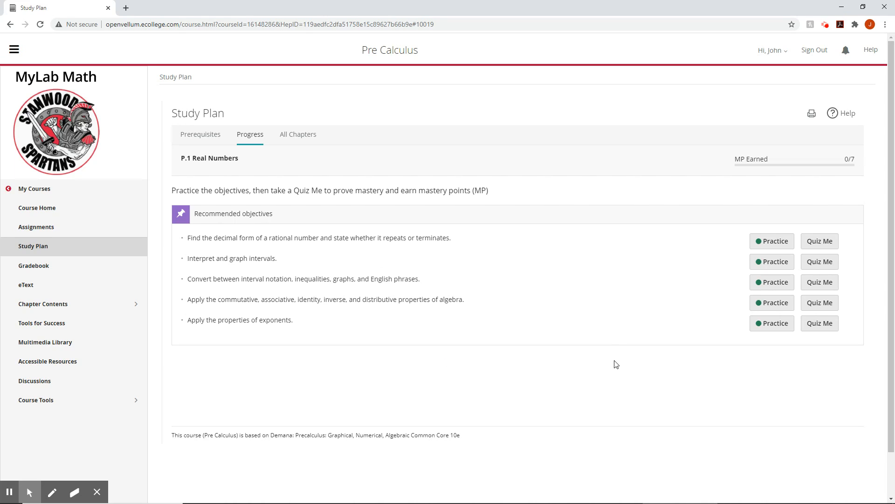
mouse_move(532, 305)
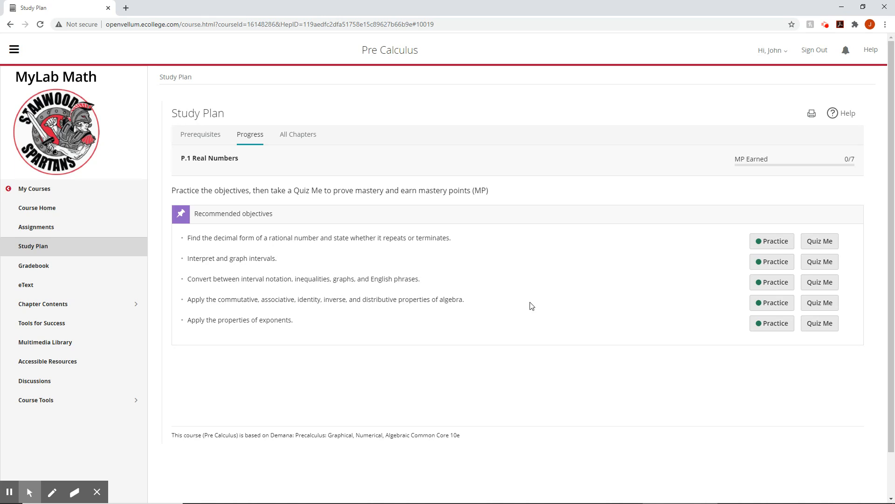
mouse_move(280, 328)
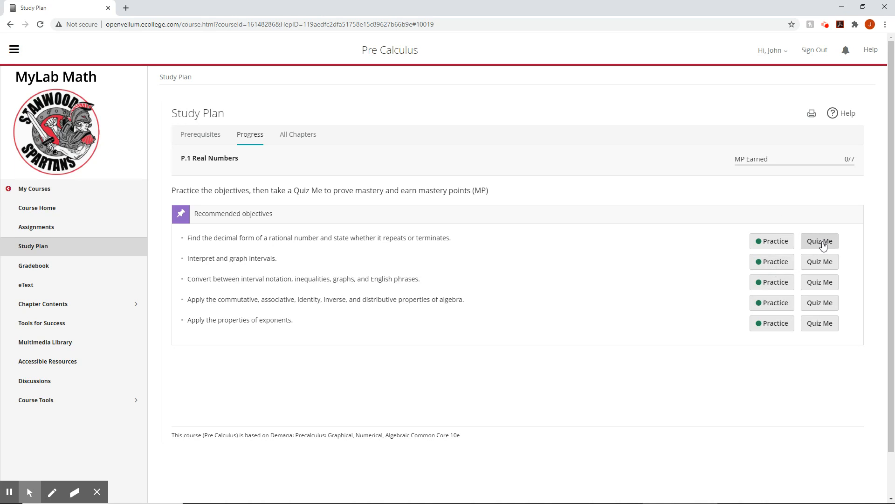
mouse_move(824, 335)
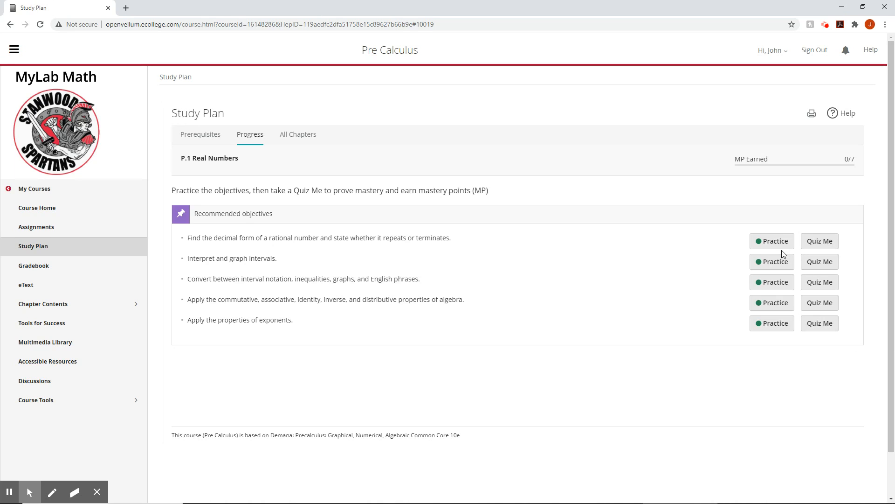
mouse_move(446, 277)
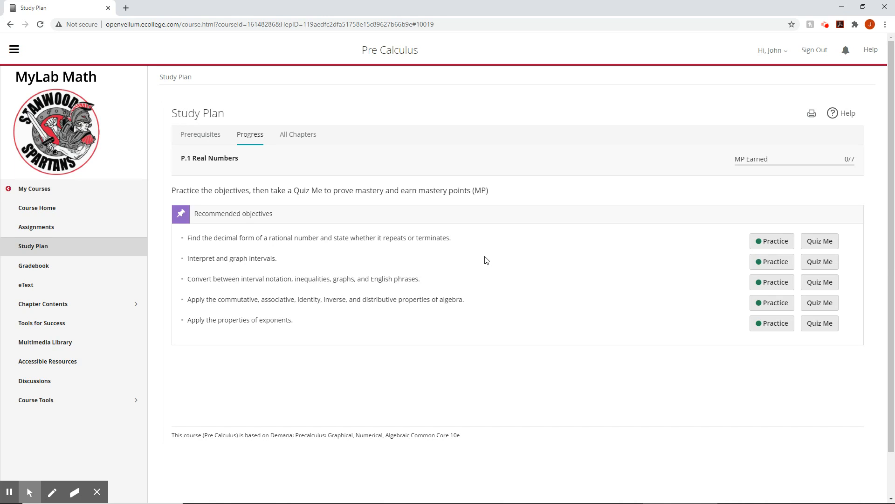
mouse_move(627, 257)
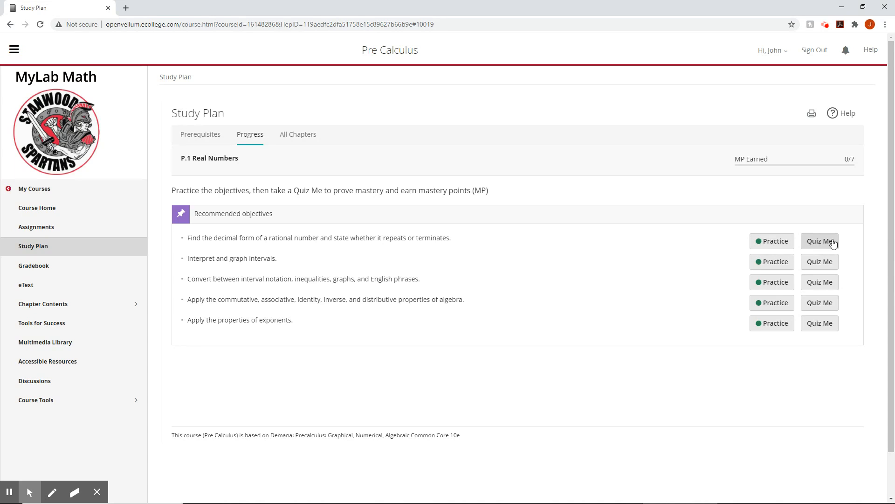
mouse_move(823, 246)
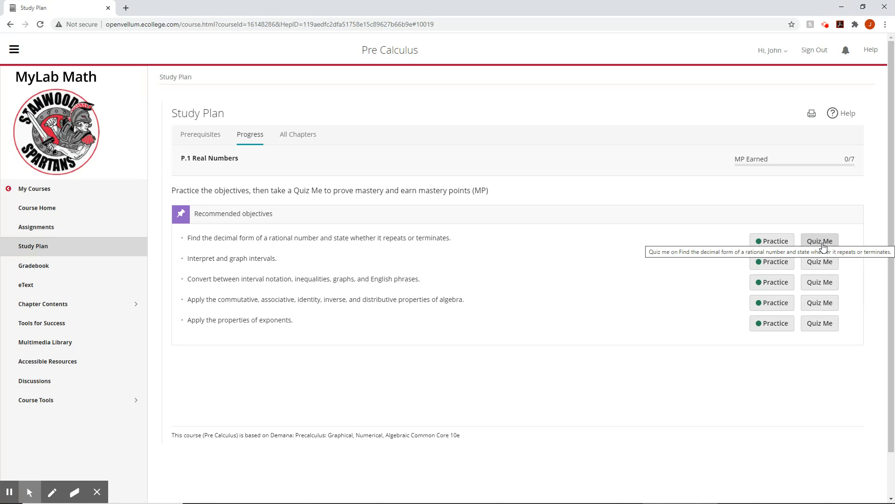
mouse_move(821, 245)
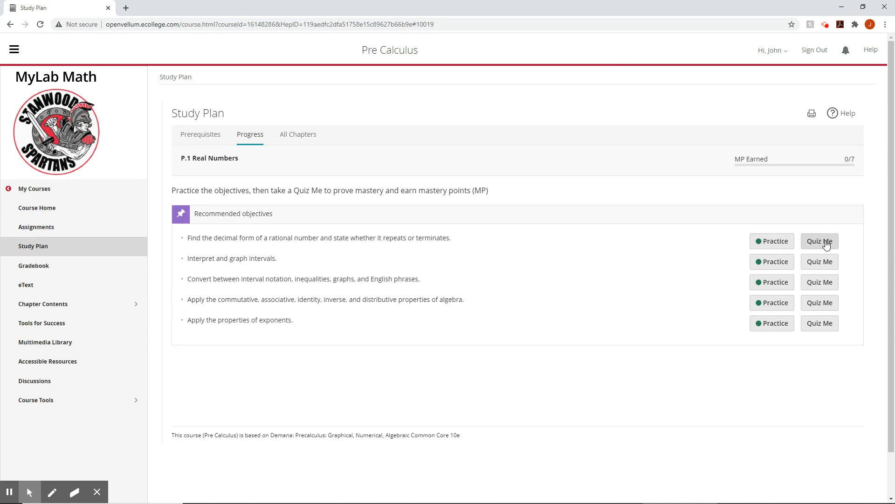
mouse_move(758, 273)
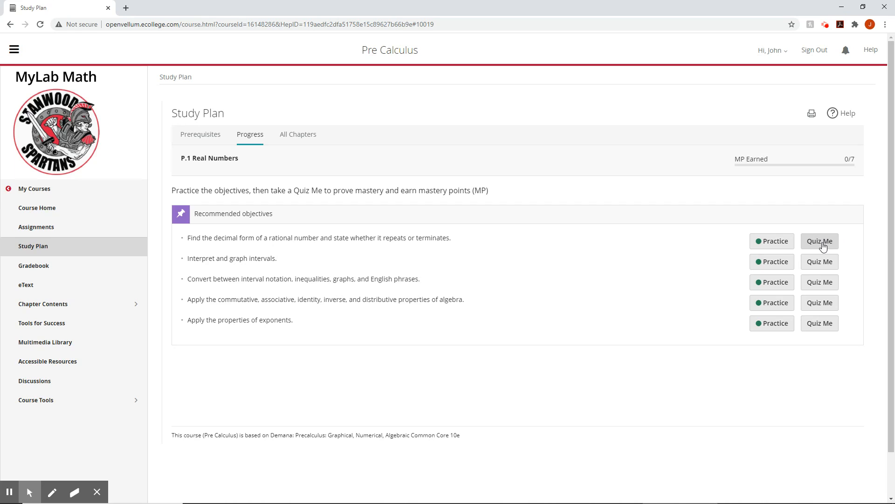
mouse_move(824, 271)
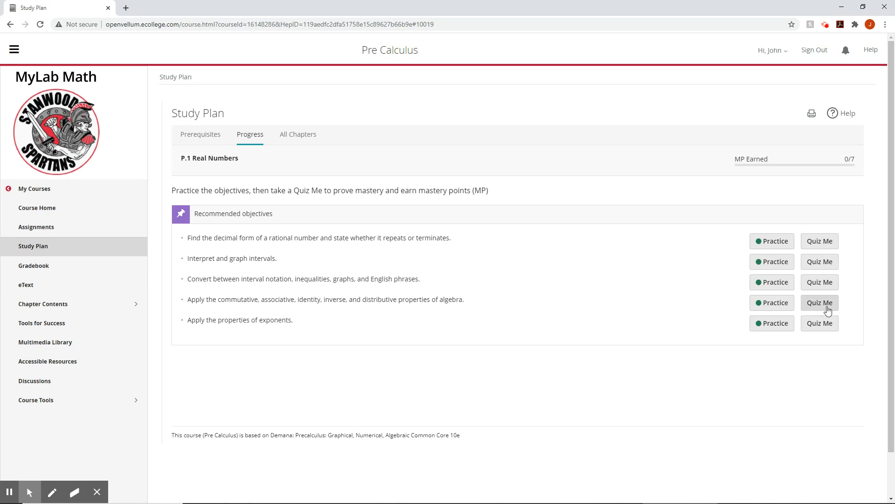
mouse_move(552, 287)
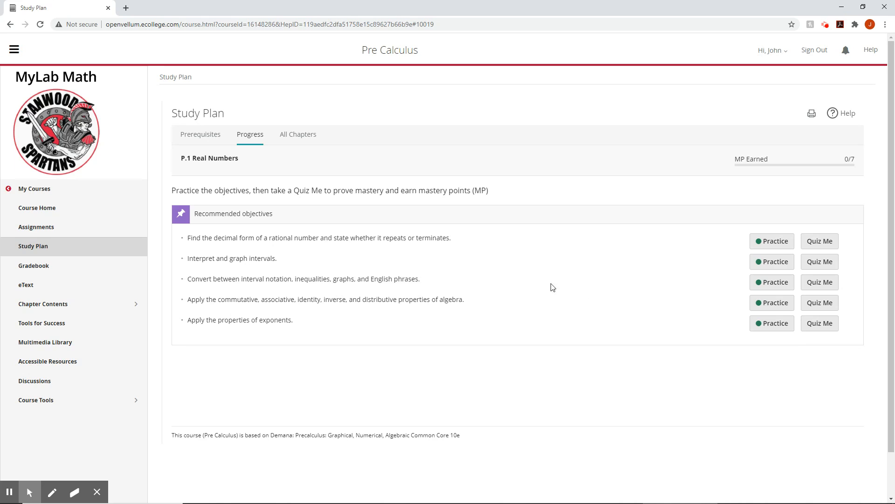
mouse_move(619, 239)
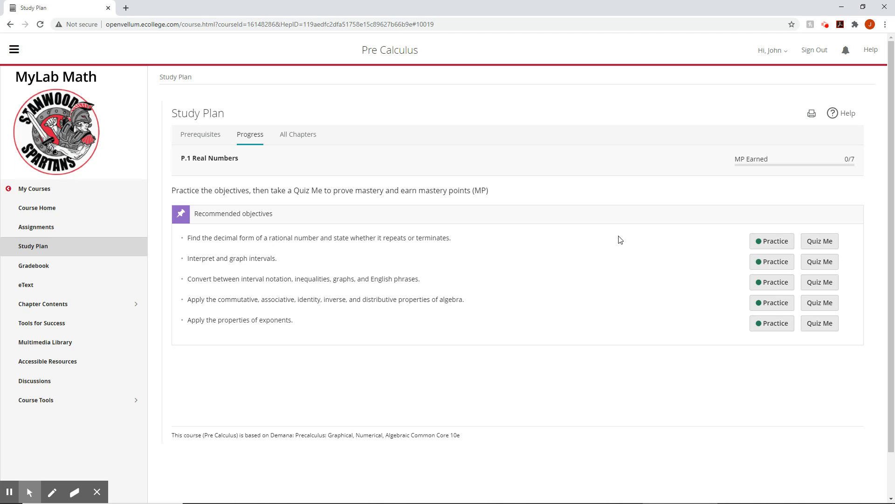
mouse_move(744, 227)
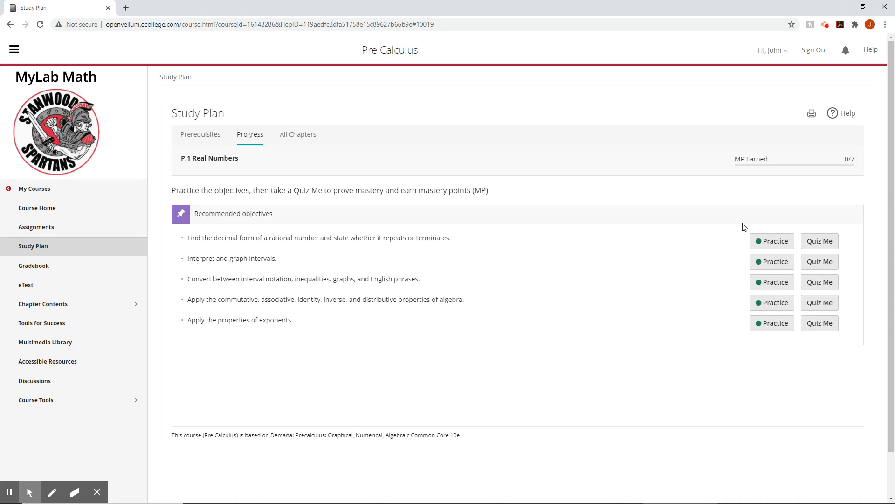
mouse_move(617, 174)
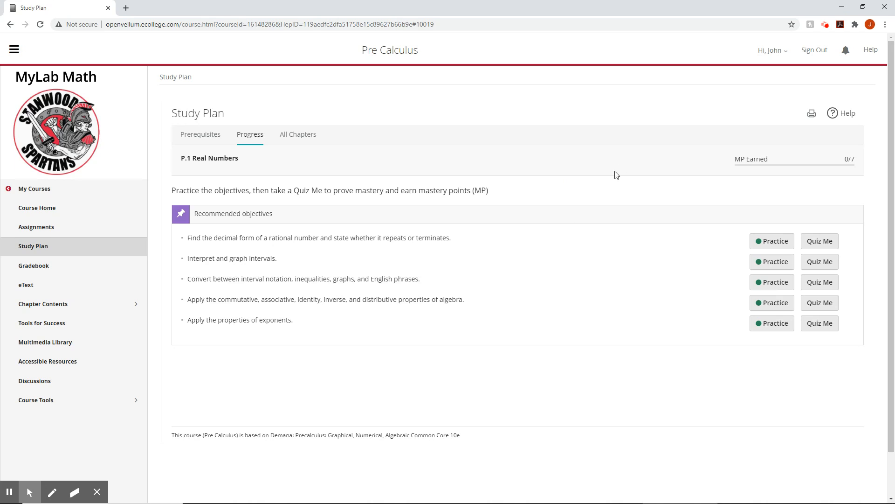
mouse_move(414, 329)
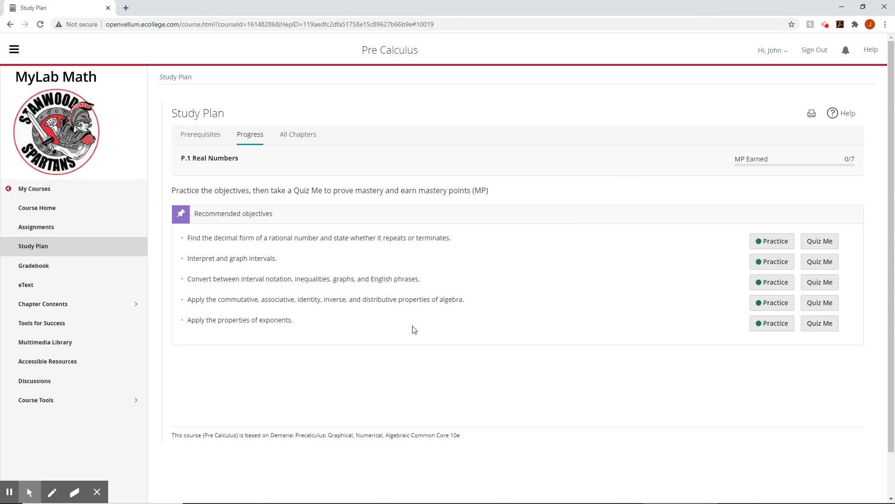
mouse_move(543, 297)
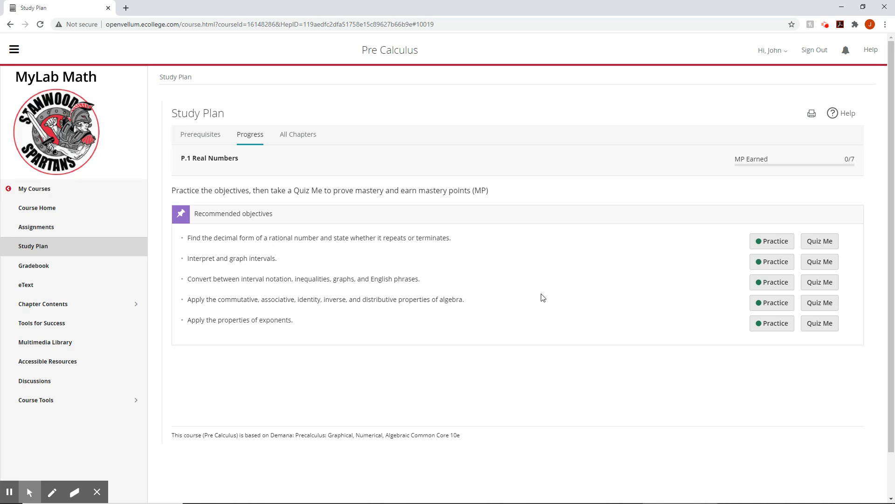
mouse_move(552, 302)
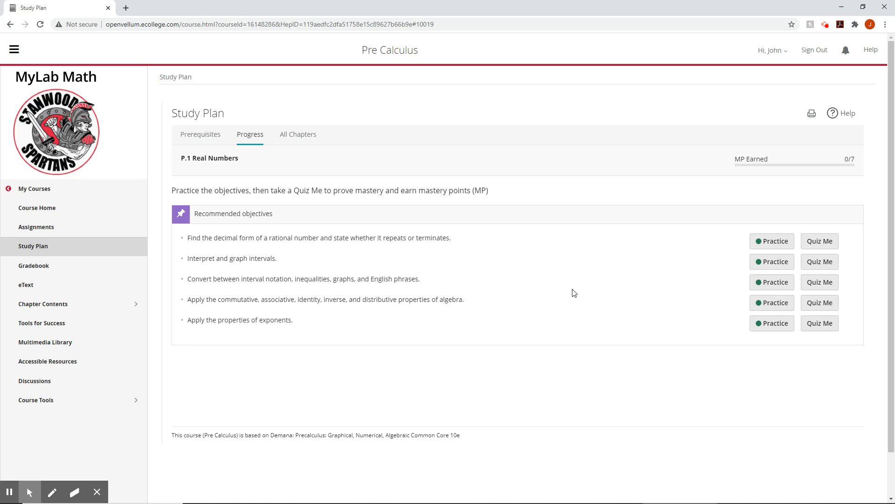
mouse_move(391, 261)
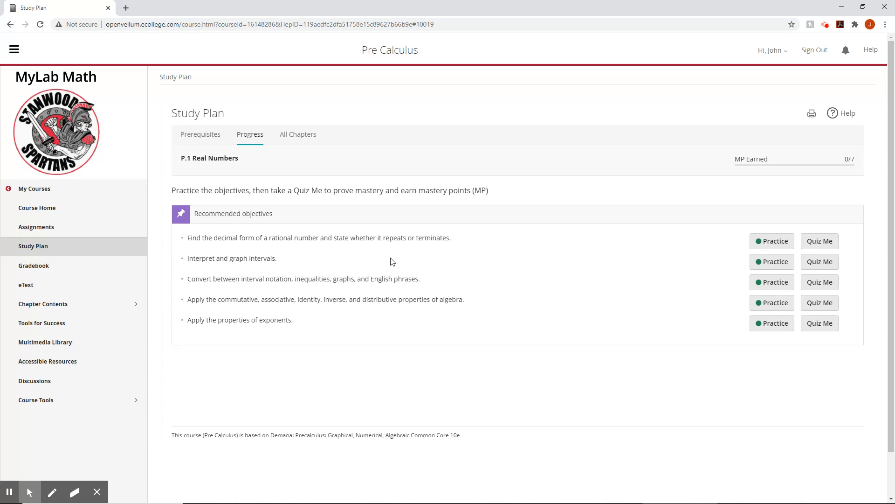
mouse_move(312, 271)
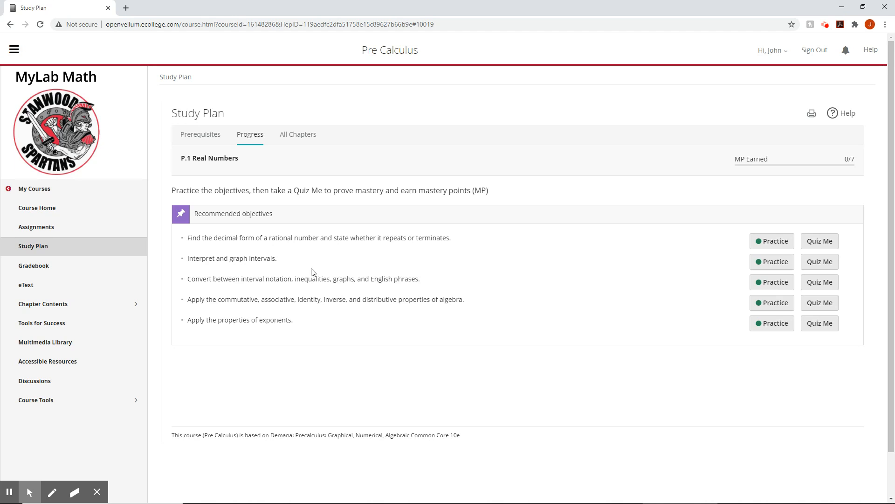
mouse_move(34, 265)
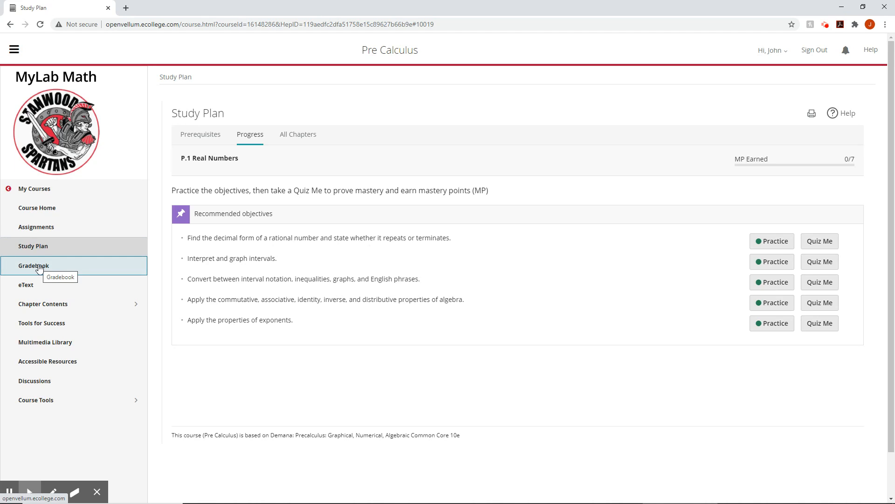
Step: Open the Gradebook results showing the O.1-1 quiz at 5/5 and 100%
left_click(33, 265)
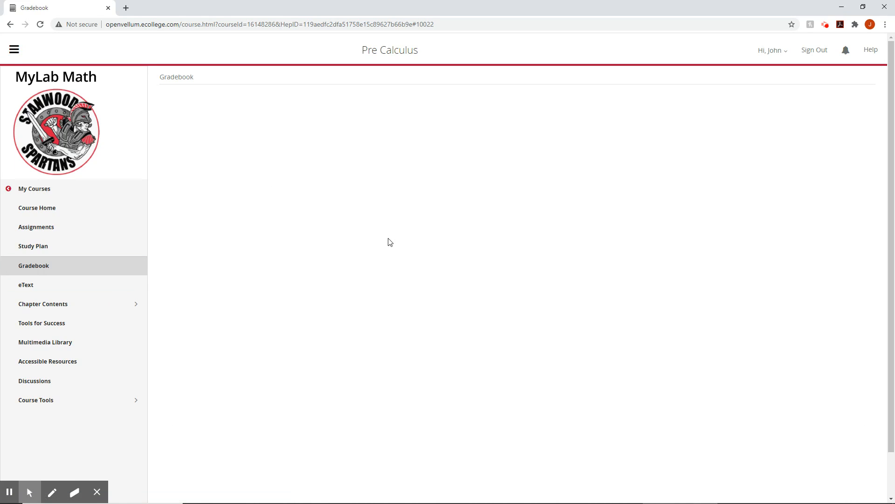
mouse_move(398, 271)
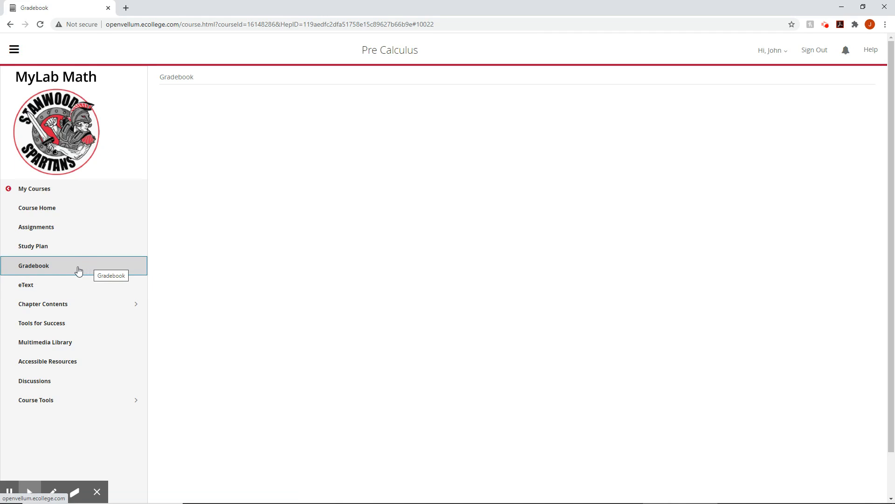
left_click(33, 265)
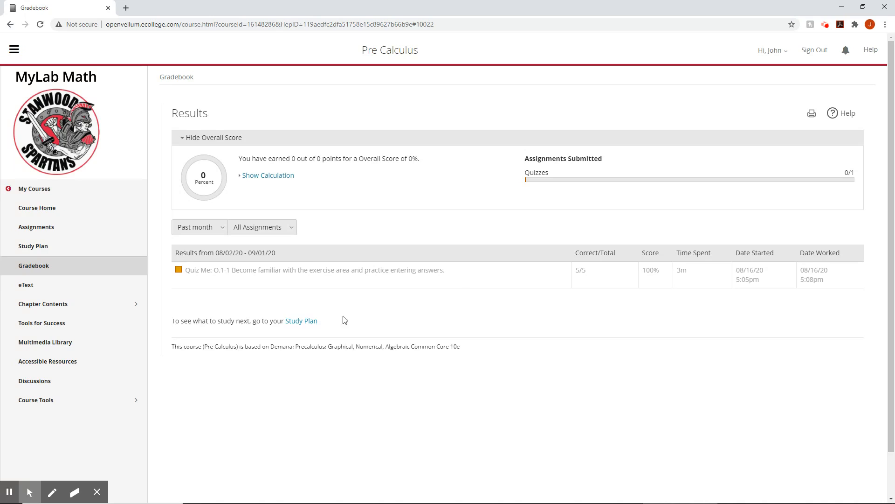
mouse_move(814, 333)
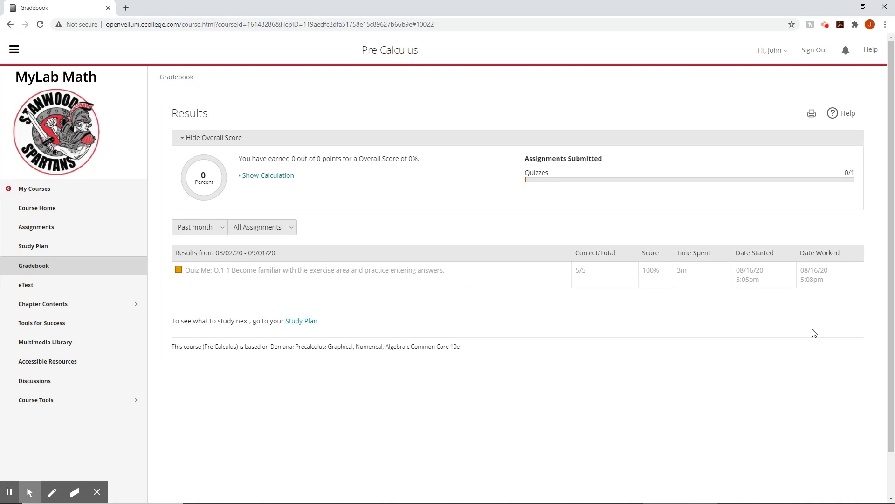
mouse_move(637, 271)
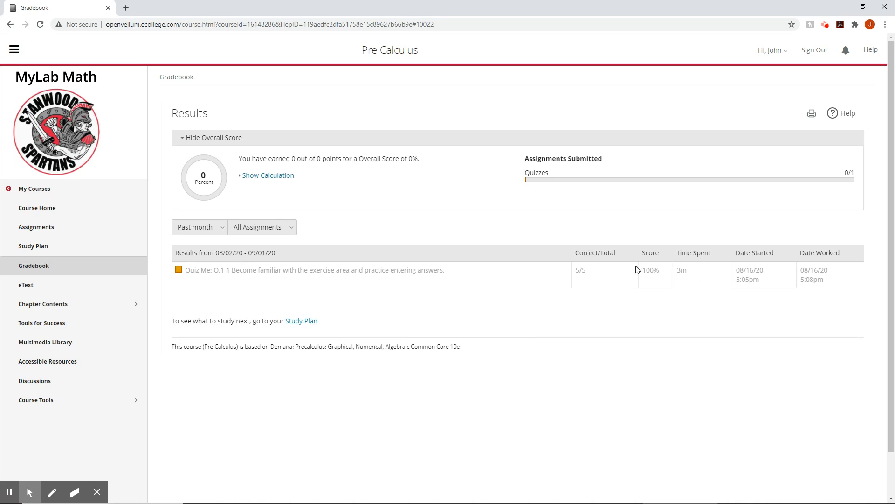
mouse_move(490, 282)
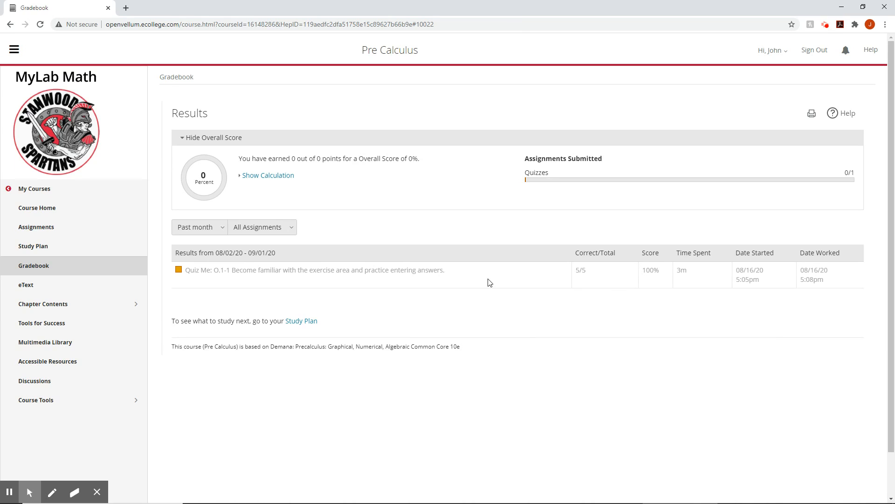
mouse_move(736, 328)
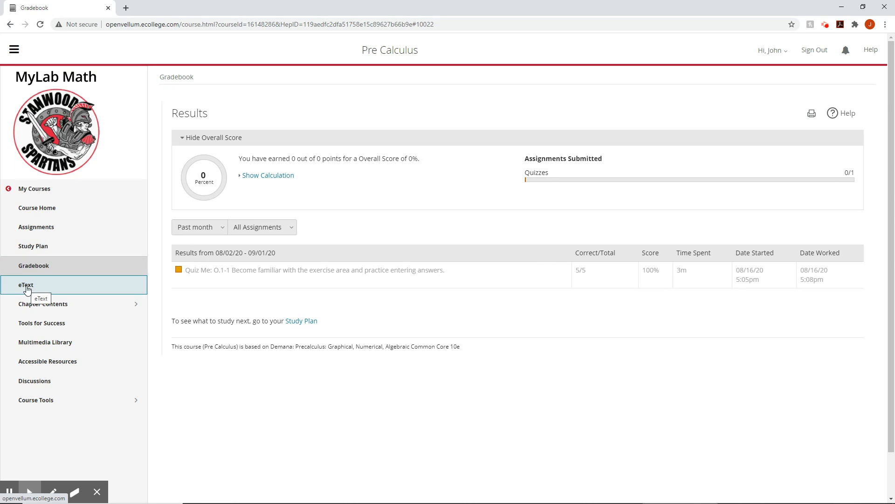
Step: Open the eText page from the left navigation menu
left_click(26, 284)
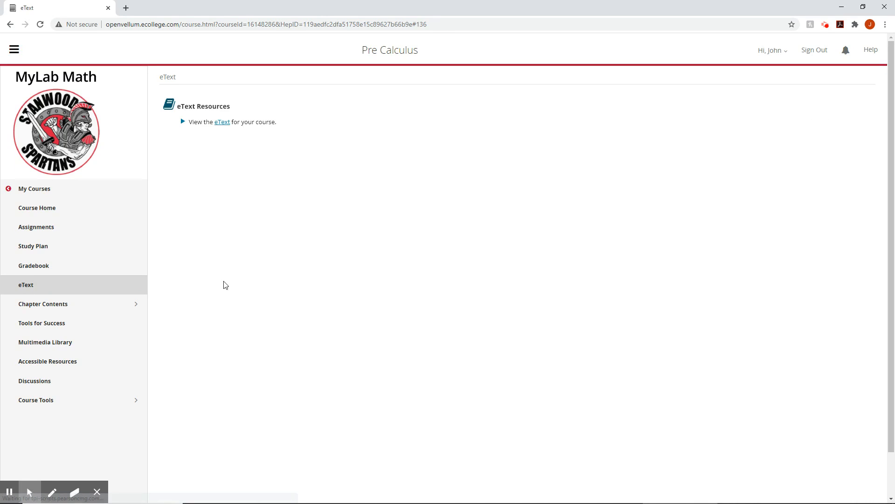
mouse_move(222, 125)
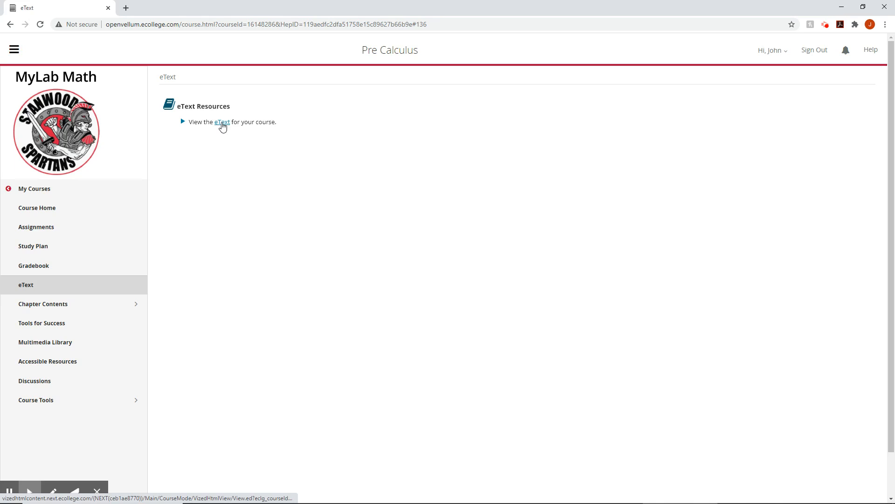
mouse_move(462, 355)
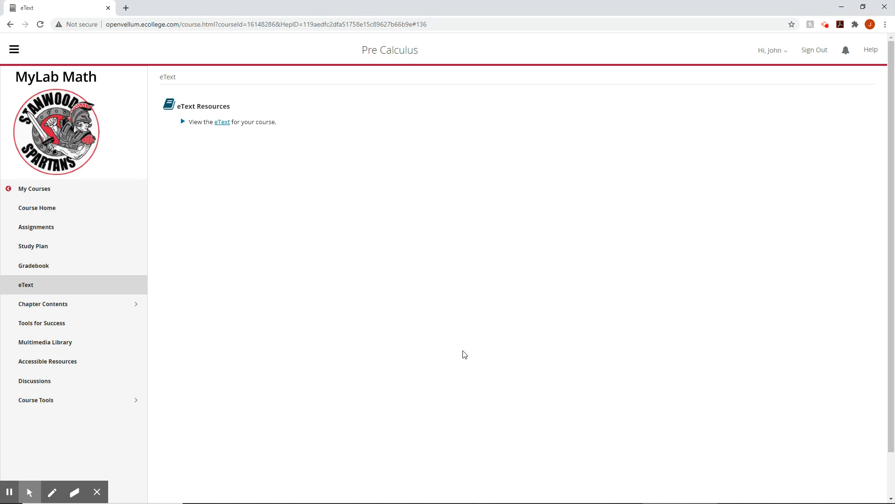
mouse_move(82, 306)
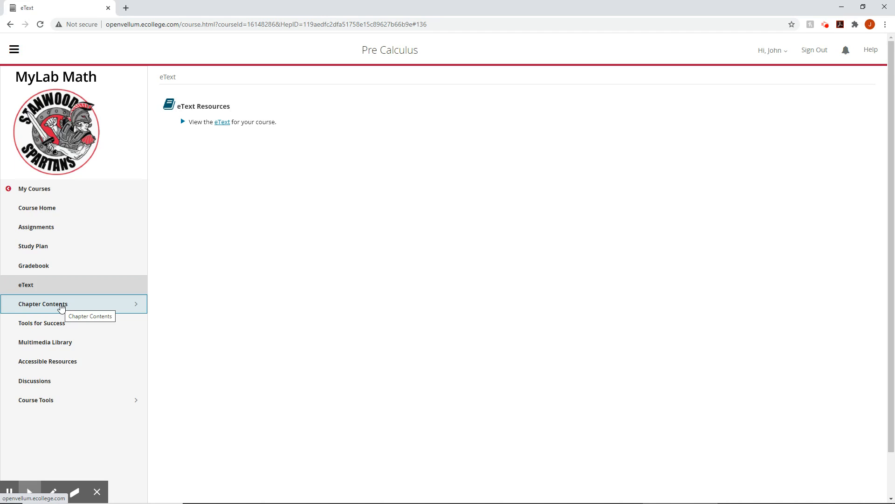
Step: Browse Chapter P's Section P.1 Real Numbers resources, then return to the main menu
left_click(42, 303)
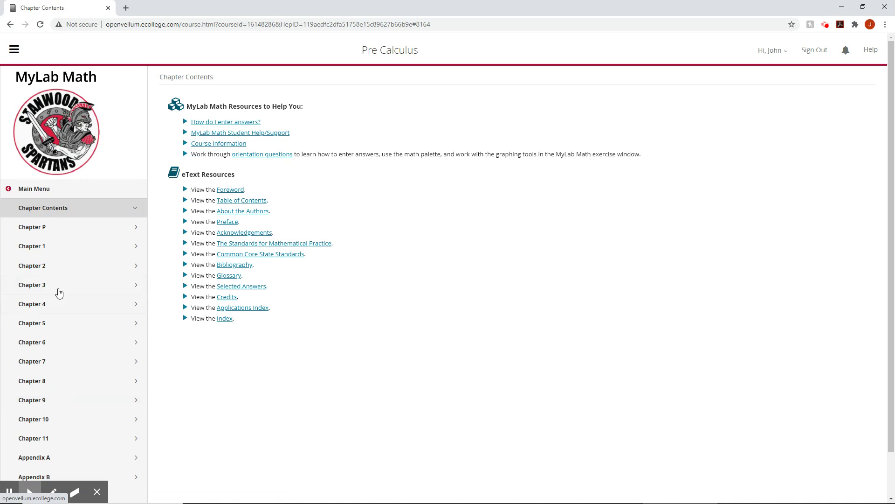
mouse_move(340, 321)
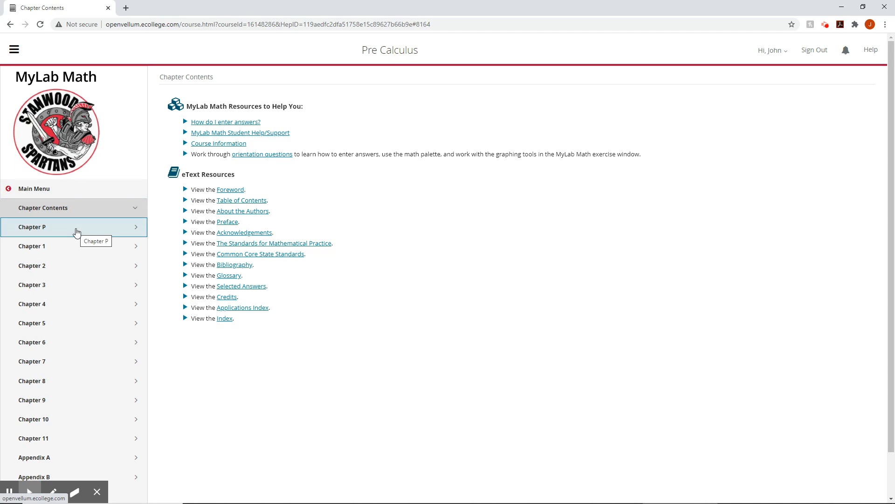
left_click(32, 227)
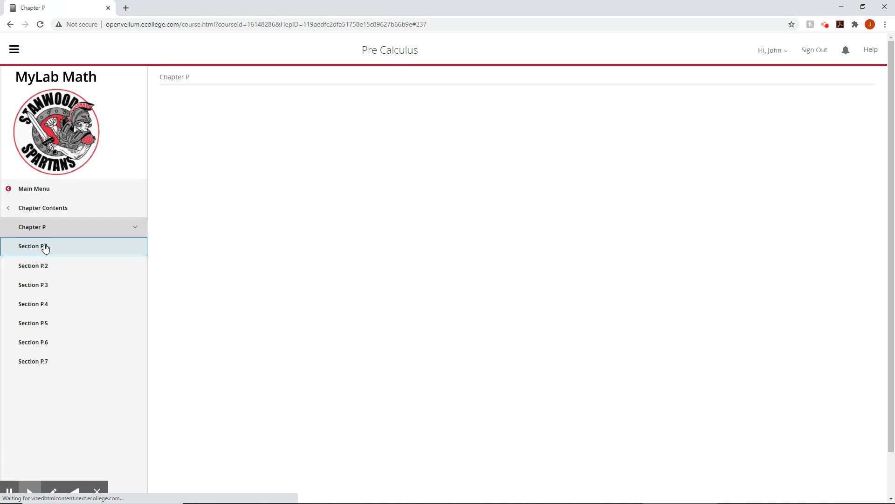
left_click(33, 246)
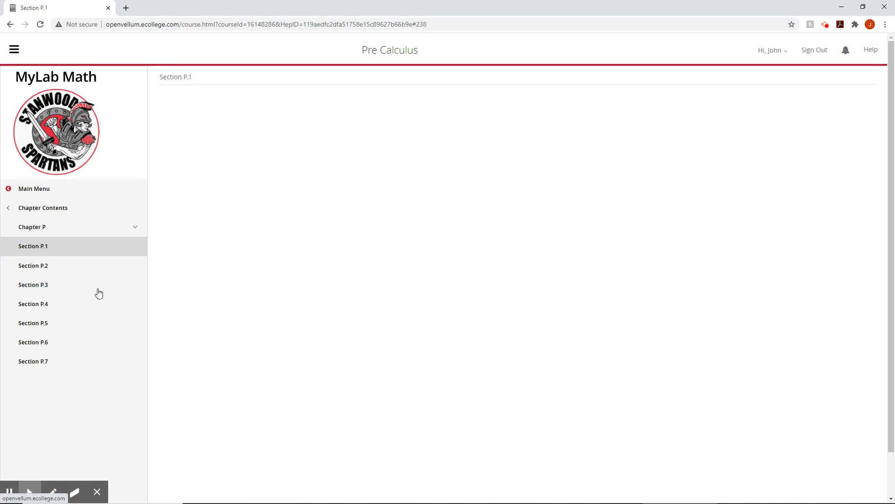
left_click(33, 266)
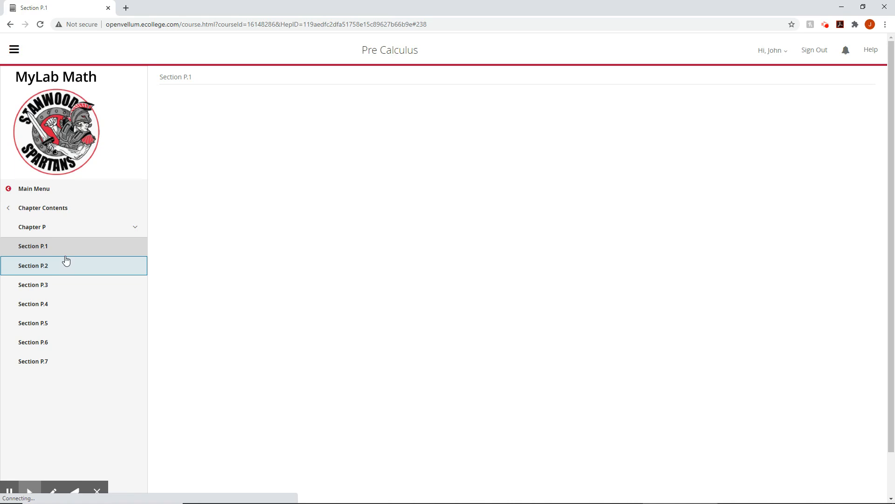
left_click(32, 245)
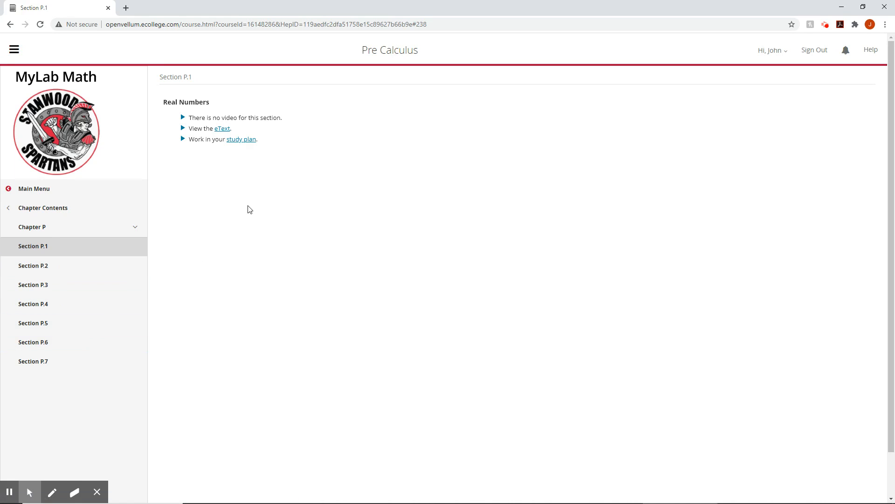
mouse_move(213, 117)
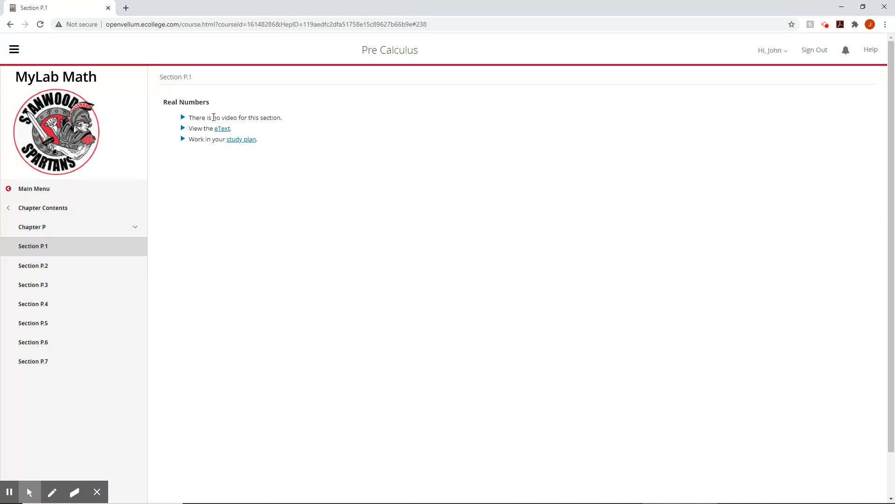
mouse_move(69, 236)
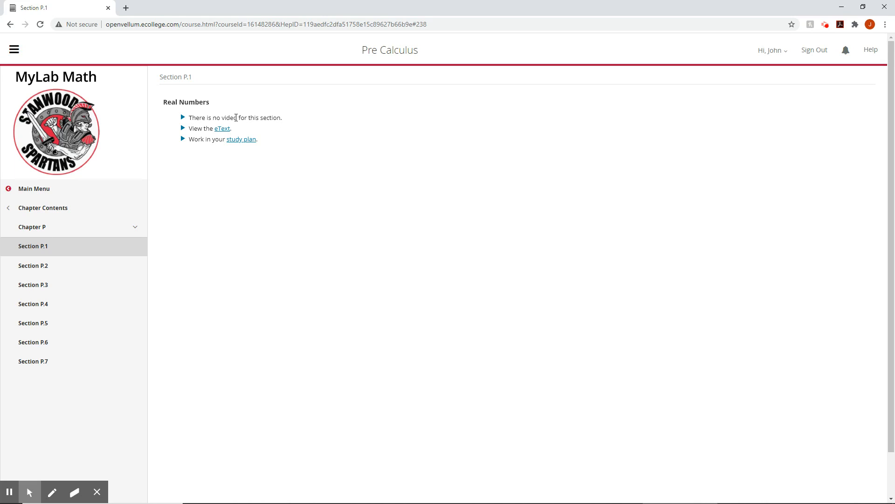
mouse_move(224, 162)
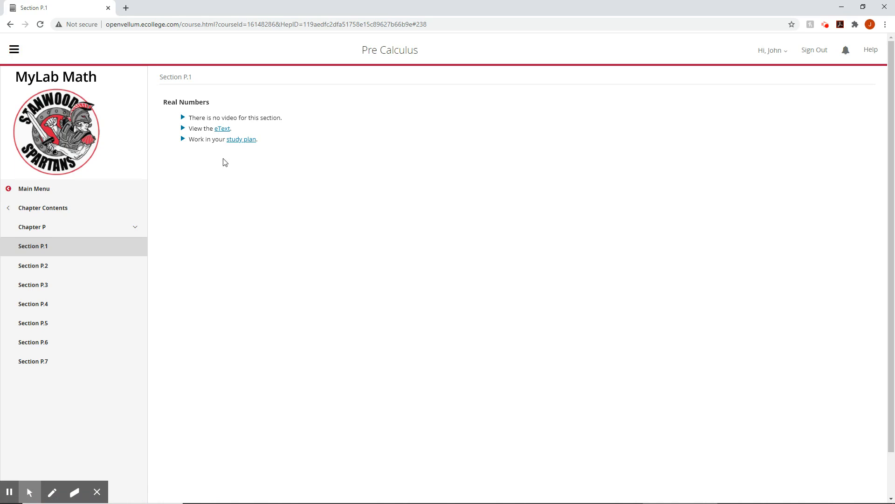
mouse_move(219, 217)
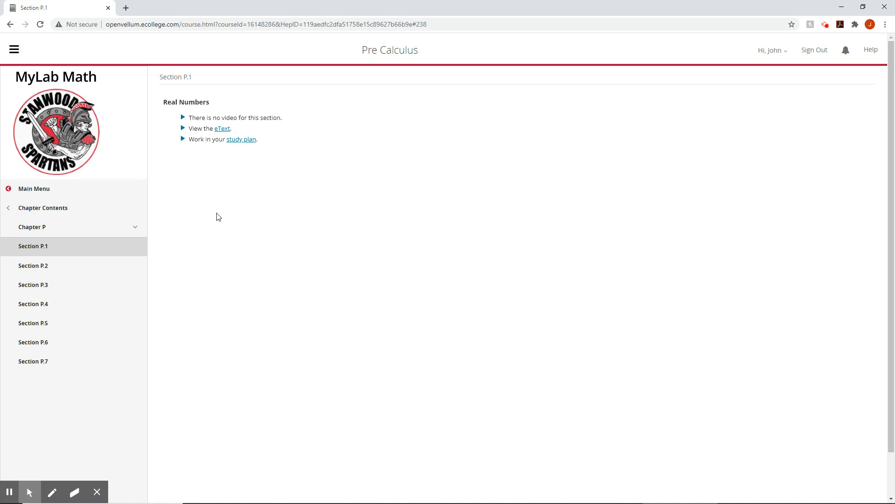
mouse_move(232, 197)
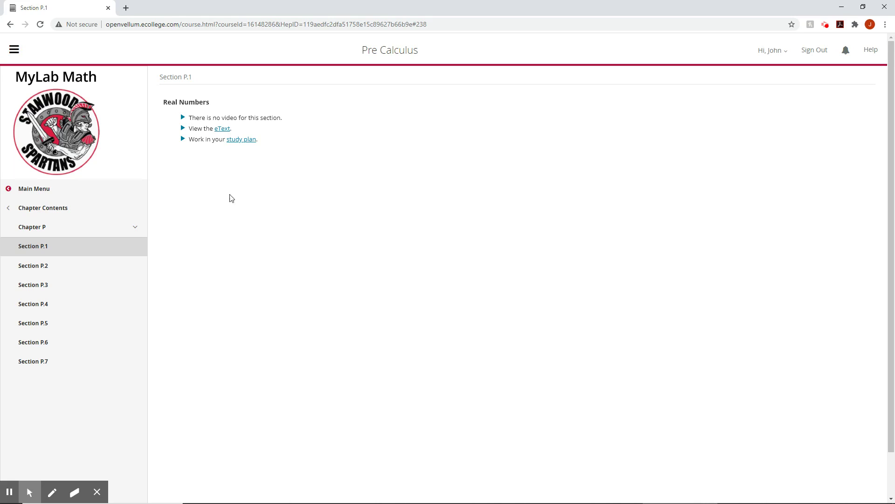
mouse_move(243, 143)
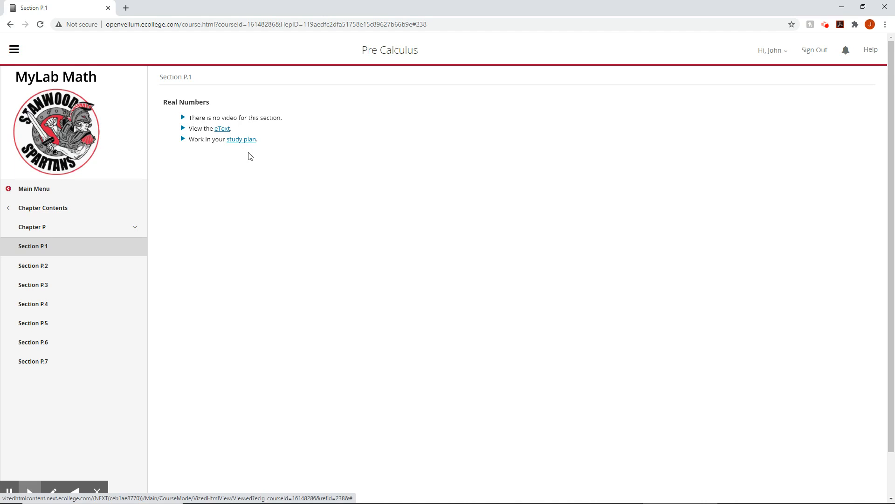
left_click(34, 188)
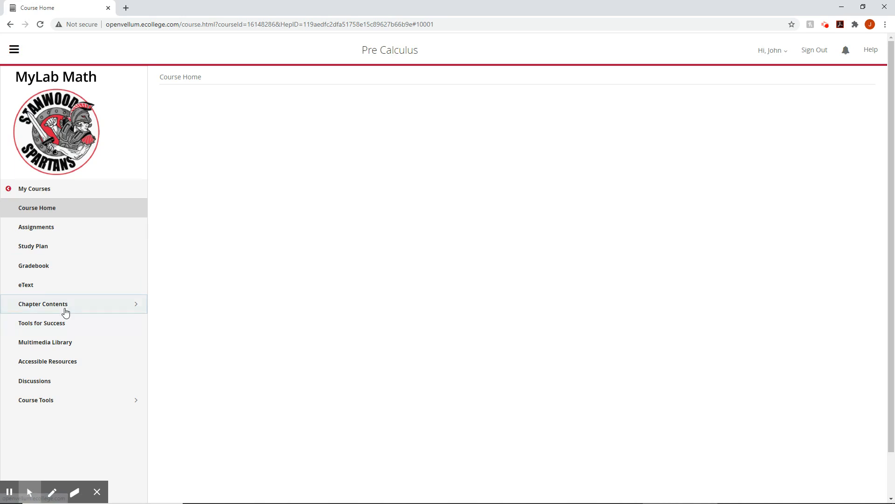
left_click(41, 323)
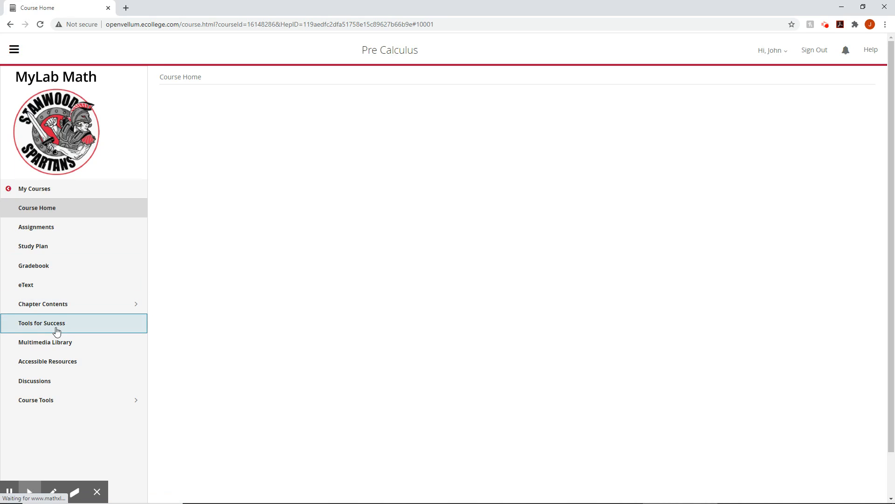
left_click(42, 323)
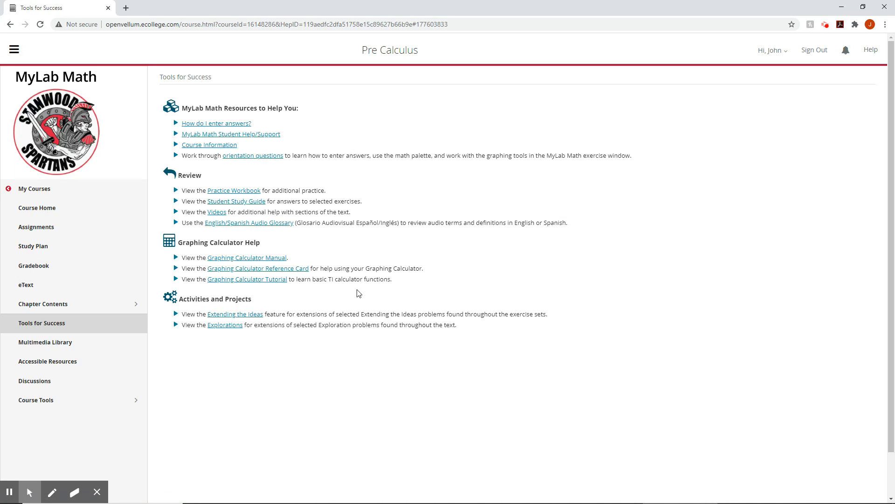
mouse_move(216, 120)
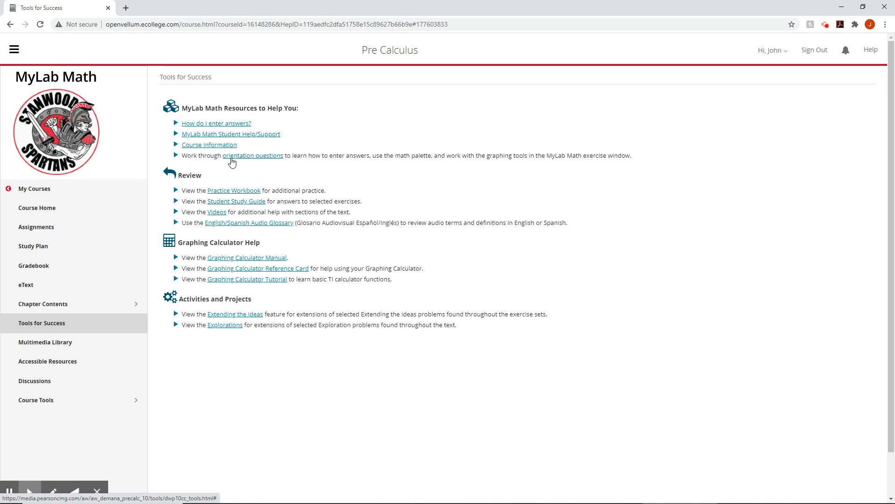
mouse_move(256, 149)
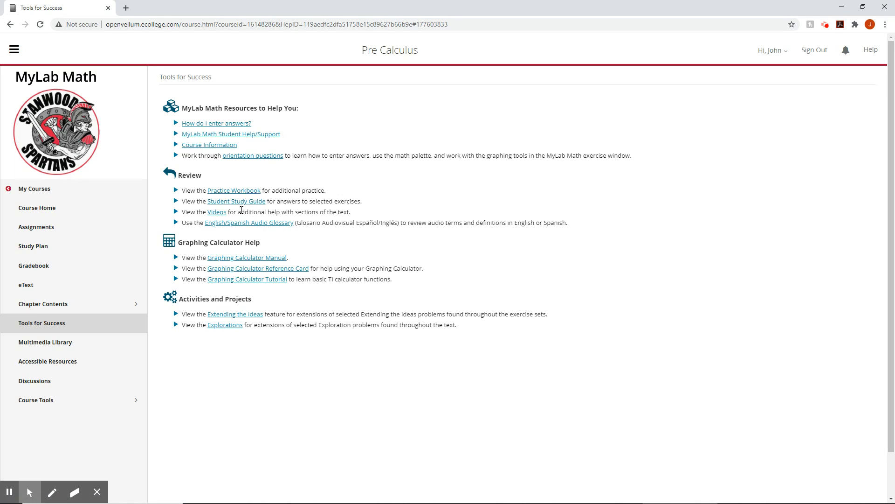
mouse_move(289, 212)
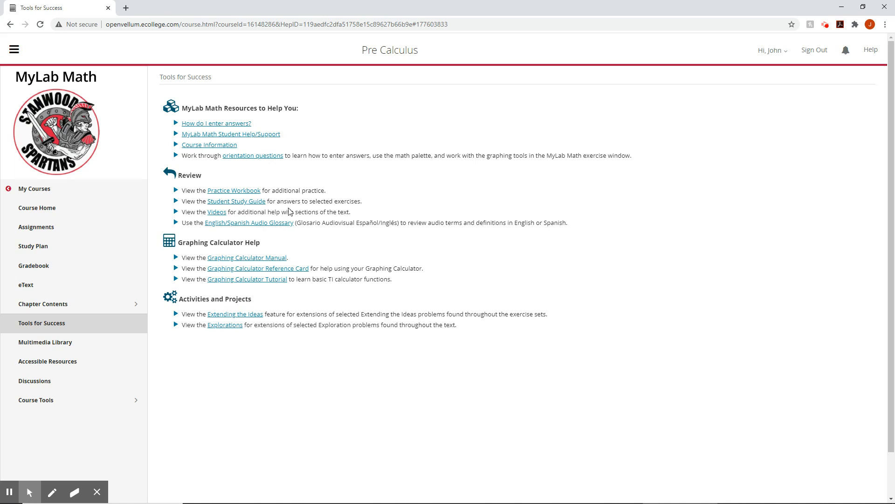
mouse_move(308, 204)
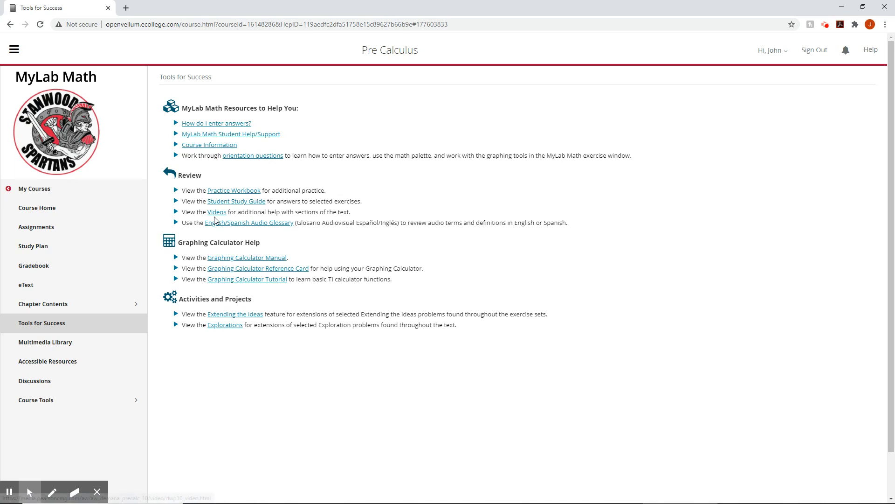
mouse_move(218, 218)
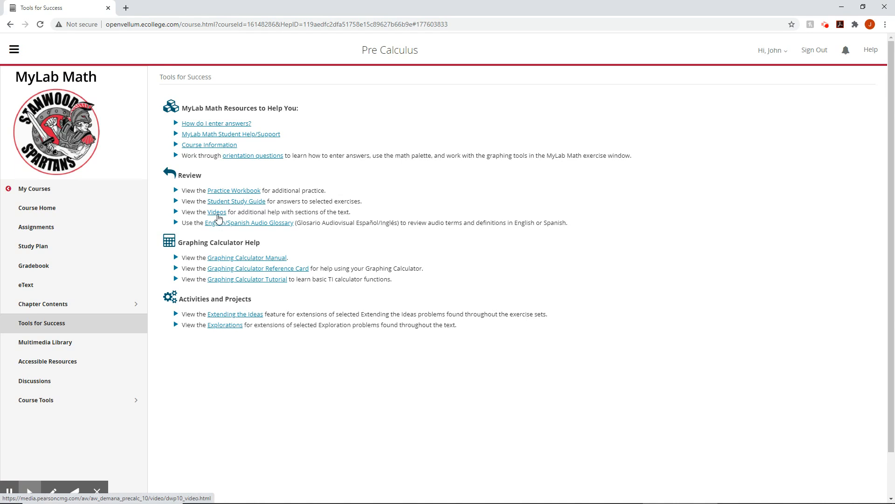
mouse_move(229, 224)
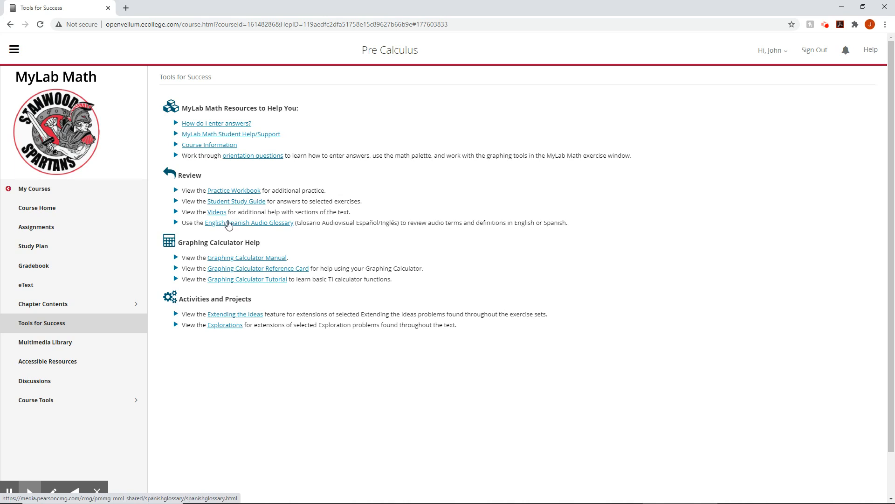
mouse_move(260, 257)
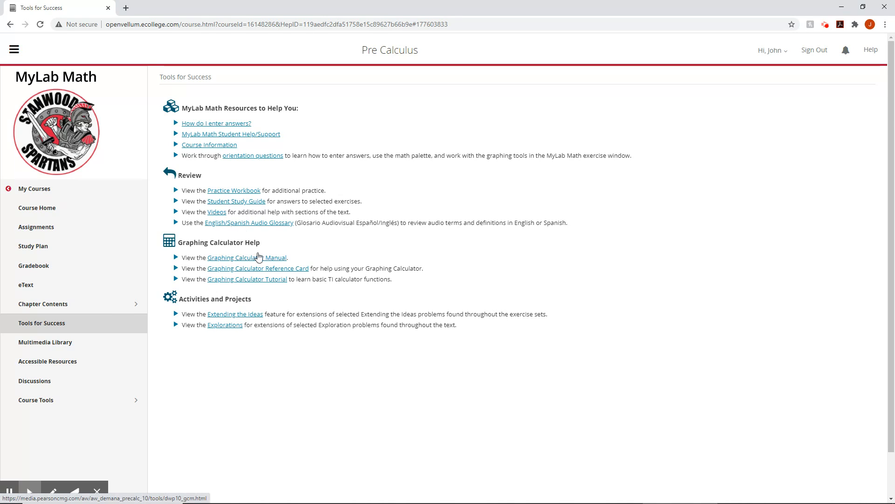
mouse_move(251, 293)
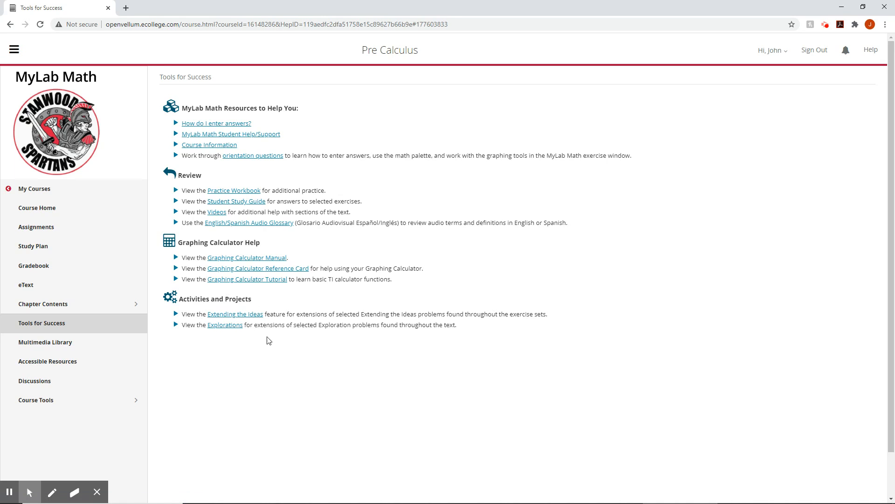
mouse_move(257, 353)
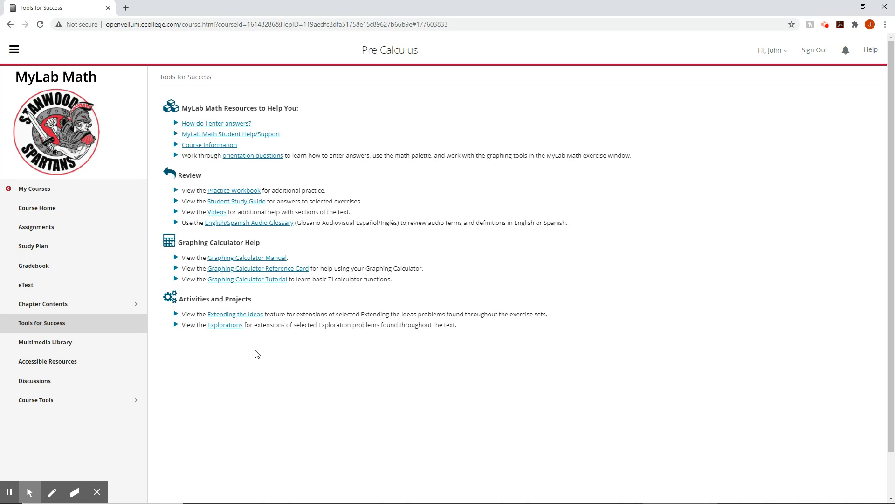
mouse_move(268, 307)
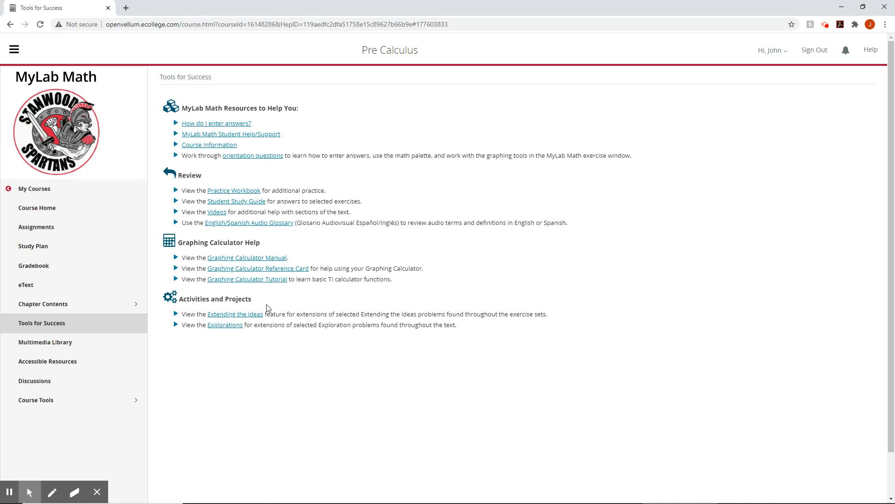
mouse_move(211, 333)
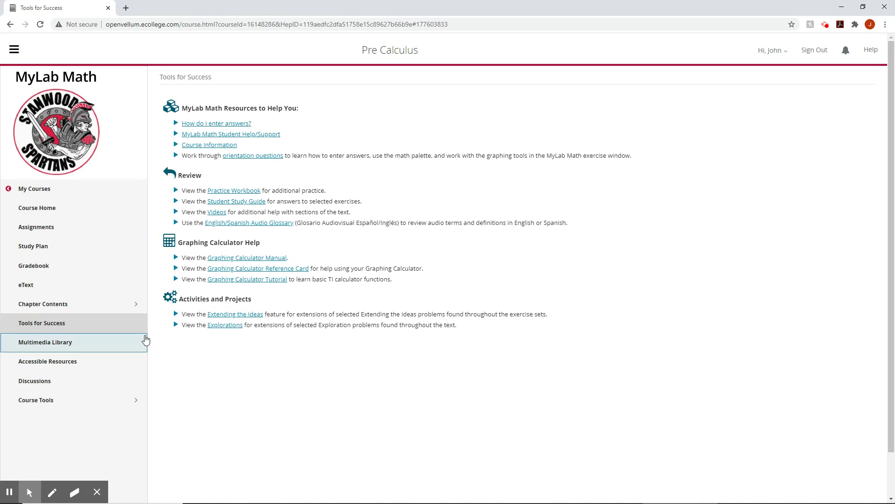
mouse_move(210, 320)
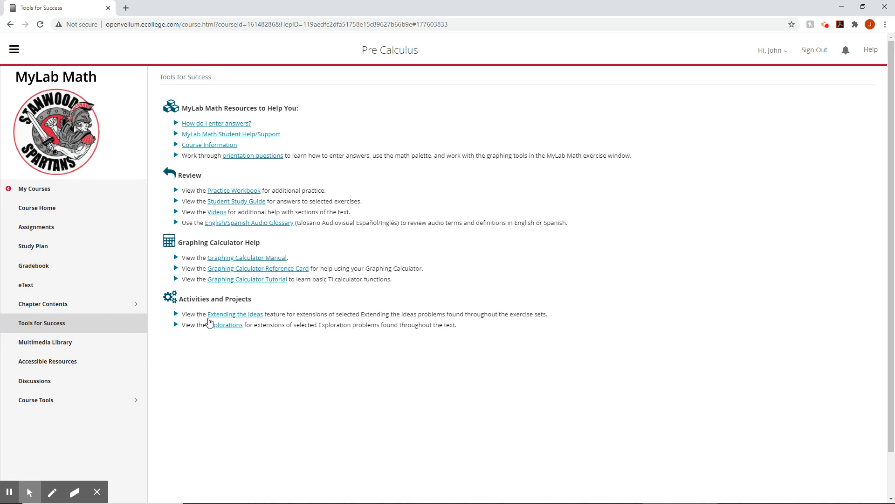
Step: Filter the Multimedia Library to '1. Functions and Graphs' with all media types selected
left_click(46, 342)
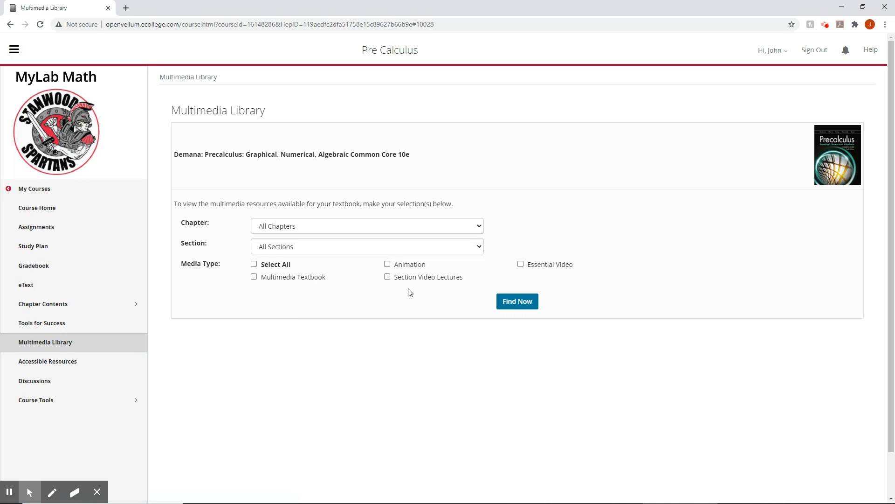
left_click(367, 226)
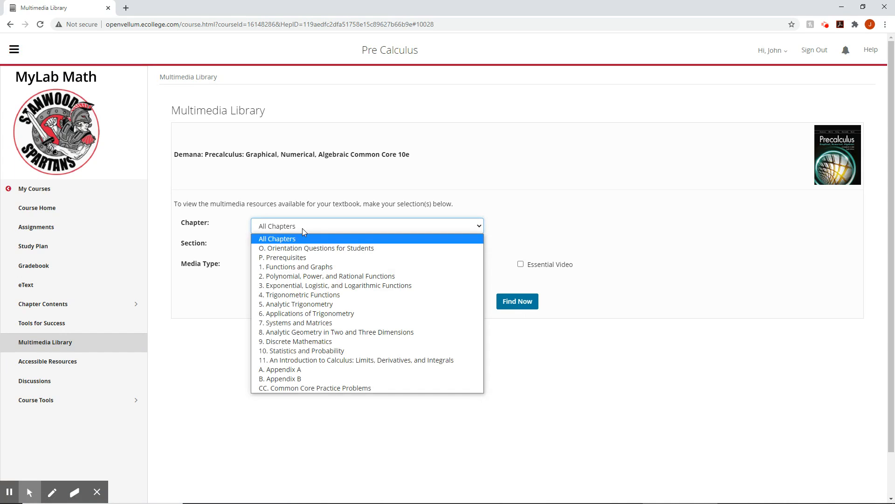
mouse_move(288, 266)
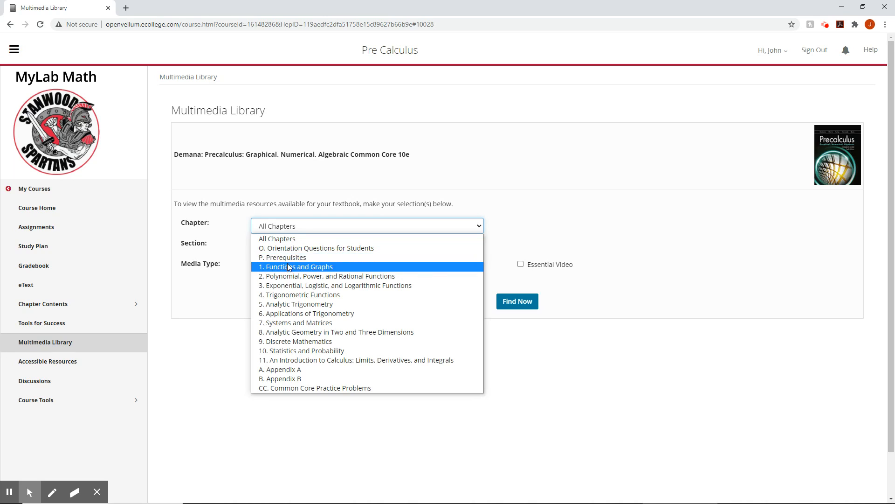
left_click(300, 267)
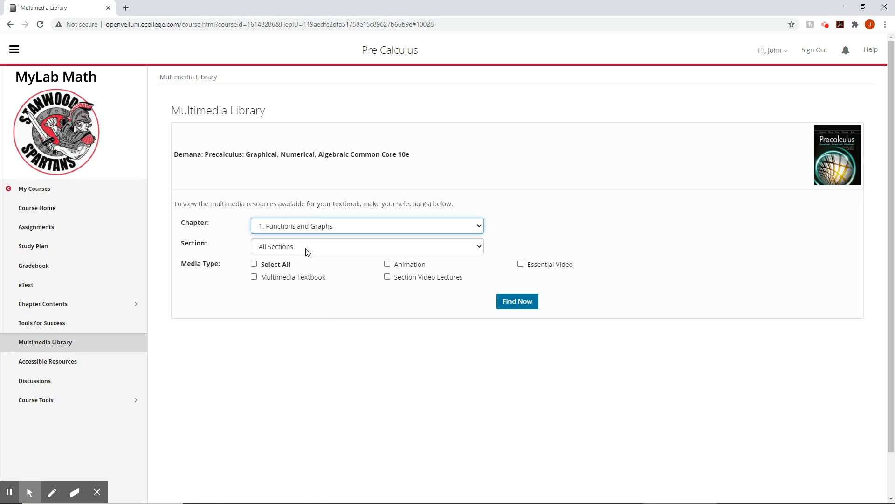
mouse_move(327, 248)
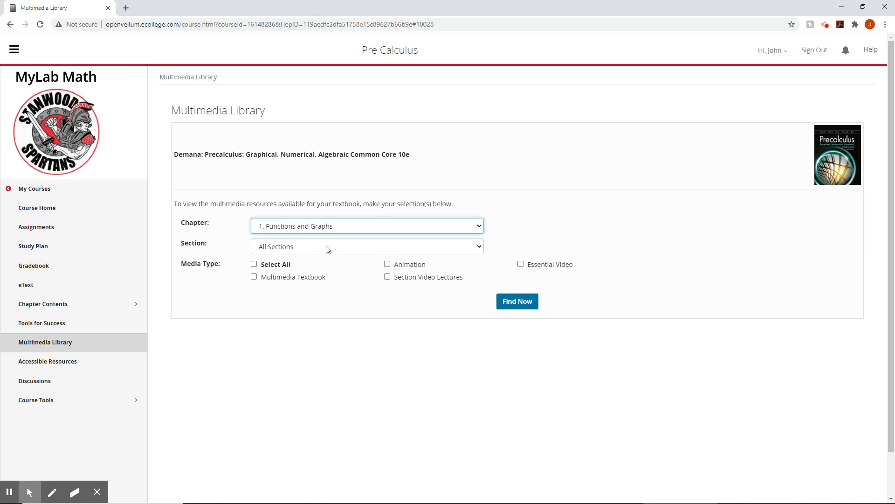
mouse_move(359, 245)
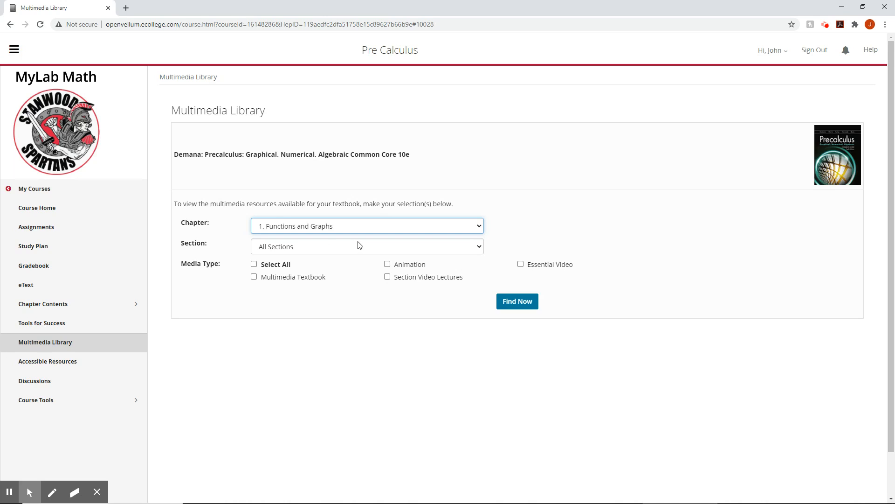
mouse_move(729, 379)
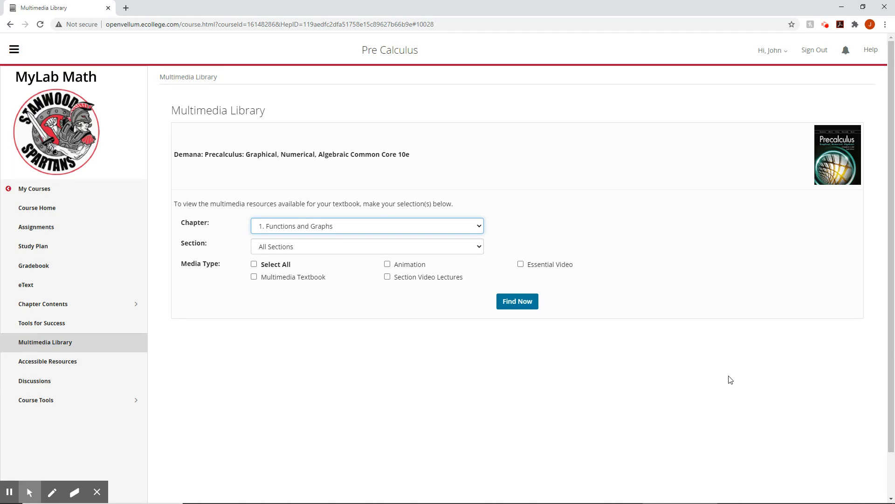
mouse_move(657, 364)
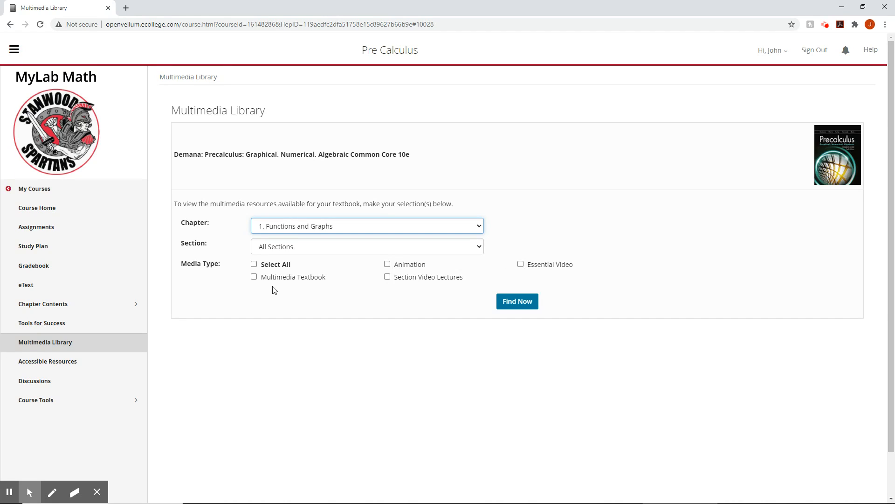
left_click(253, 264)
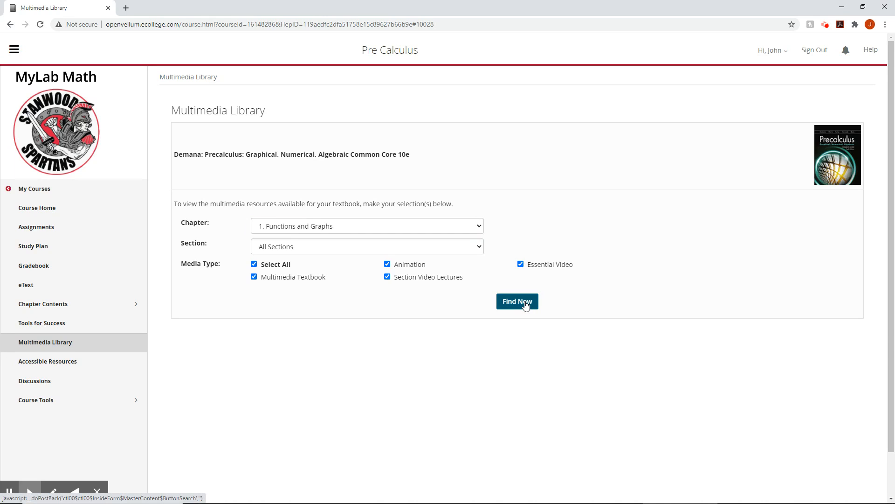
Step: Run Find Now and scroll through the Chapter 1 animations, textbook sections and videos
left_click(518, 301)
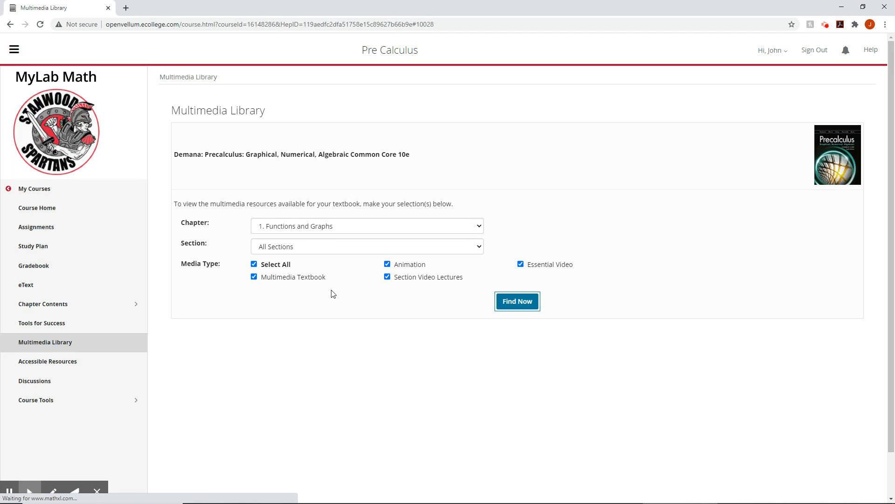
left_click(516, 301)
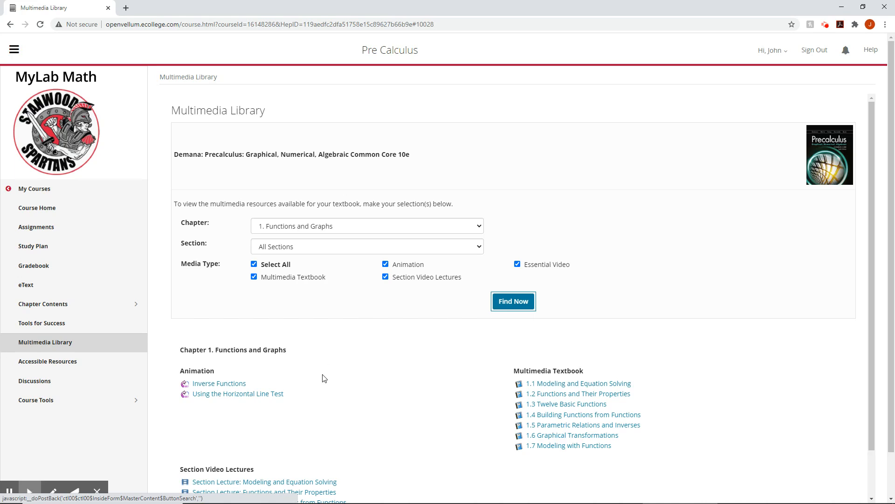
scroll("down", 3)
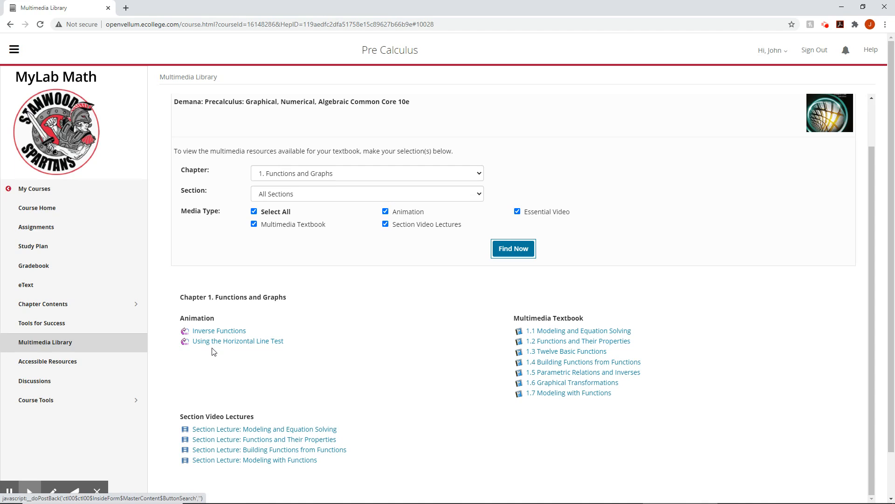
mouse_move(292, 336)
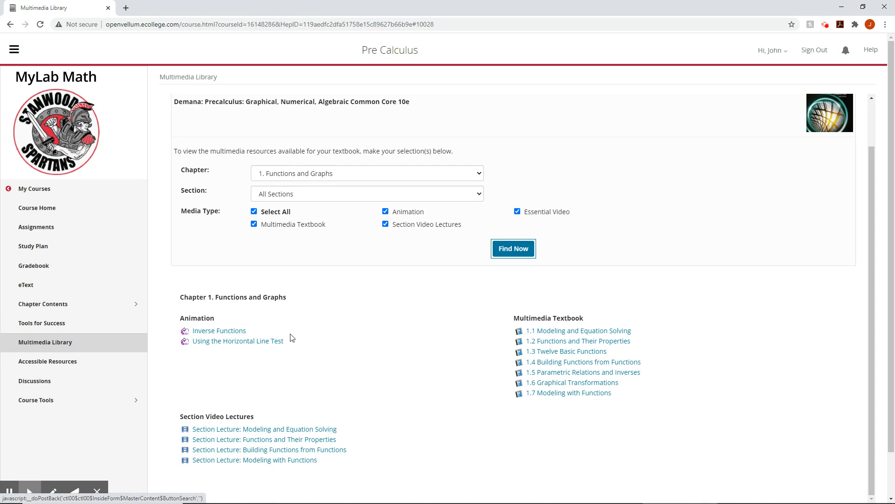
mouse_move(337, 324)
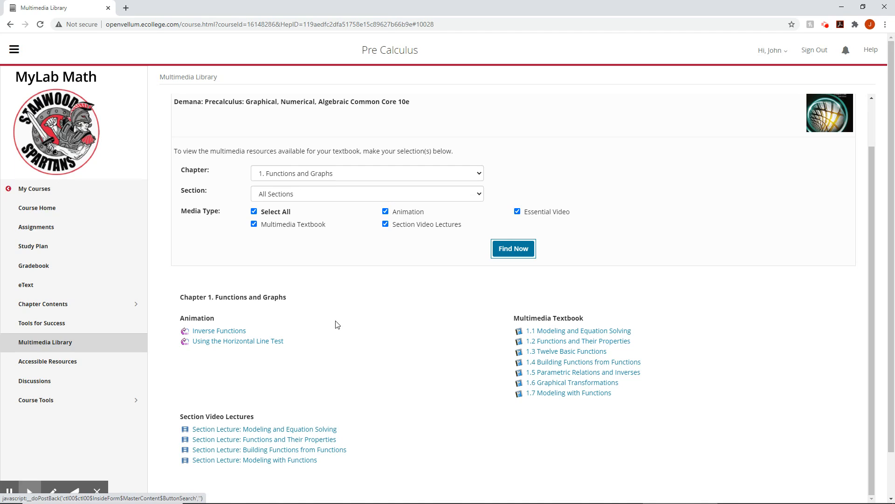
mouse_move(339, 386)
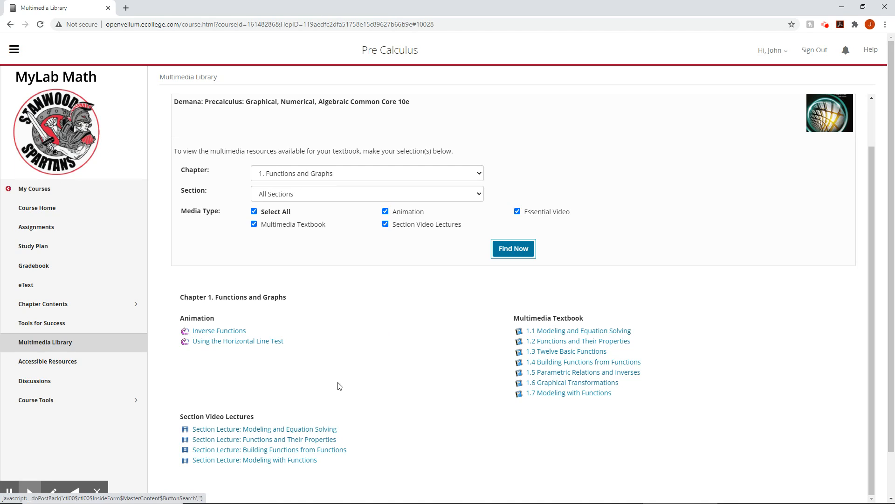
mouse_move(564, 333)
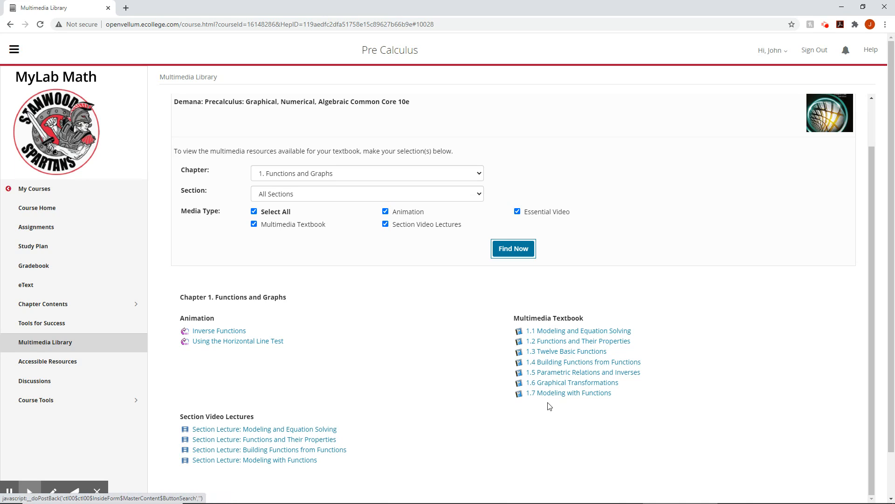
mouse_move(532, 405)
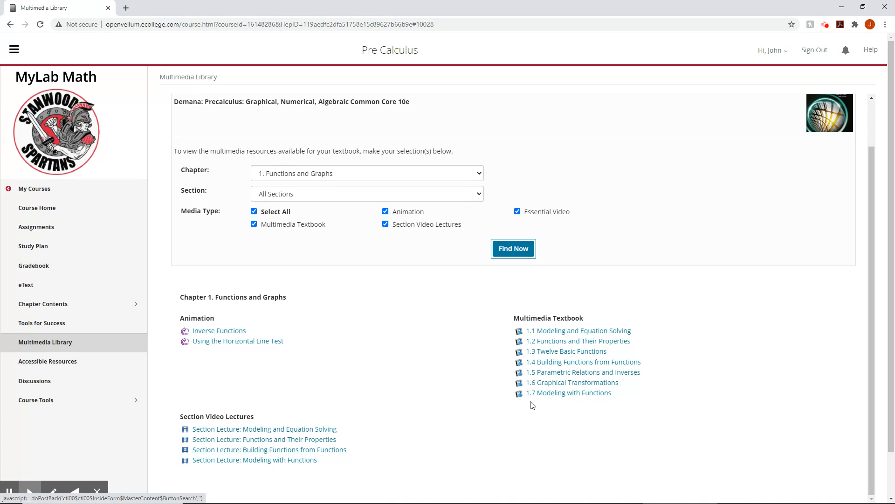
mouse_move(248, 470)
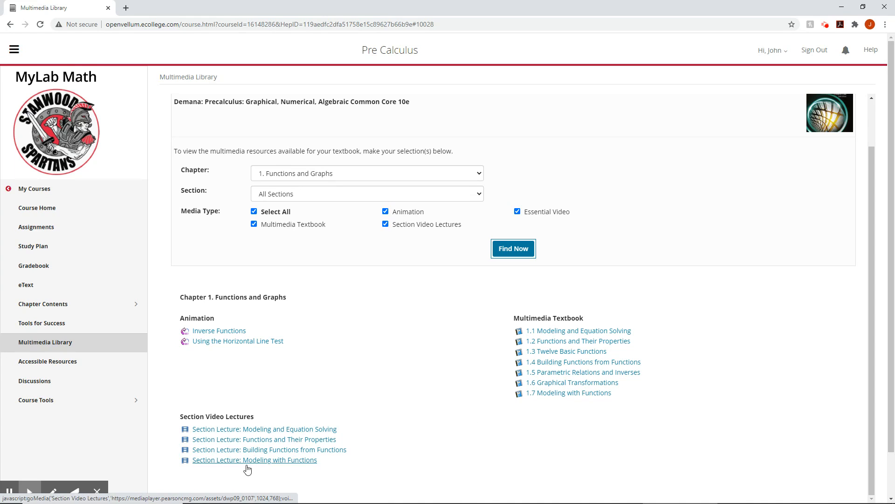
mouse_move(263, 476)
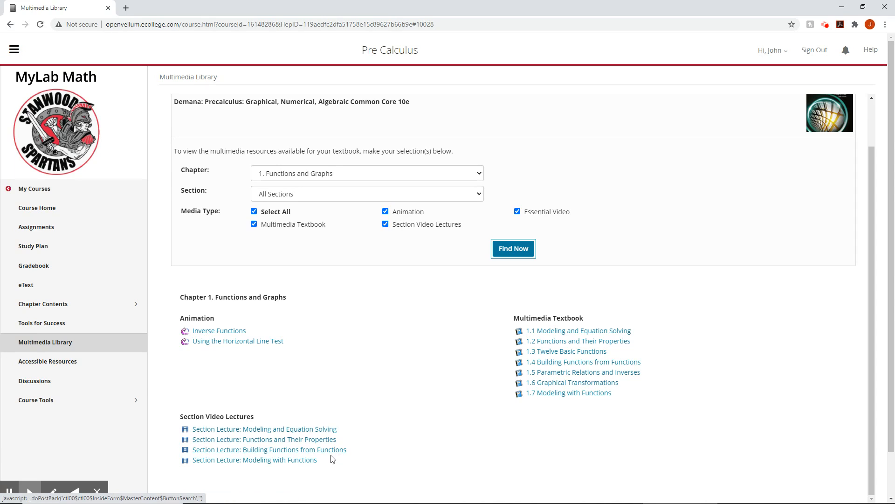
mouse_move(298, 469)
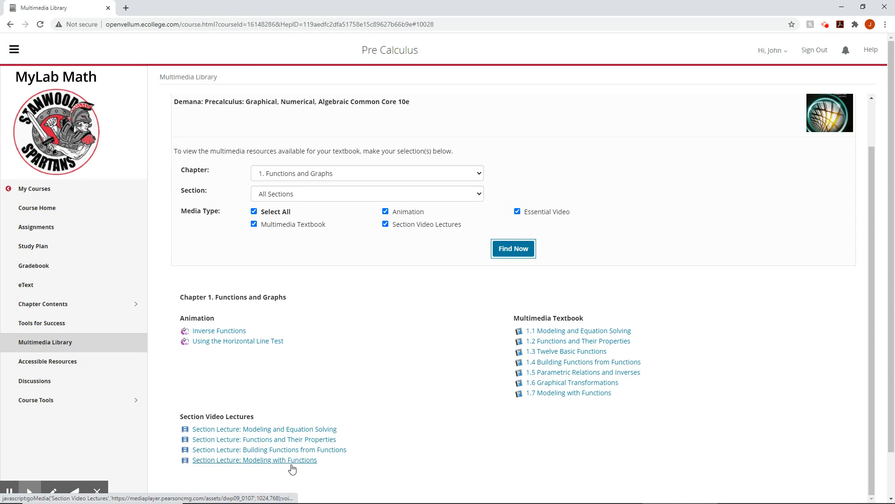
mouse_move(566, 384)
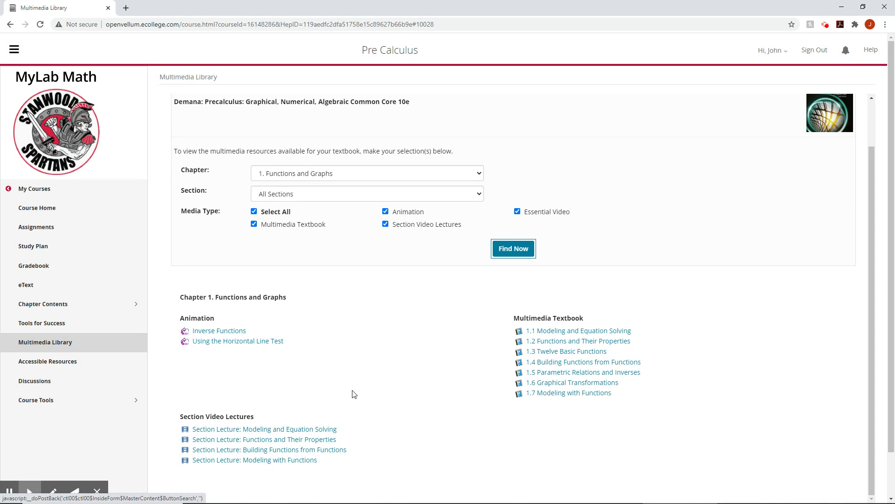
scroll("down", 3)
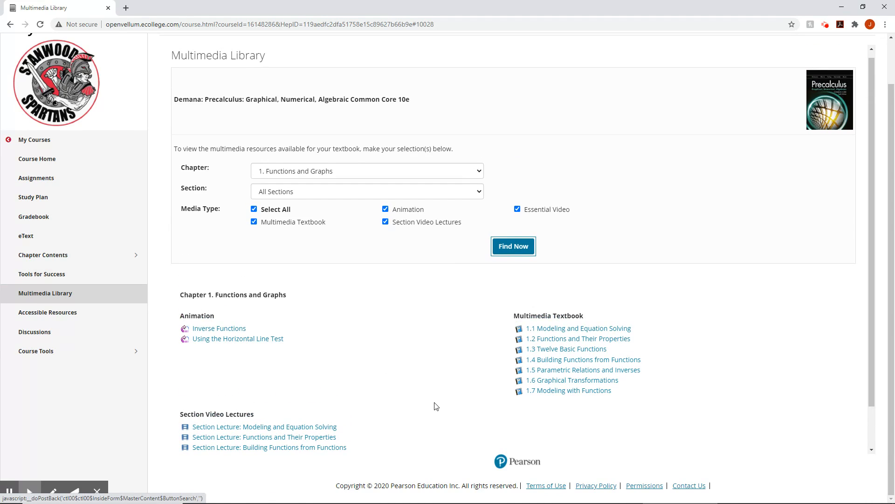
mouse_move(282, 282)
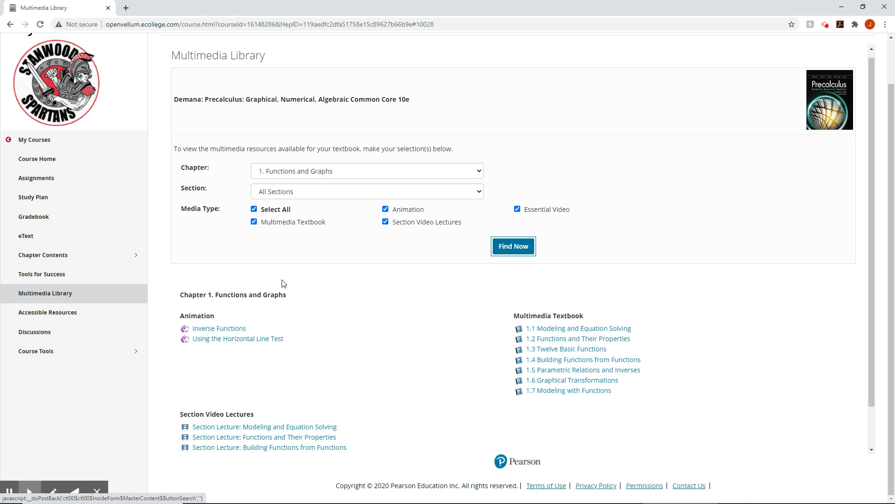
mouse_move(357, 398)
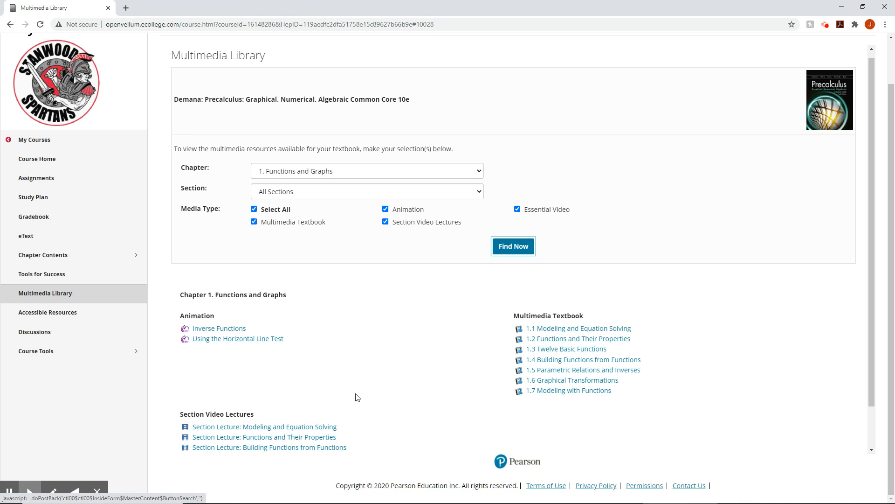
mouse_move(307, 396)
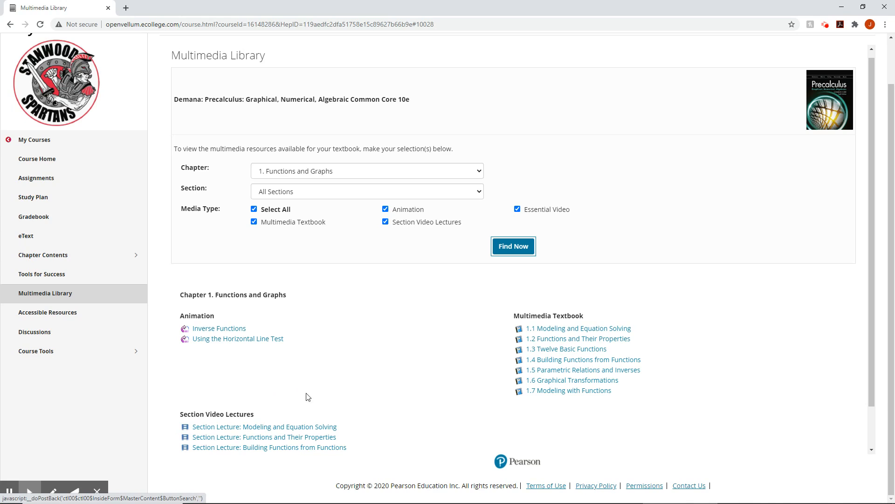
mouse_move(518, 230)
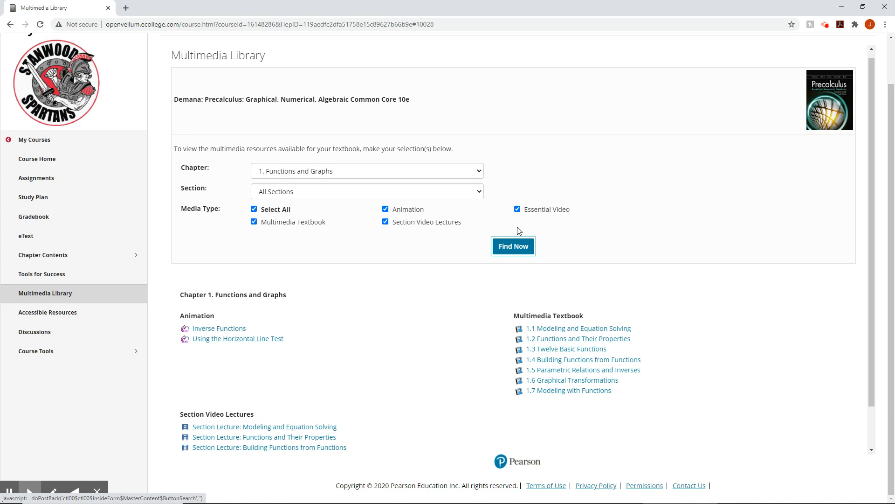
mouse_move(543, 219)
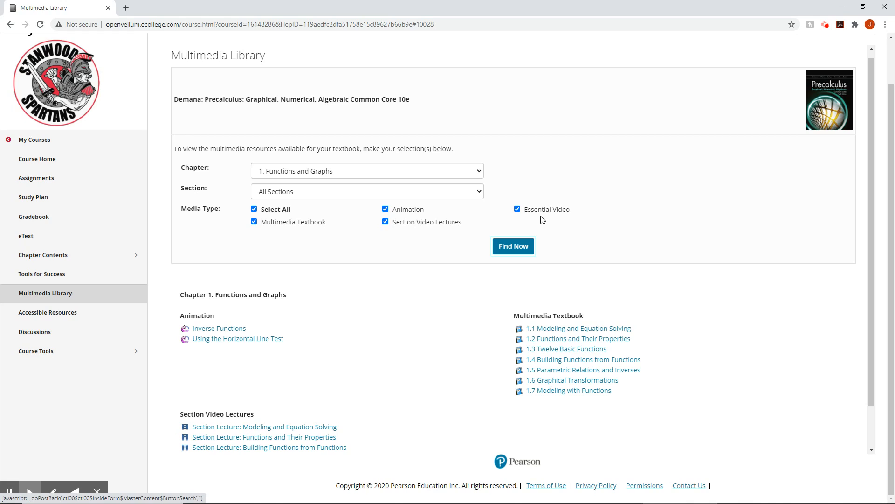
mouse_move(507, 271)
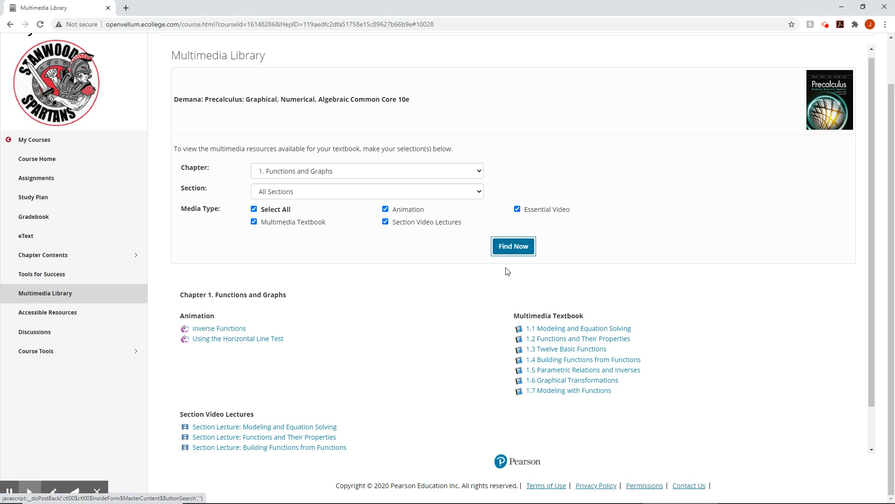
mouse_move(281, 259)
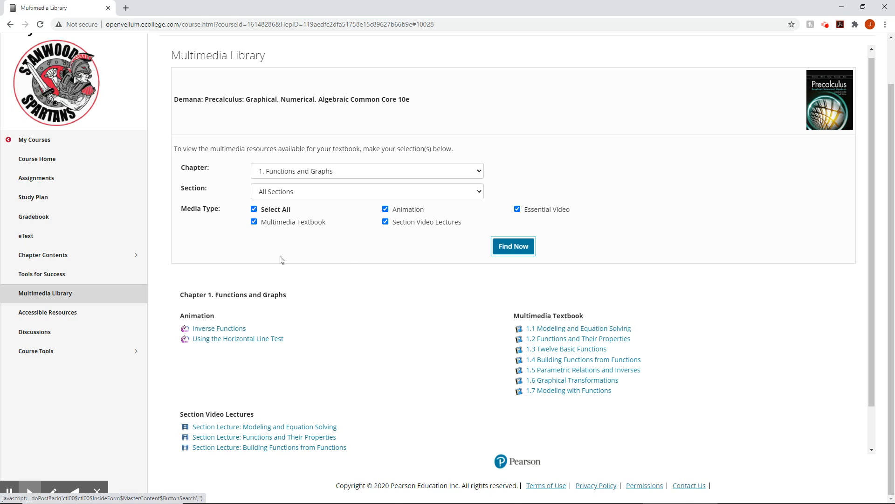
mouse_move(38, 318)
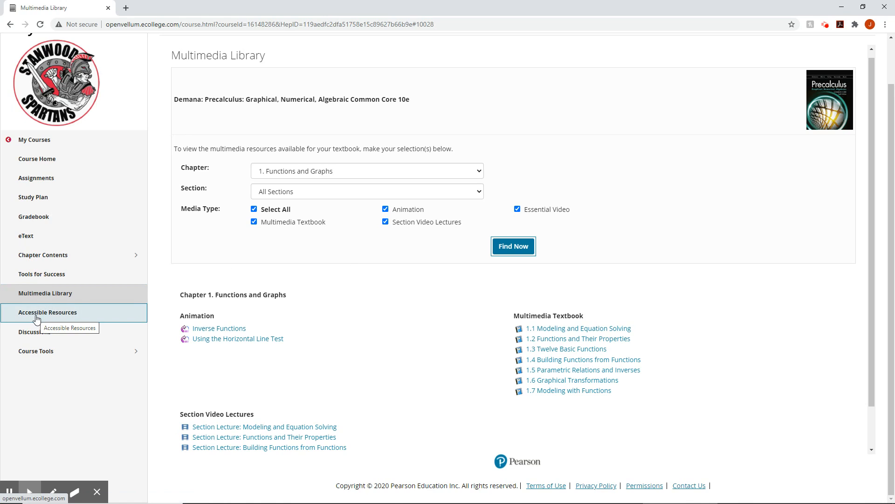
mouse_move(60, 318)
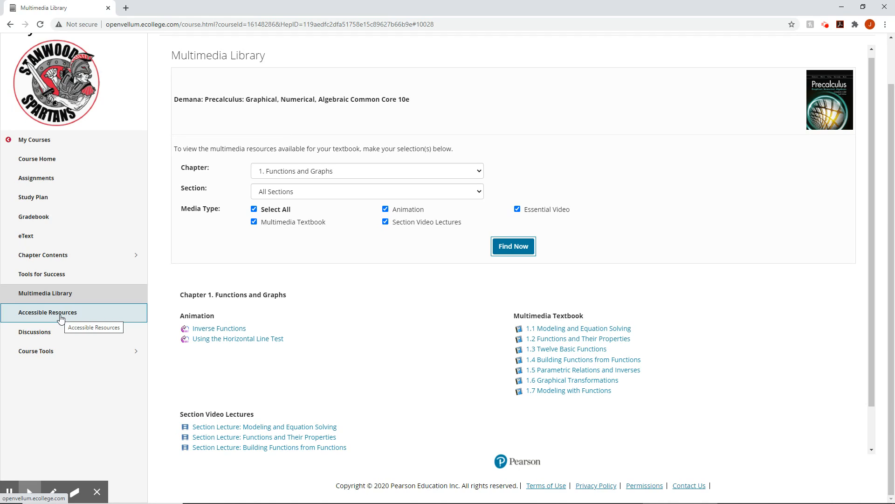
mouse_move(59, 343)
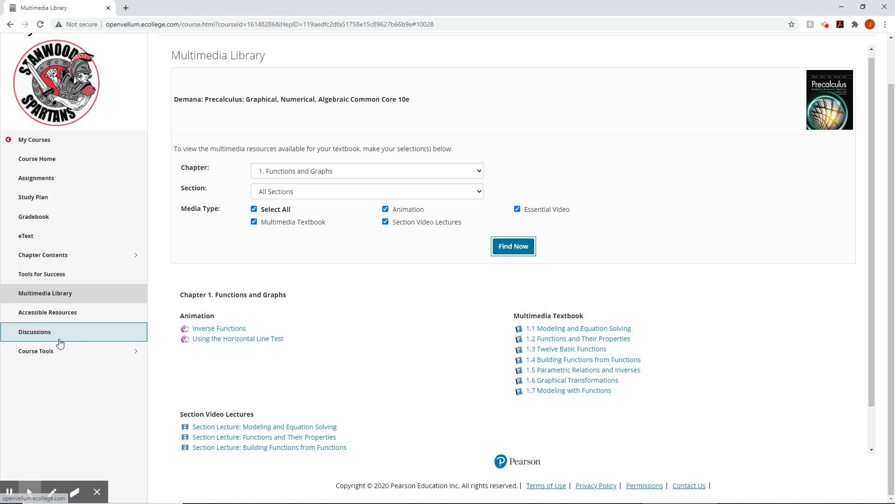
mouse_move(80, 334)
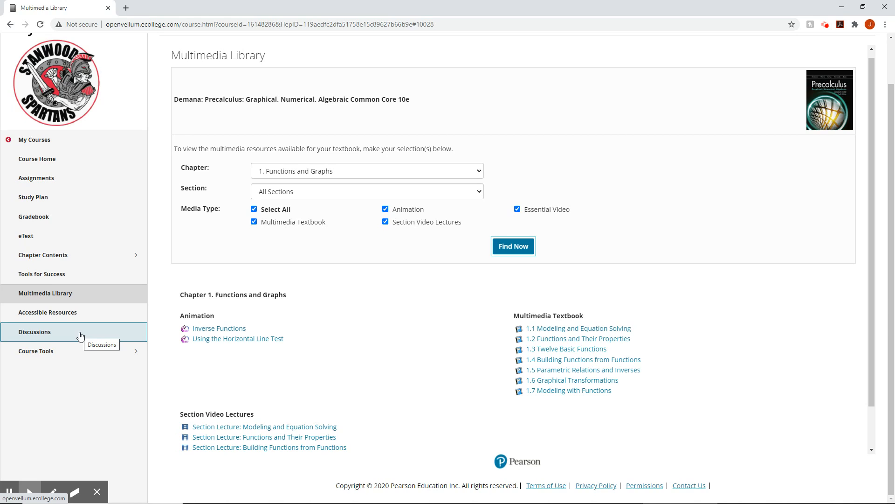
mouse_move(72, 355)
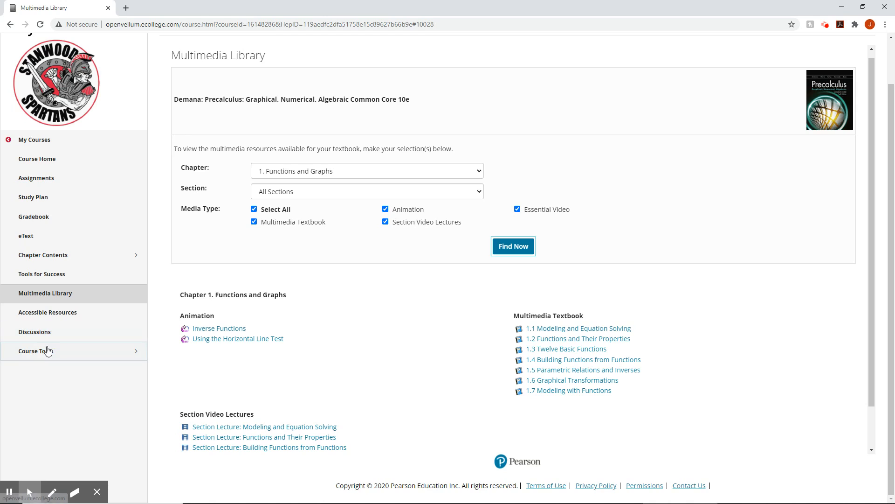
mouse_move(89, 356)
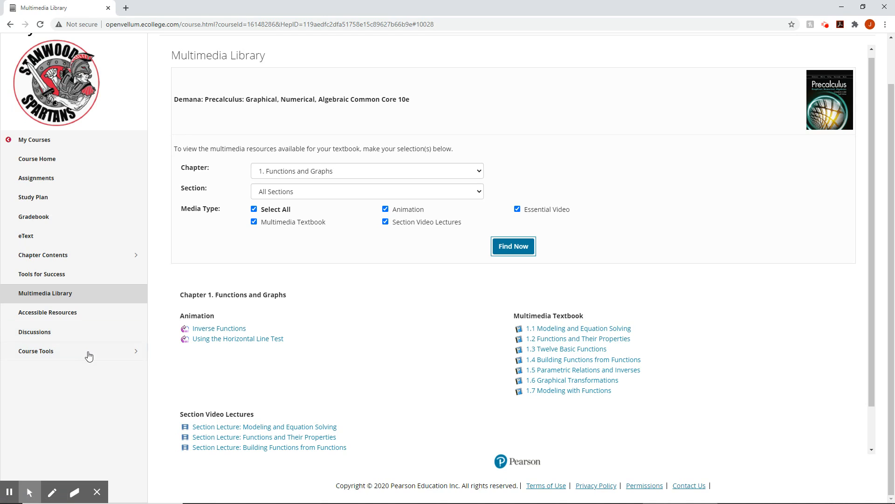
mouse_move(61, 180)
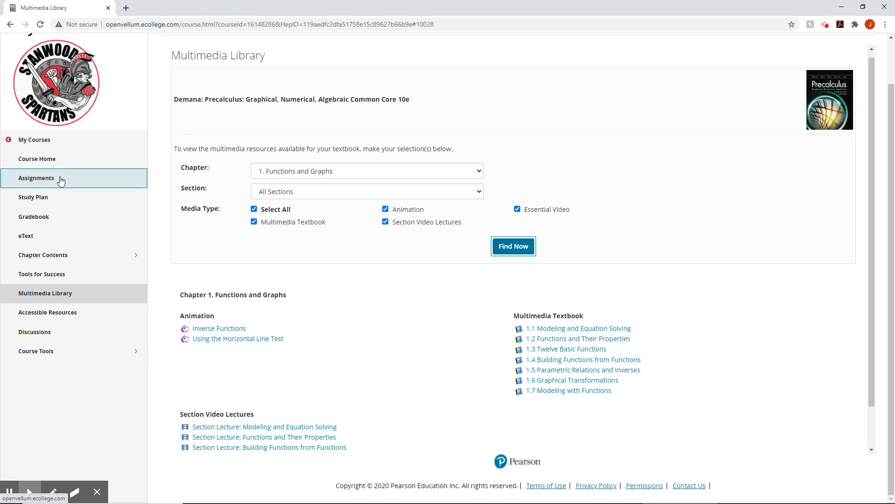
mouse_move(62, 204)
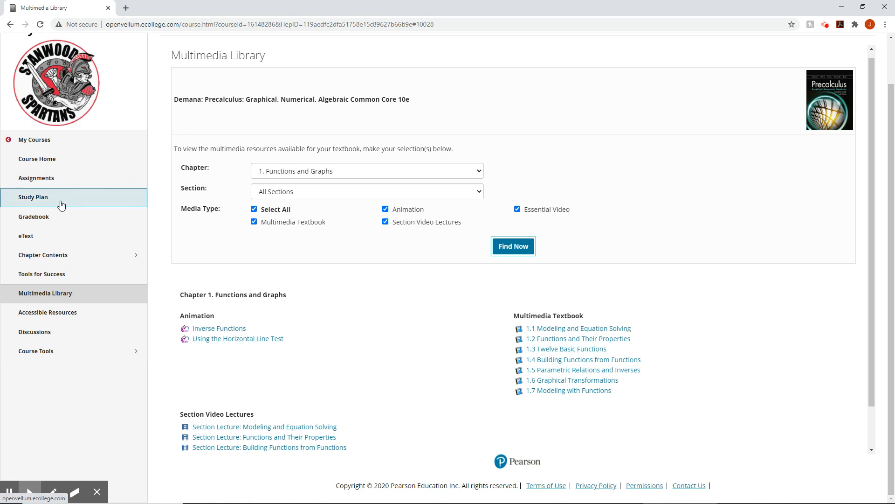
mouse_move(38, 242)
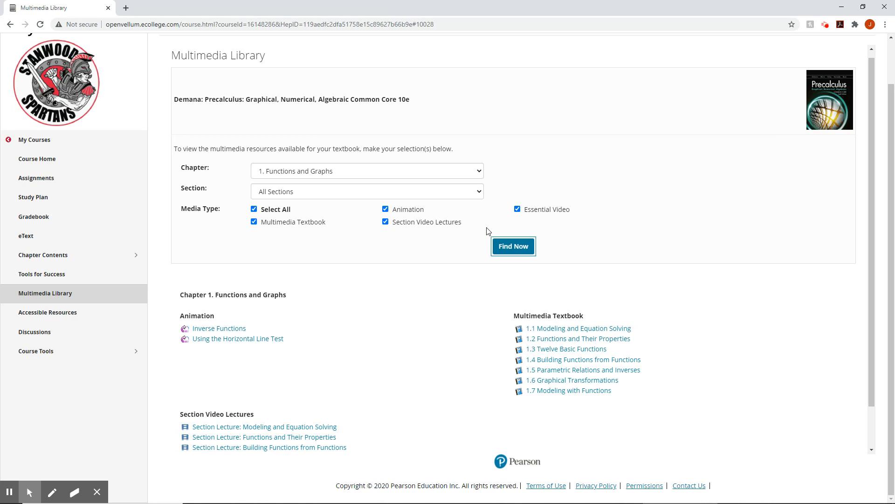
mouse_move(753, 182)
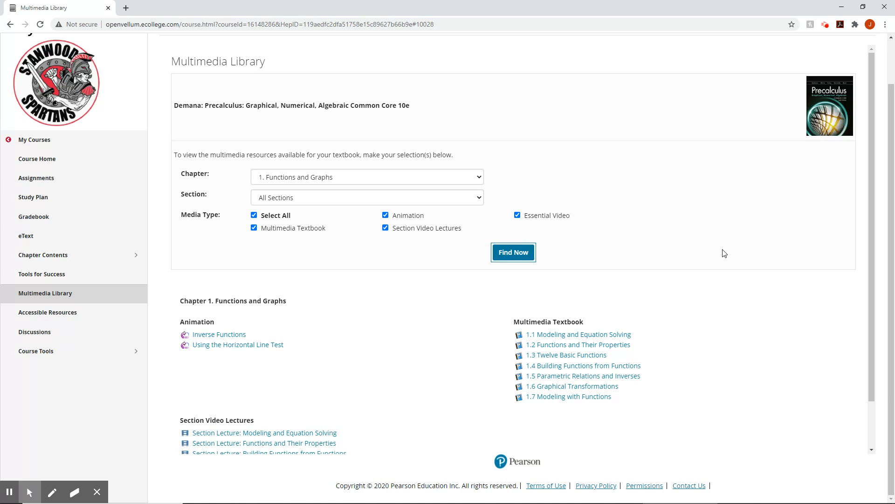
mouse_move(643, 189)
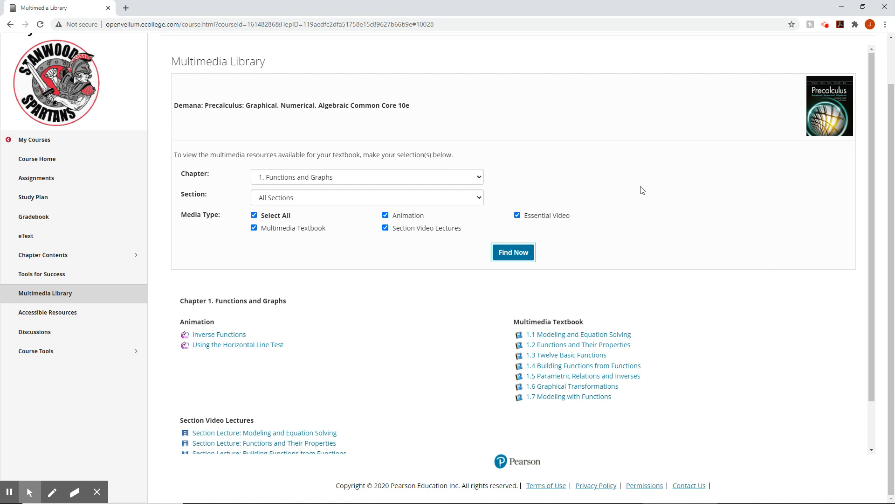
mouse_move(612, 152)
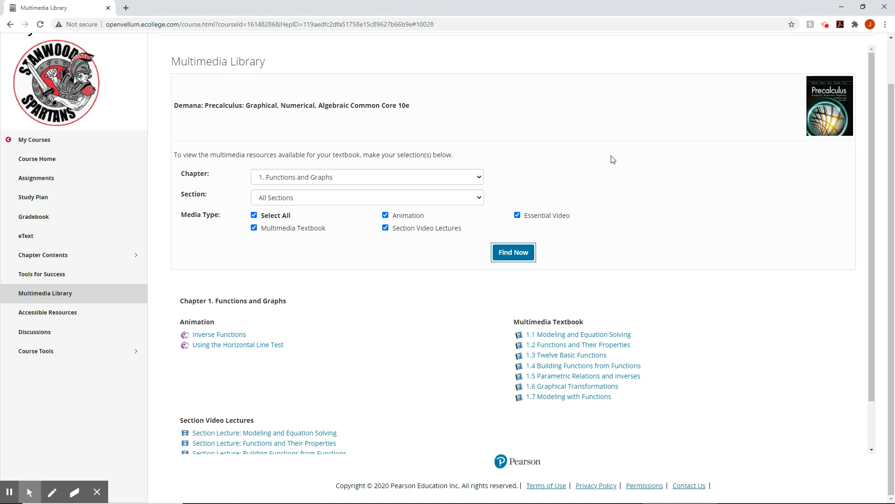
mouse_move(223, 150)
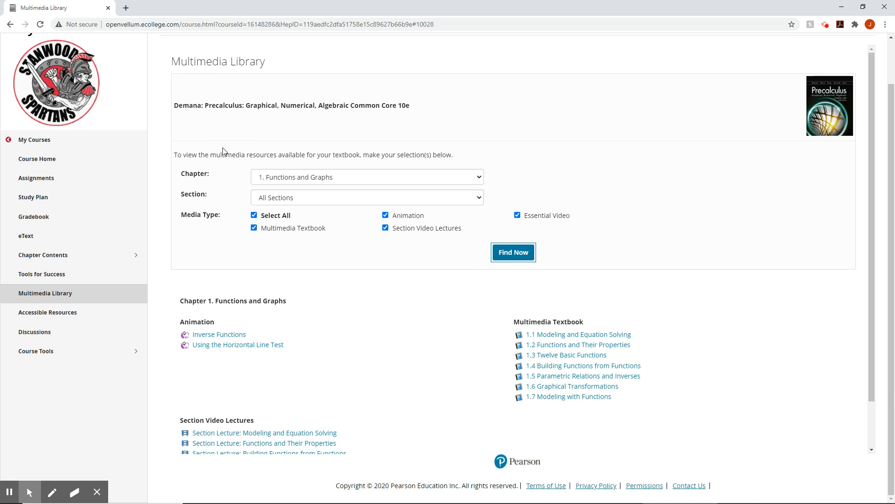
mouse_move(229, 137)
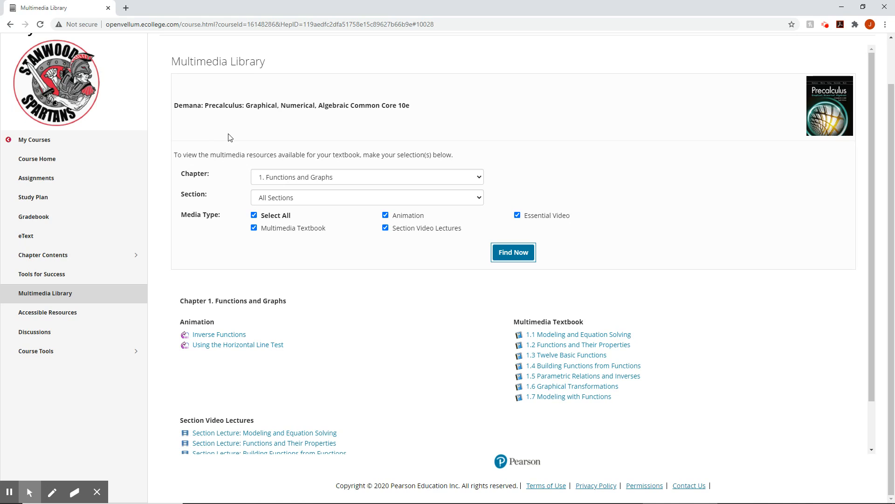
mouse_move(233, 131)
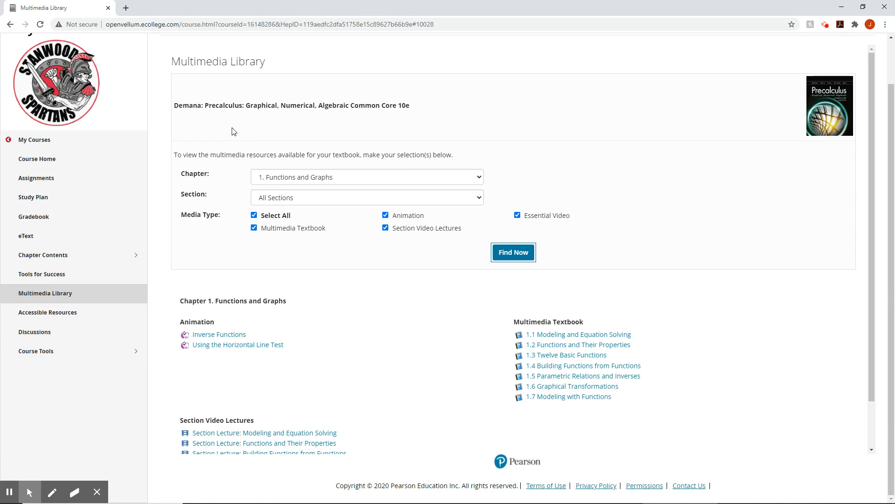
mouse_move(219, 149)
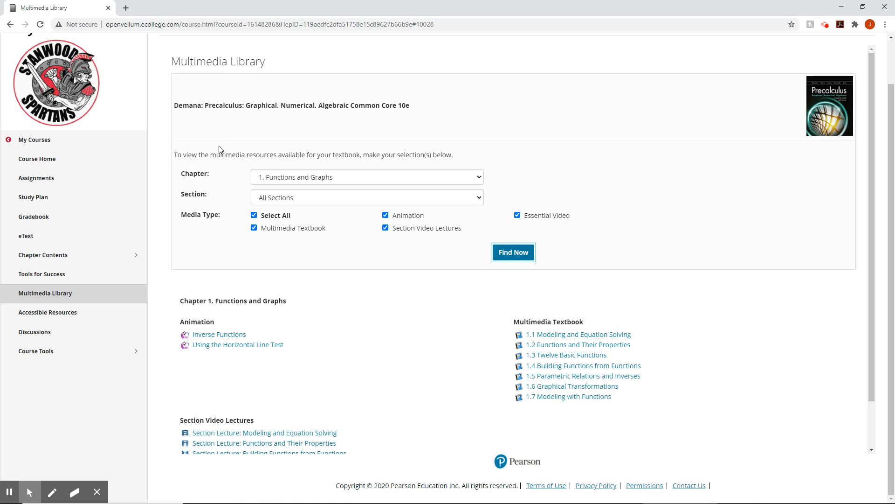
mouse_move(672, 135)
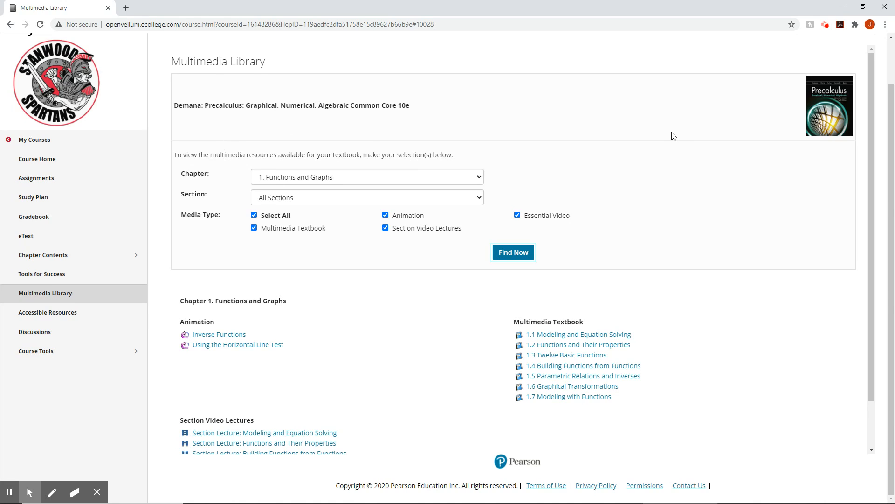
mouse_move(682, 130)
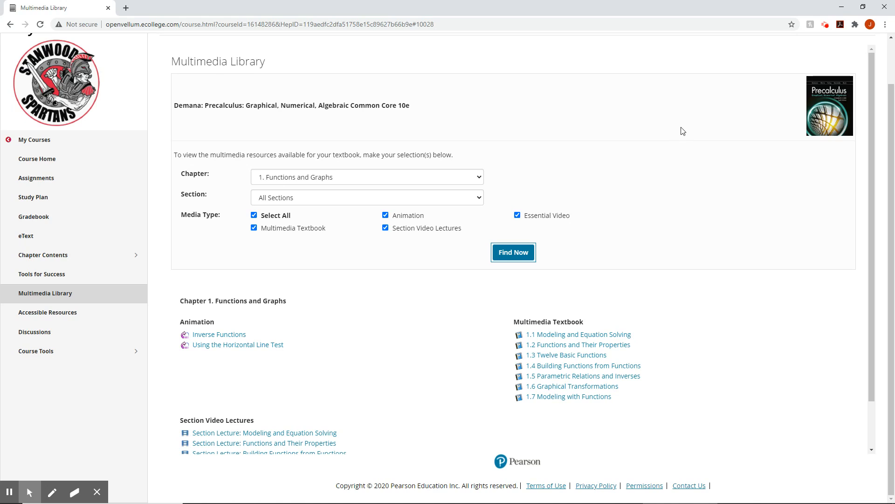
mouse_move(718, 119)
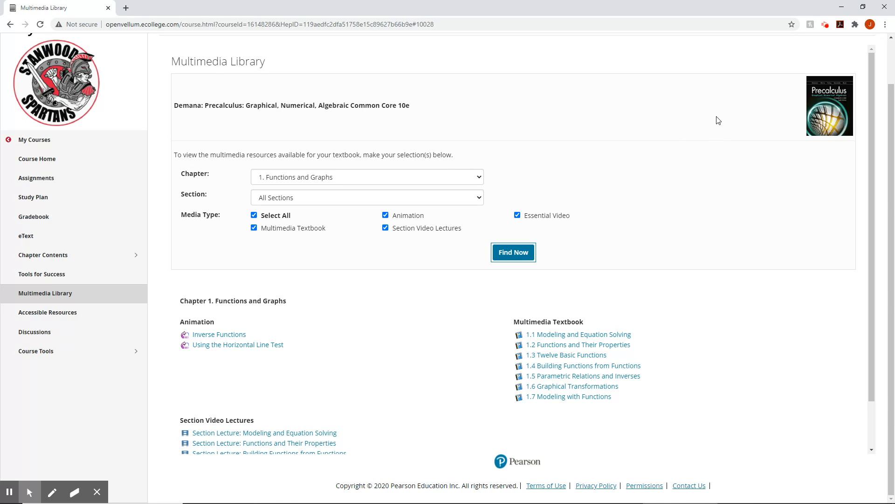
mouse_move(791, 88)
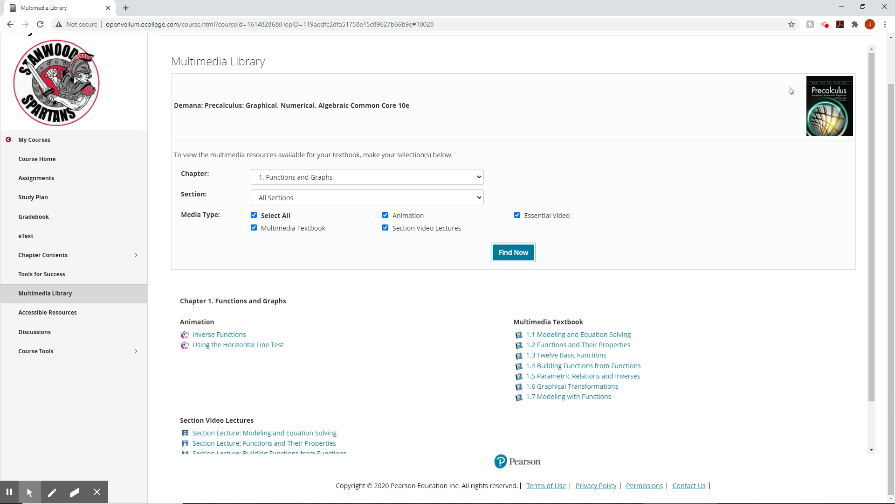
mouse_move(739, 126)
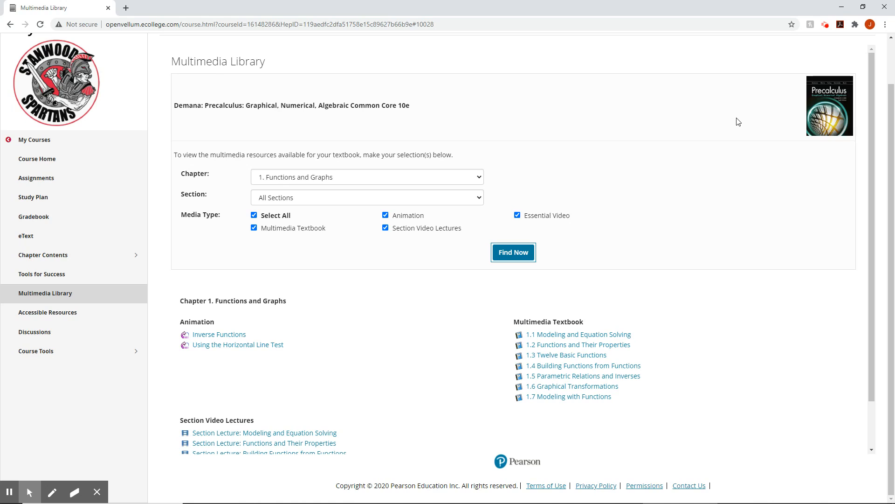
mouse_move(731, 103)
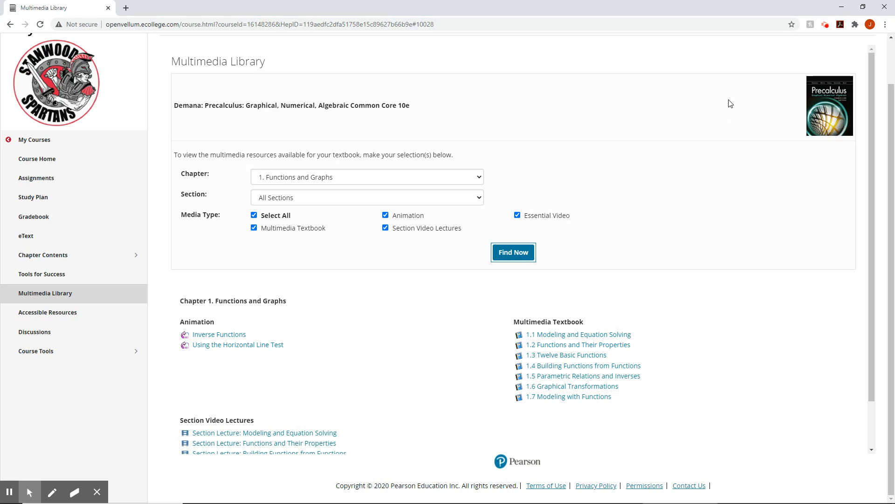
mouse_move(759, 112)
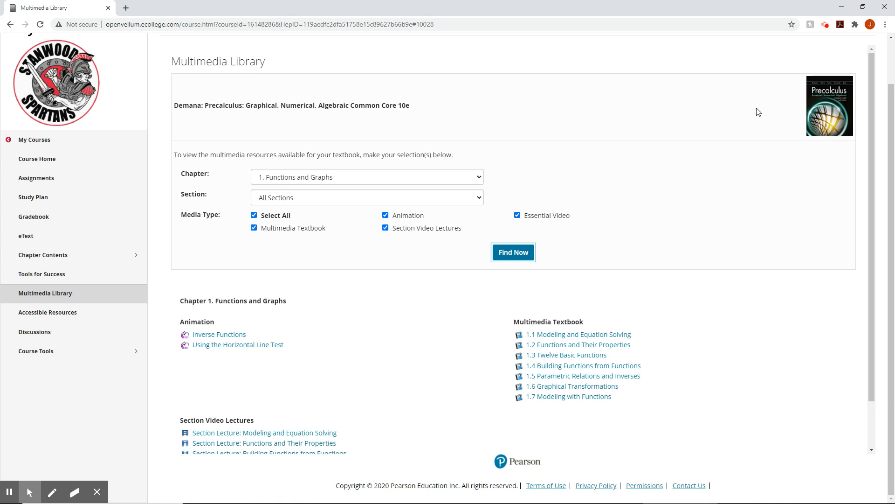
mouse_move(780, 105)
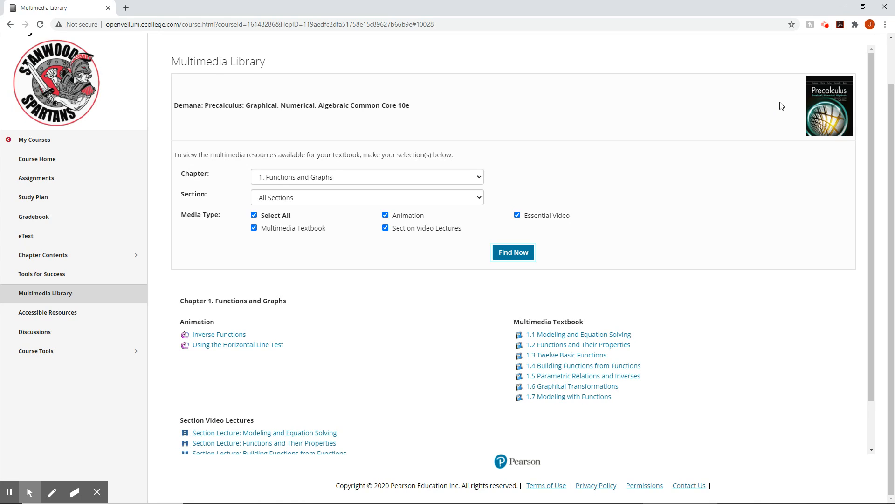
mouse_move(799, 79)
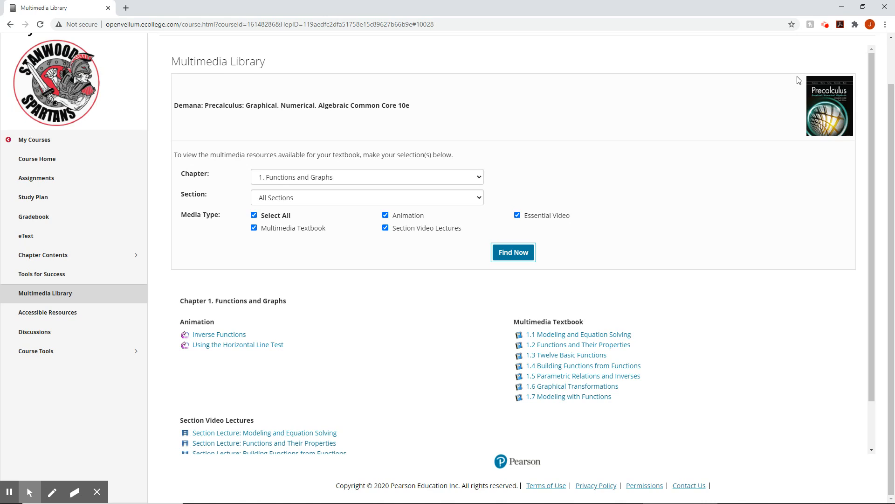